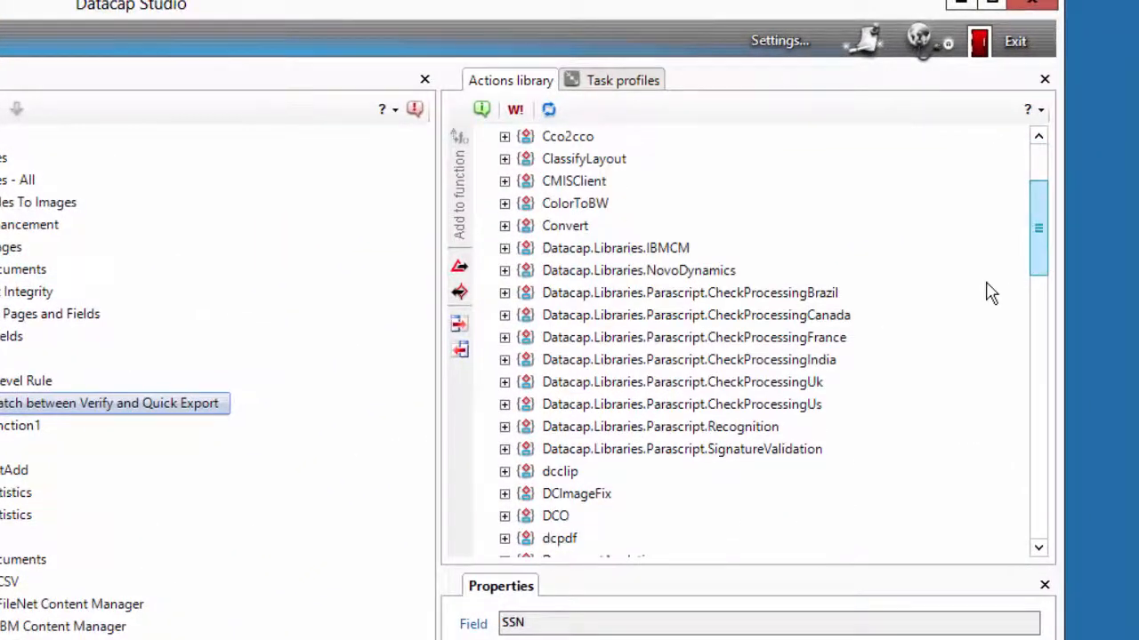
# - Expand the Datacap.Libraries.Parascript.Recognition library and scroll through its actions
pyautogui.click(504, 426)
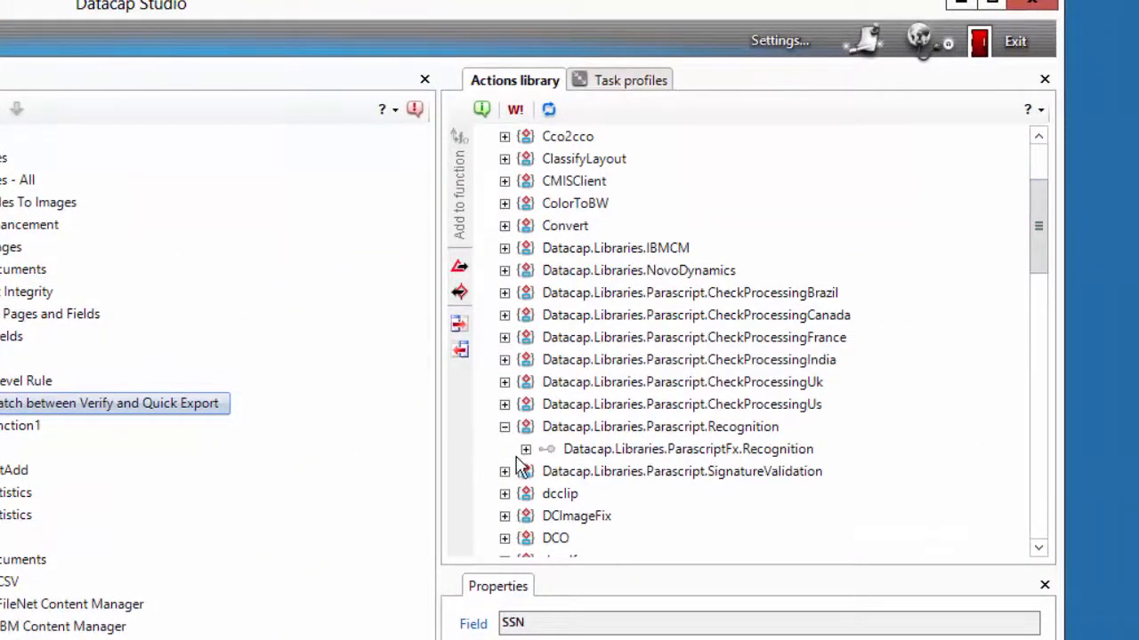
pyautogui.click(523, 449)
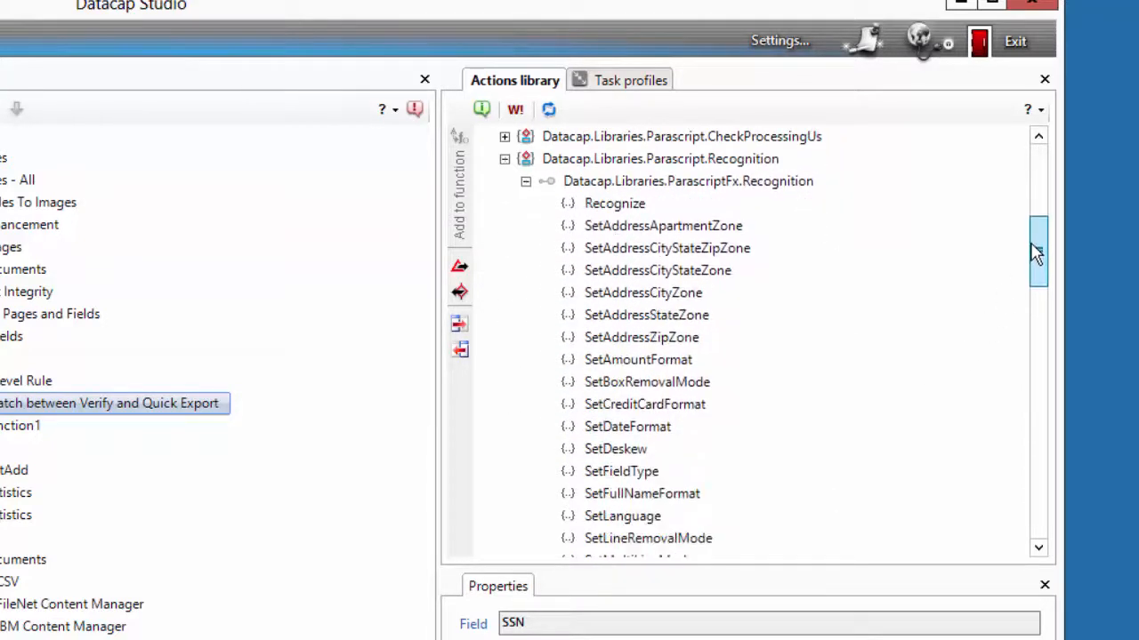
pyautogui.scroll(-3)
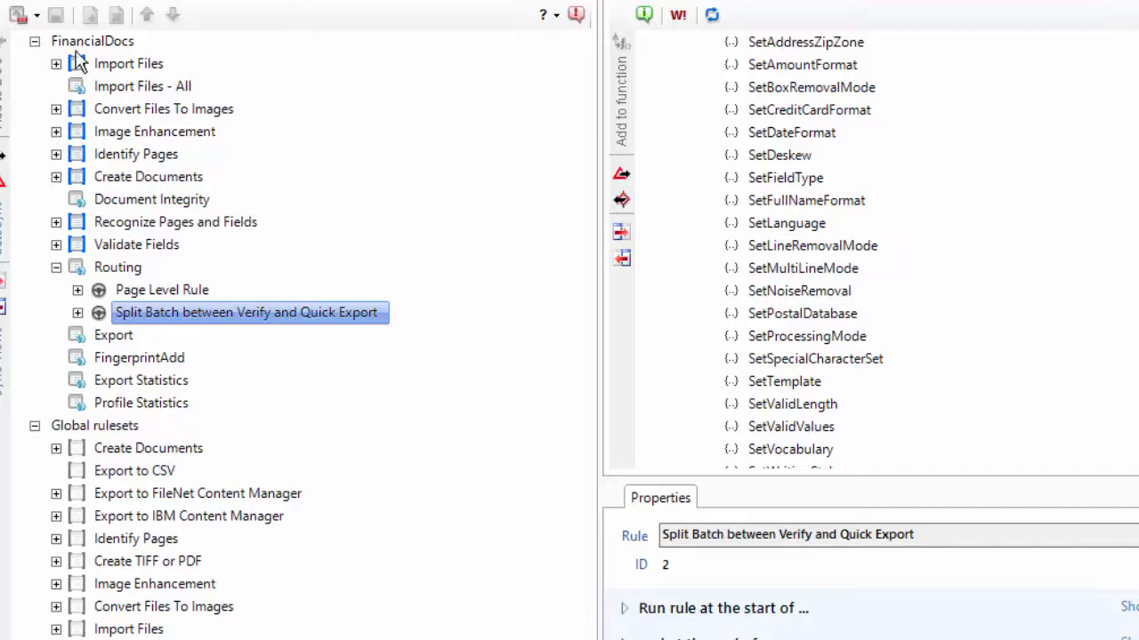
pyautogui.moveTo(76, 52)
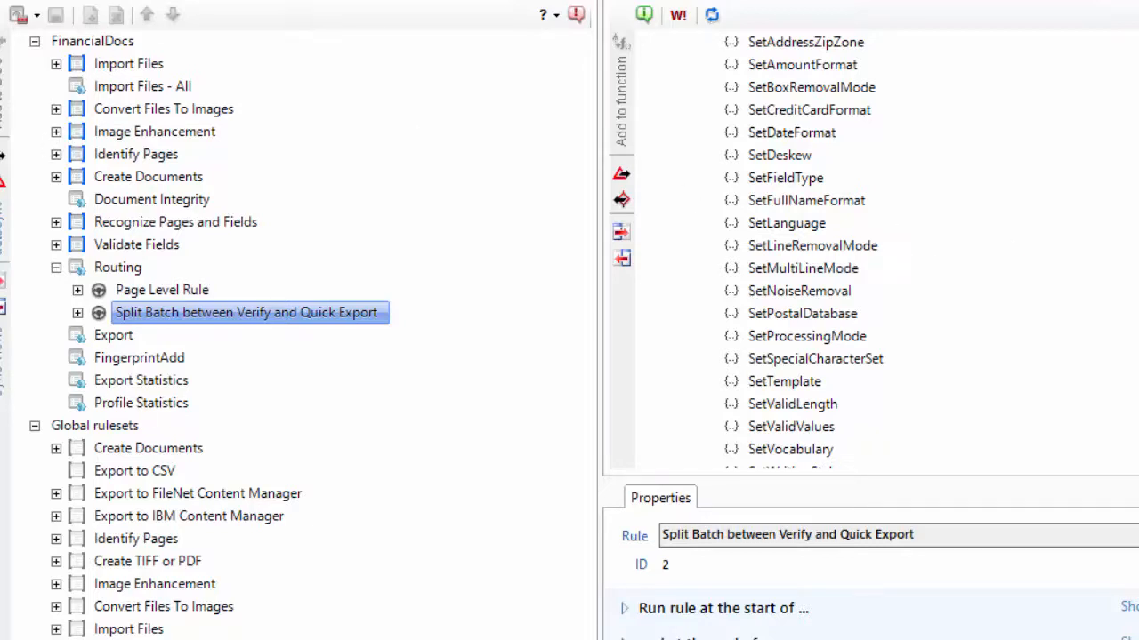
pyautogui.moveTo(94, 10)
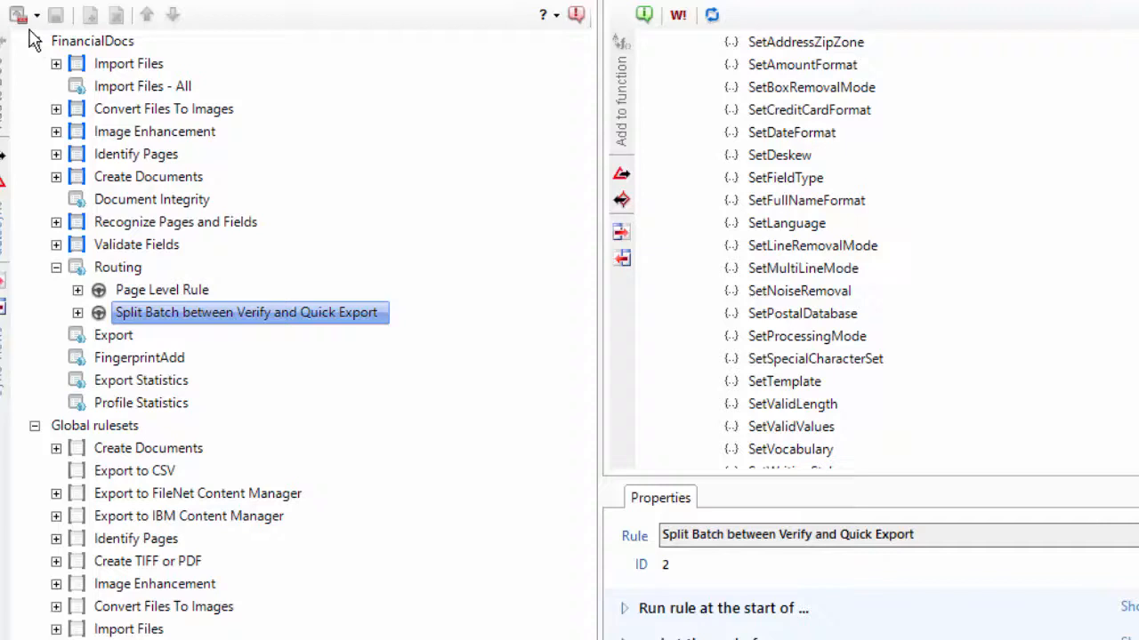
pyautogui.moveTo(36, 22)
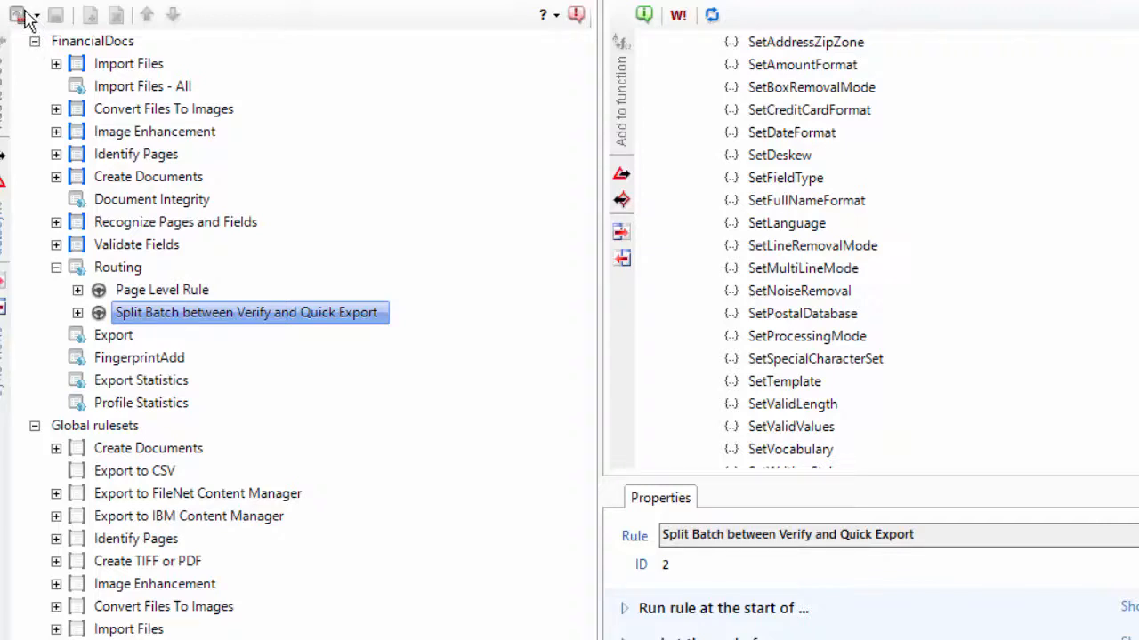
pyautogui.moveTo(658, 611)
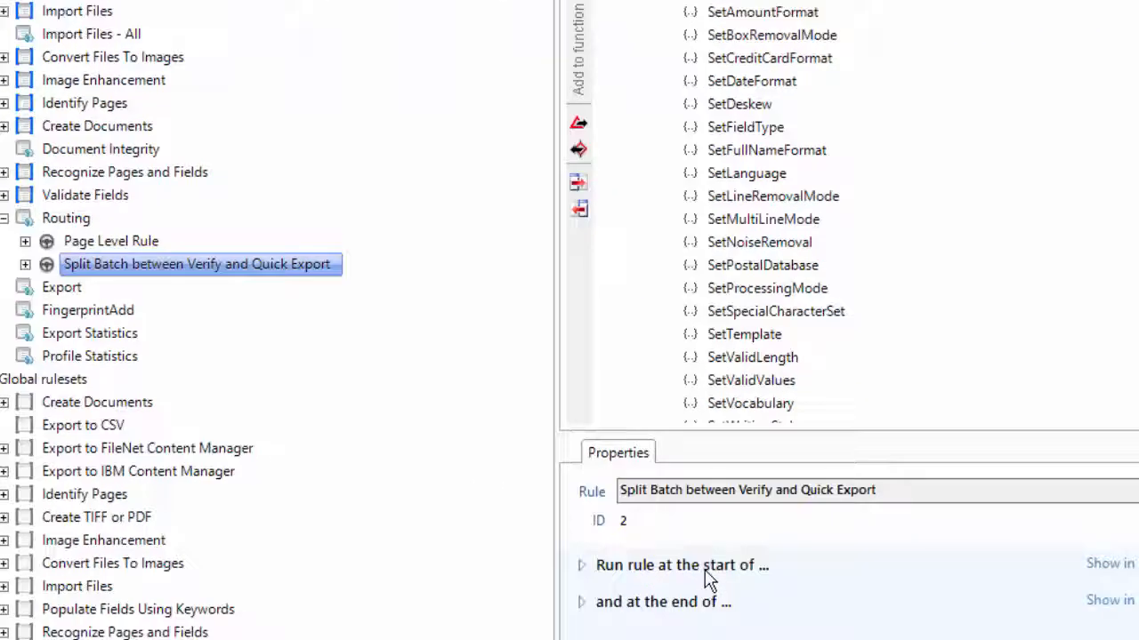
pyautogui.press('Super')
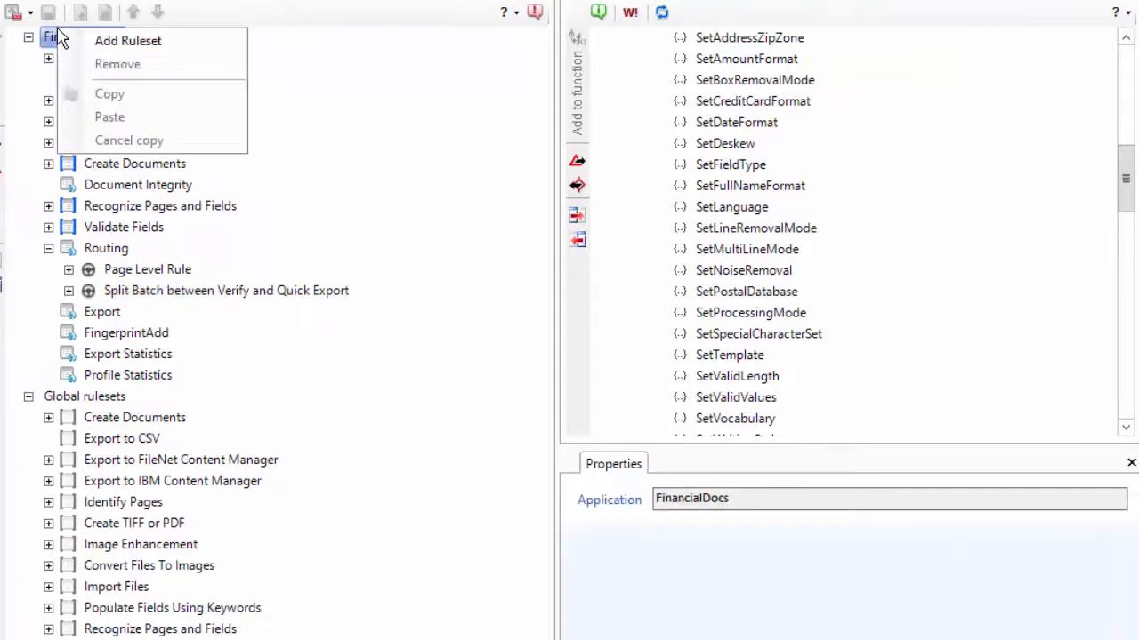
# - Add the HandScriptRecog ruleset, renaming its rule rPageRecog and its function fPageRecog
pyautogui.click(130, 40)
pyautogui.write('Hand')
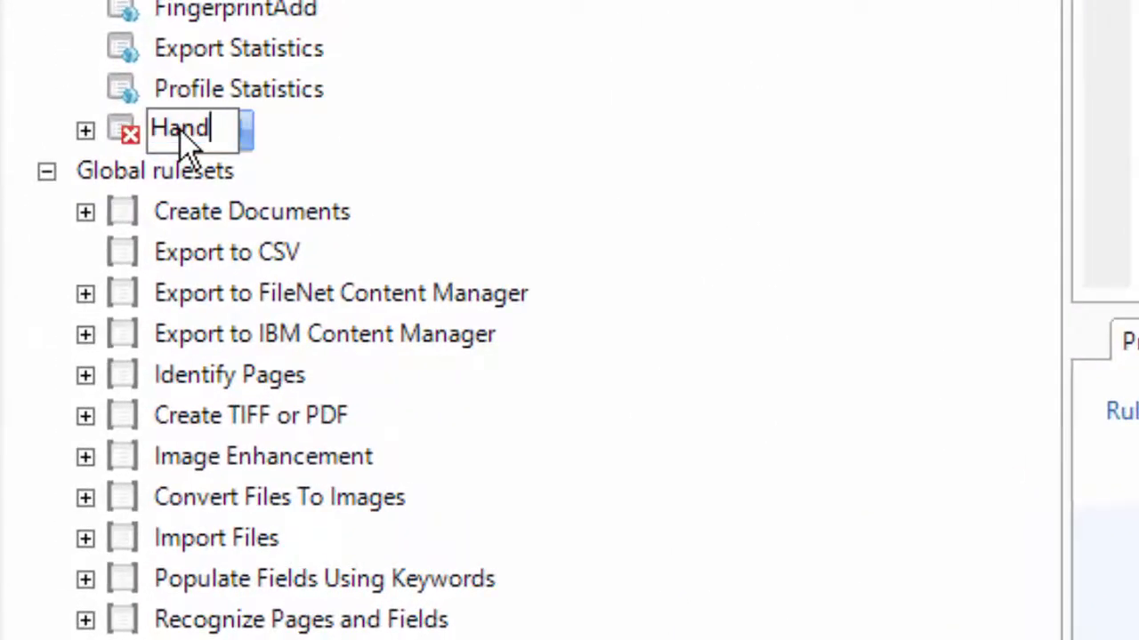
pyautogui.write('ScriptRecog')
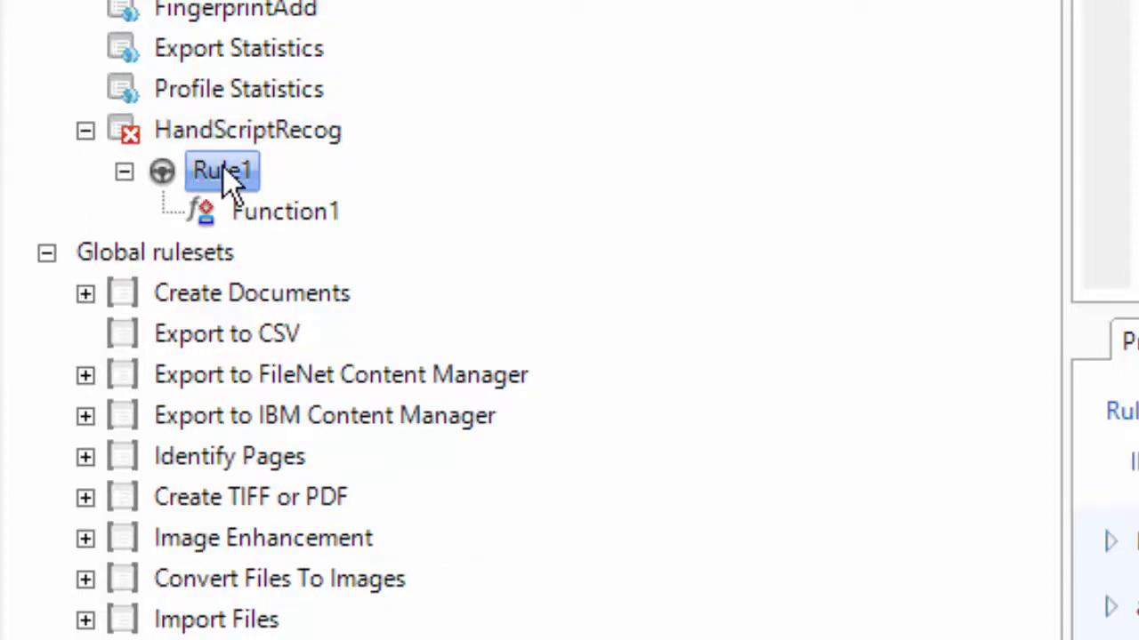
pyautogui.doubleClick(220, 169)
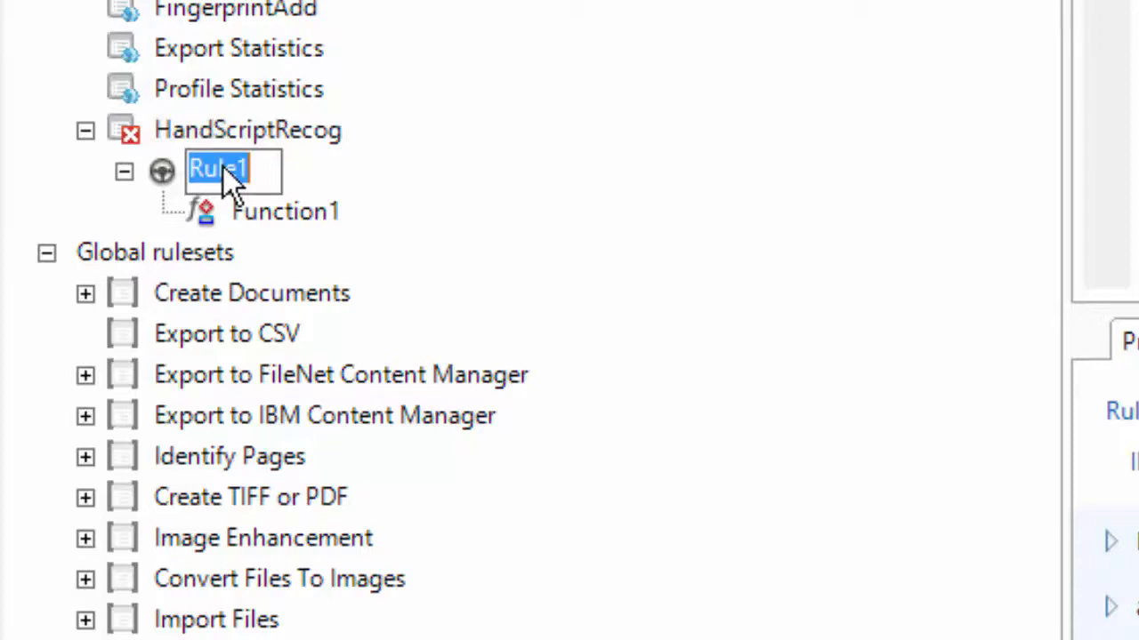
pyautogui.write('rHandS')
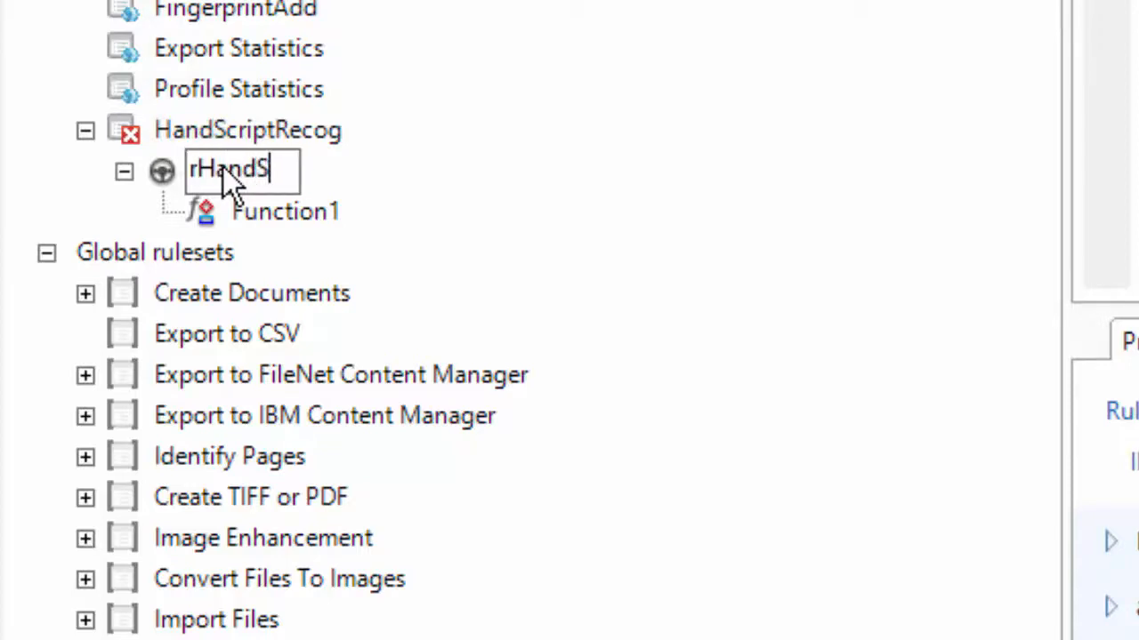
pyautogui.press('BackSpace')
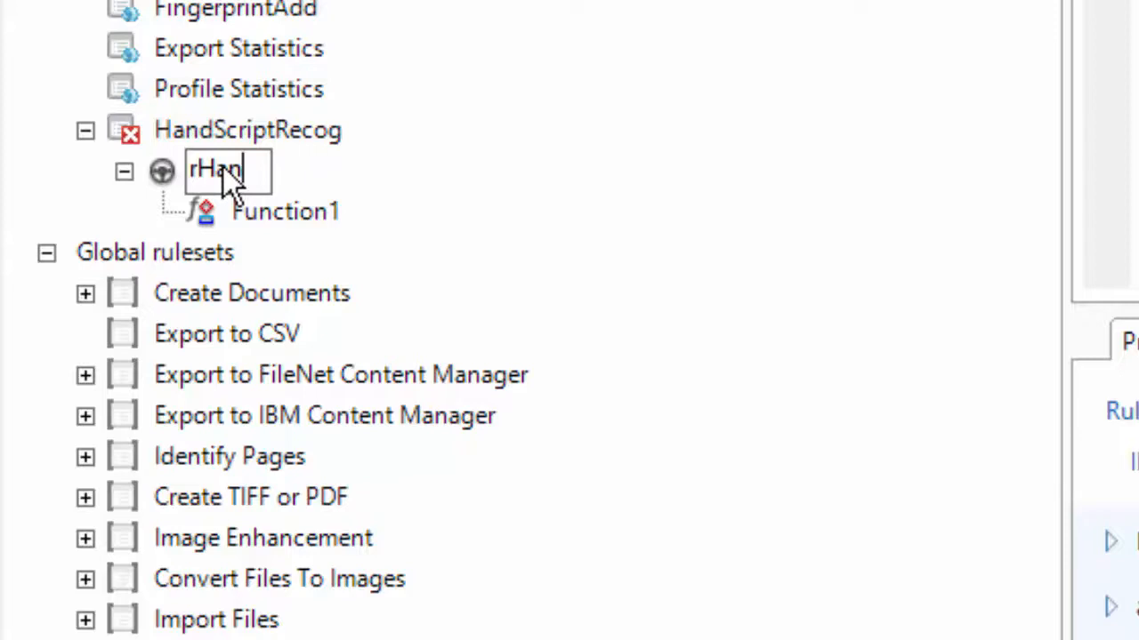
pyautogui.write('Page')
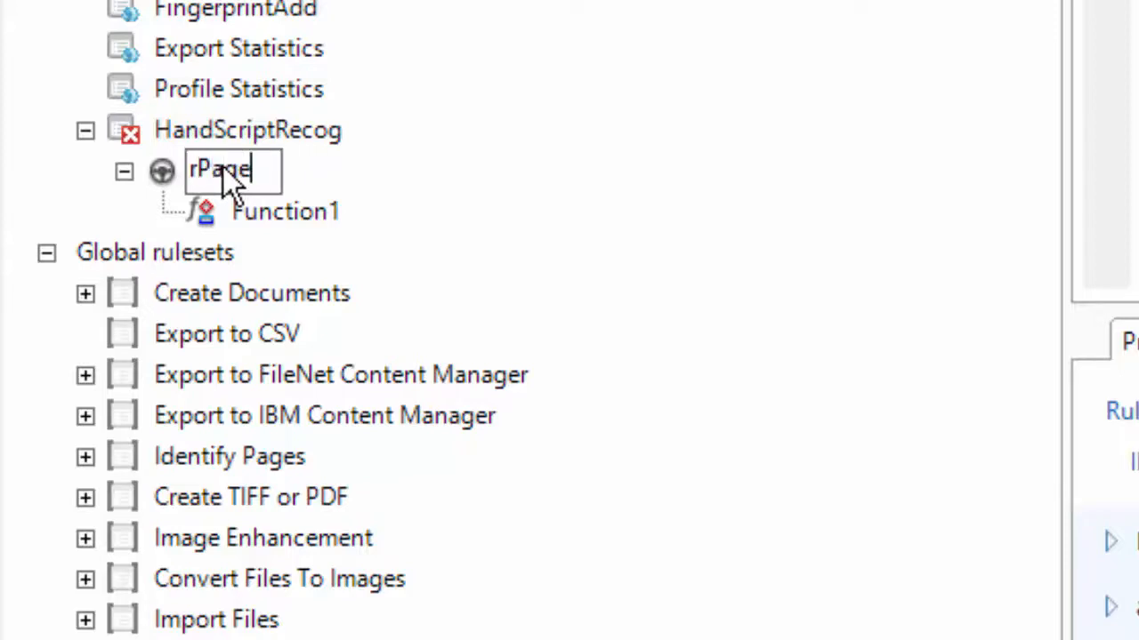
pyautogui.write('Recog')
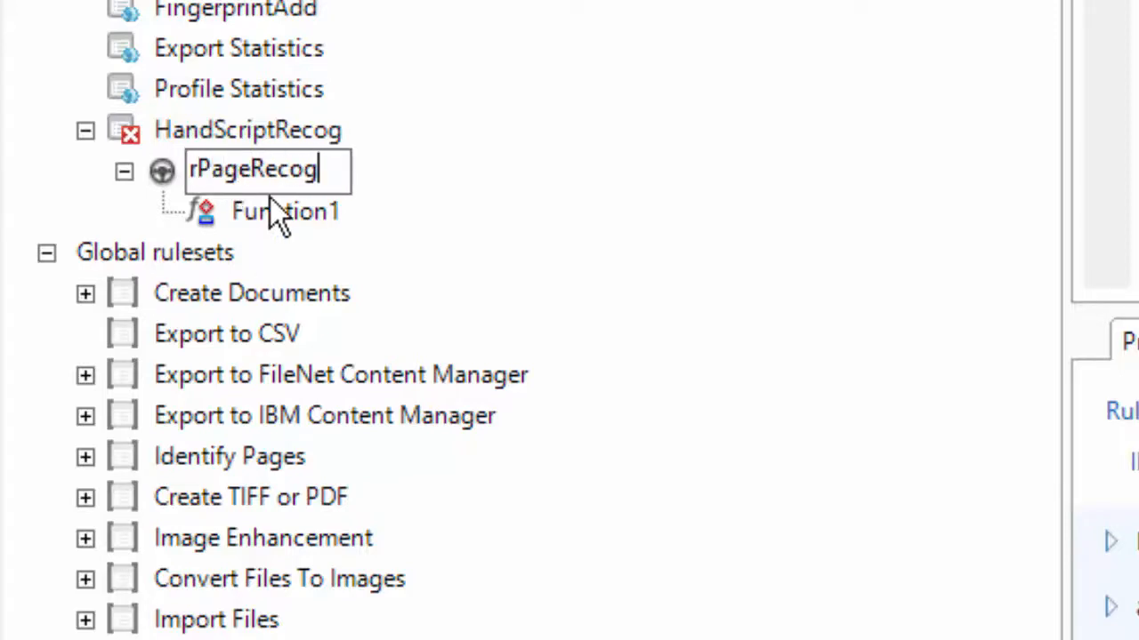
pyautogui.doubleClick(285, 212)
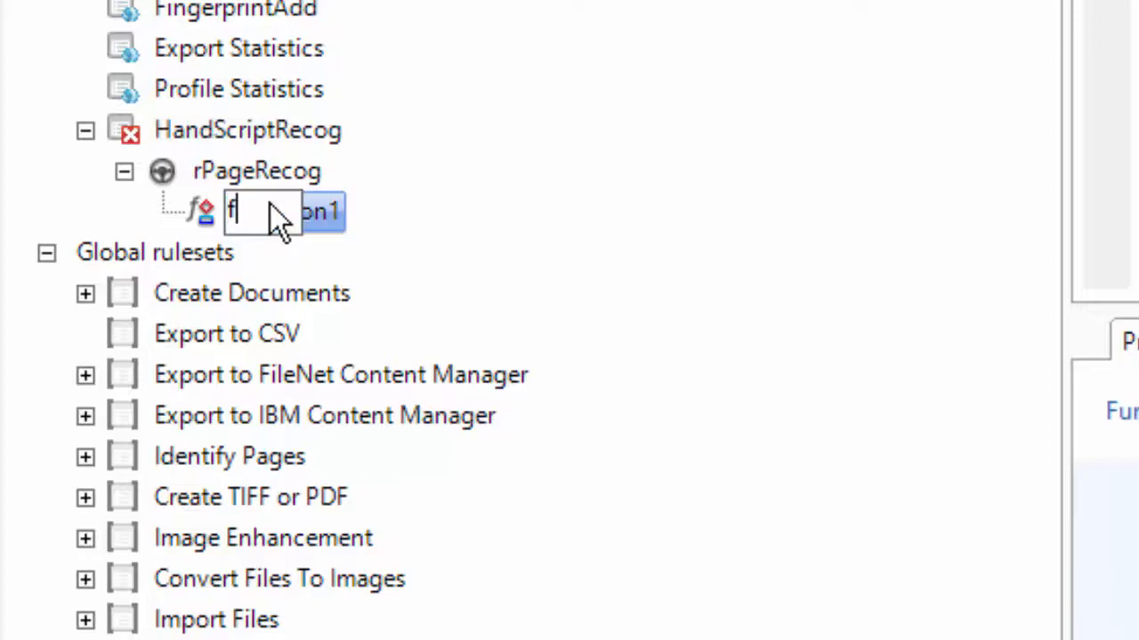
pyautogui.write('PageRecog')
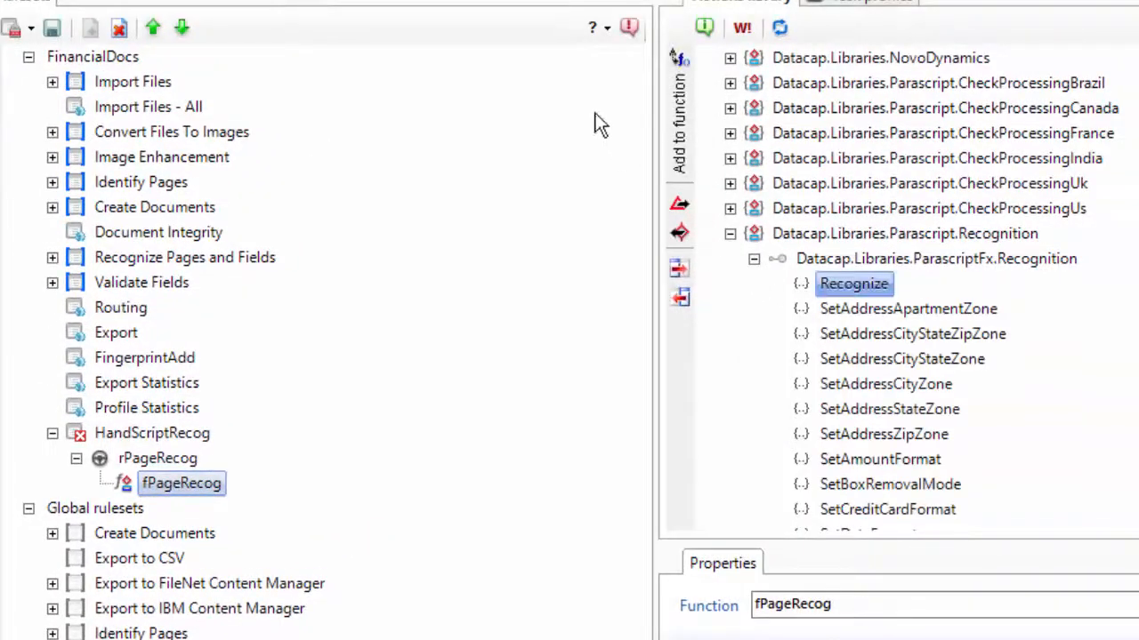
pyautogui.moveTo(643, 107)
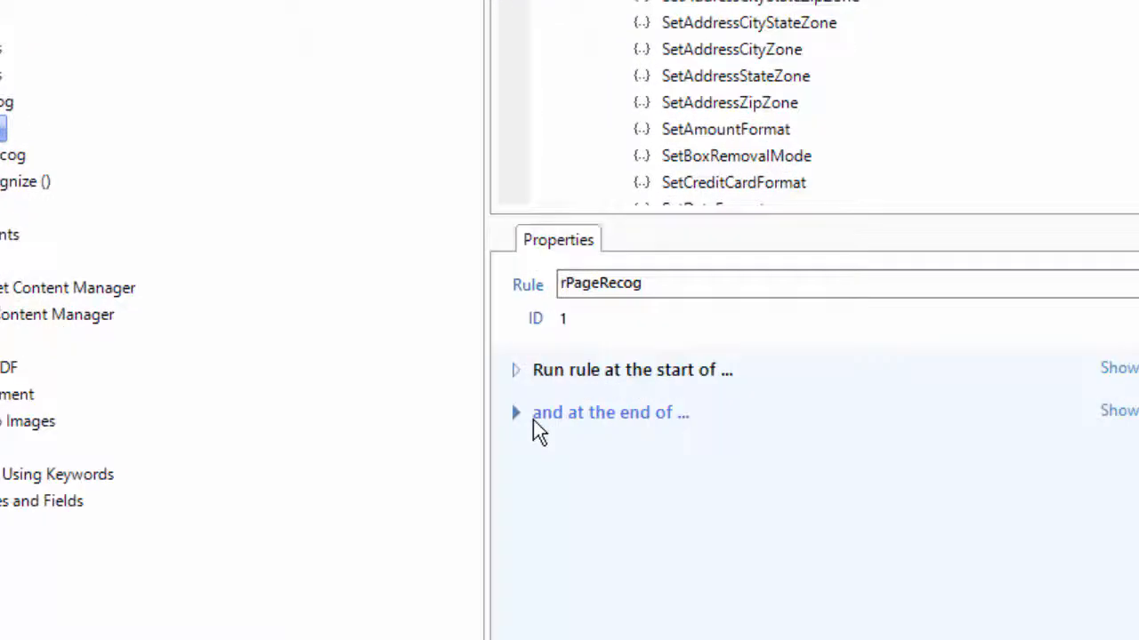
# - Set rPageRecog to run at the end of Pages of type HSA_Funding_main
pyautogui.click(515, 412)
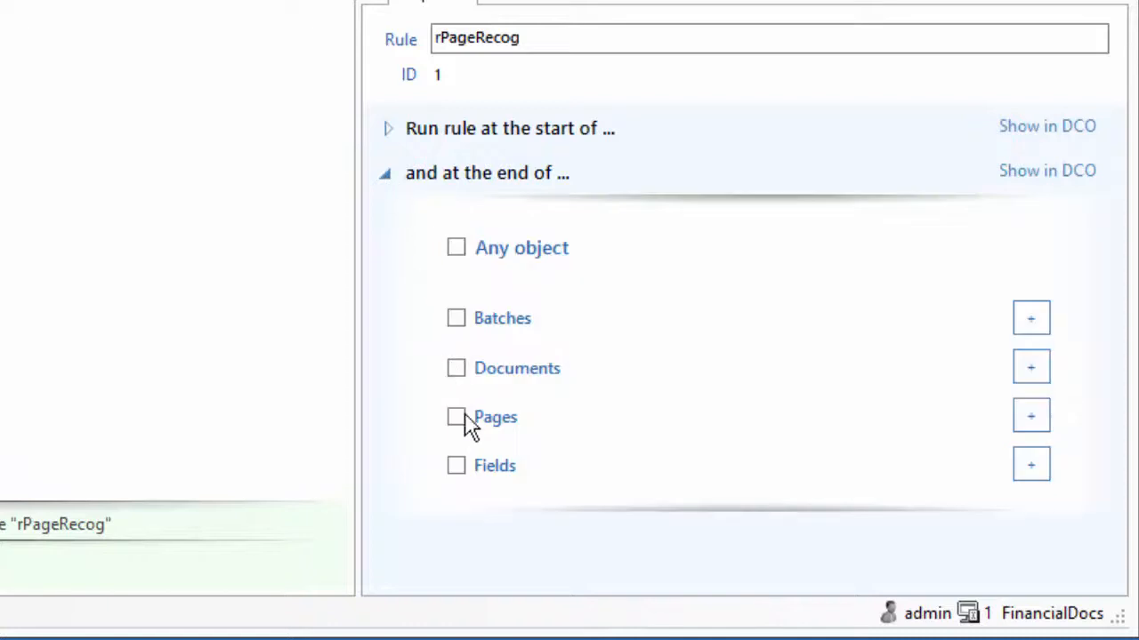
pyautogui.click(456, 417)
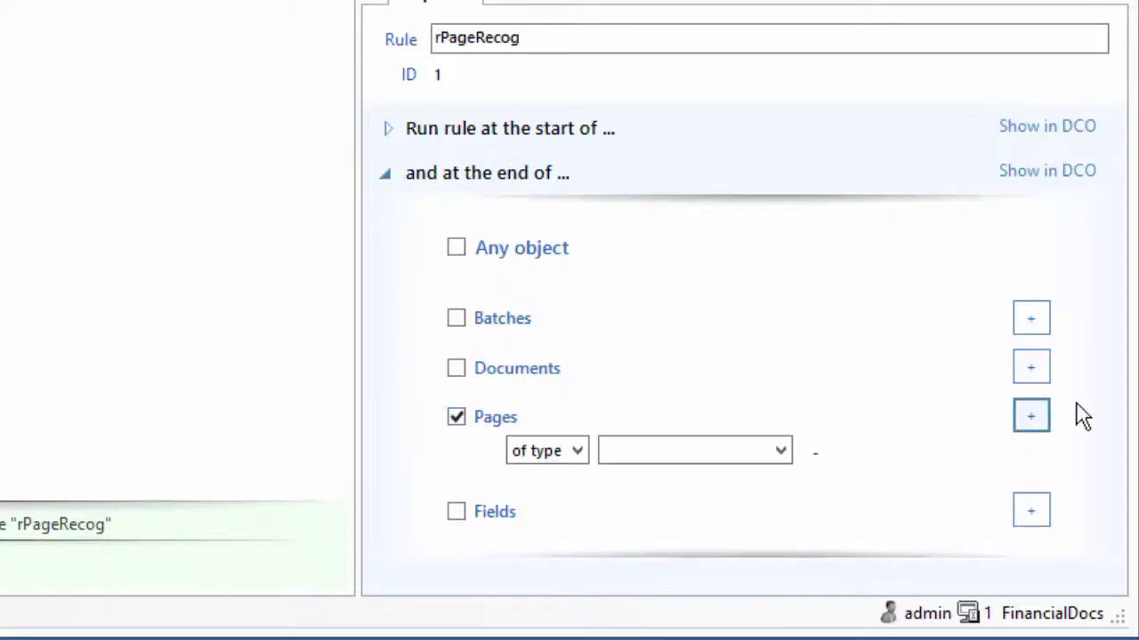
pyautogui.click(778, 450)
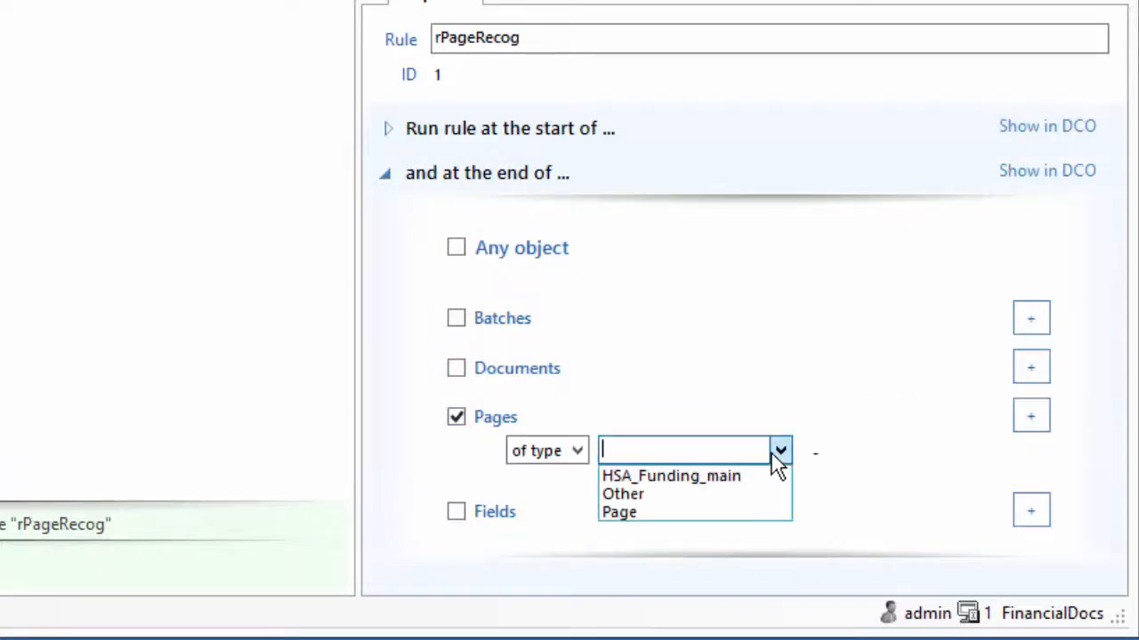
pyautogui.moveTo(660, 477)
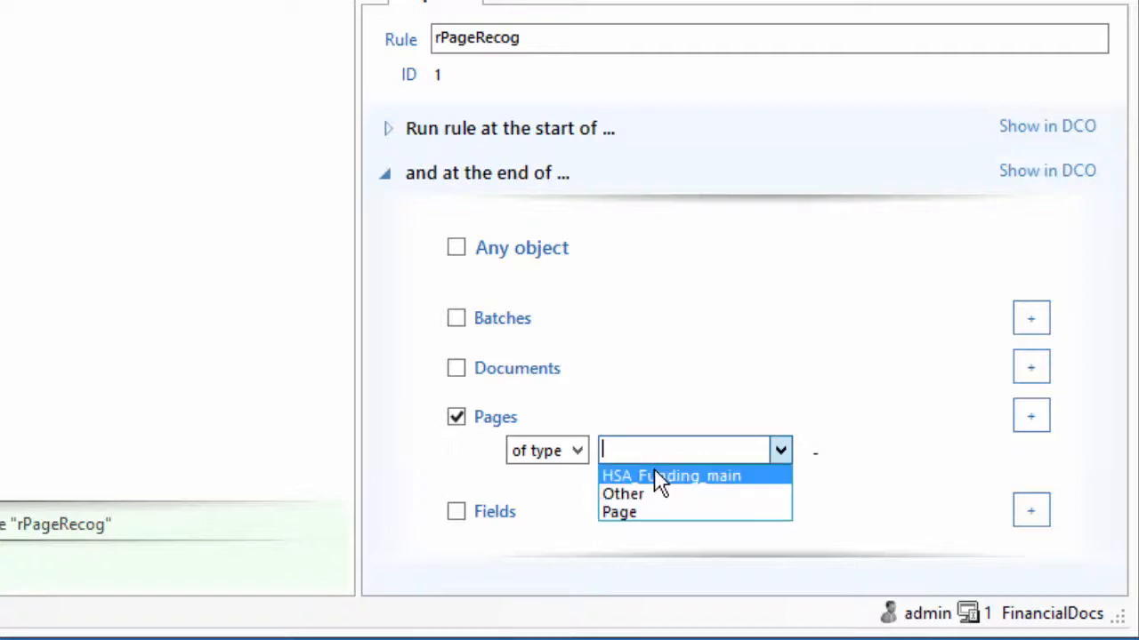
pyautogui.click(671, 475)
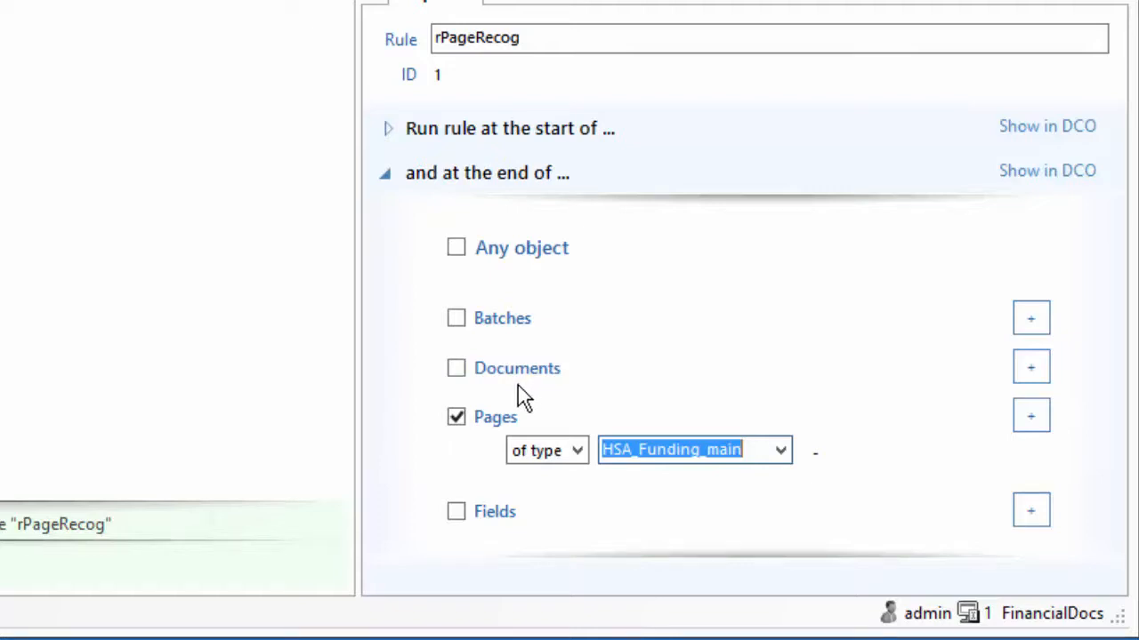
pyautogui.moveTo(493, 397)
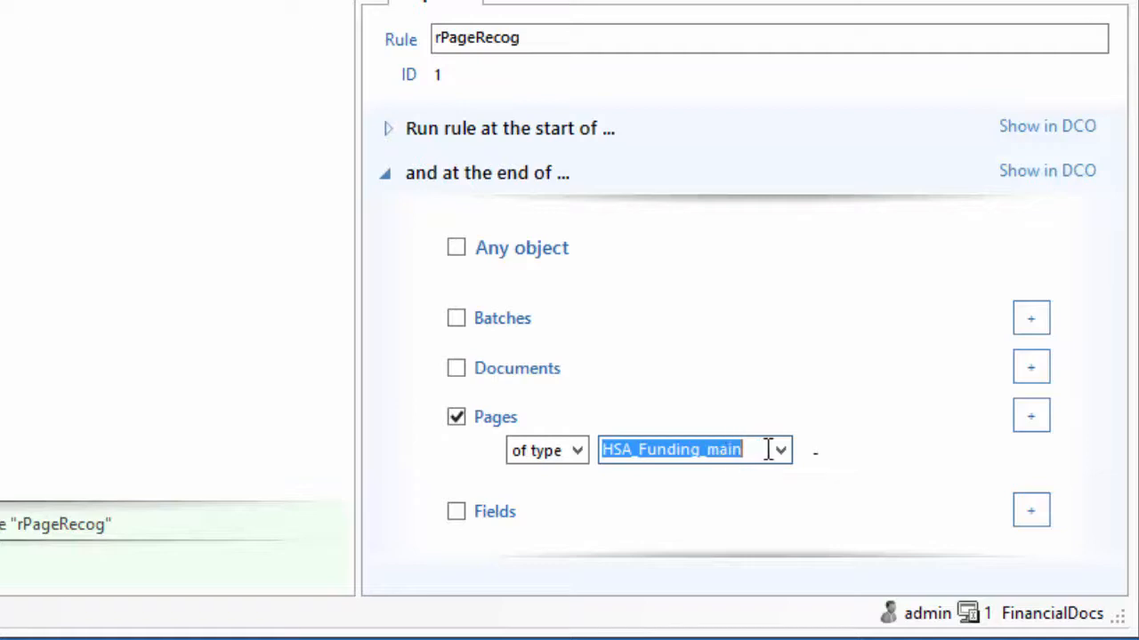
pyautogui.click(781, 449)
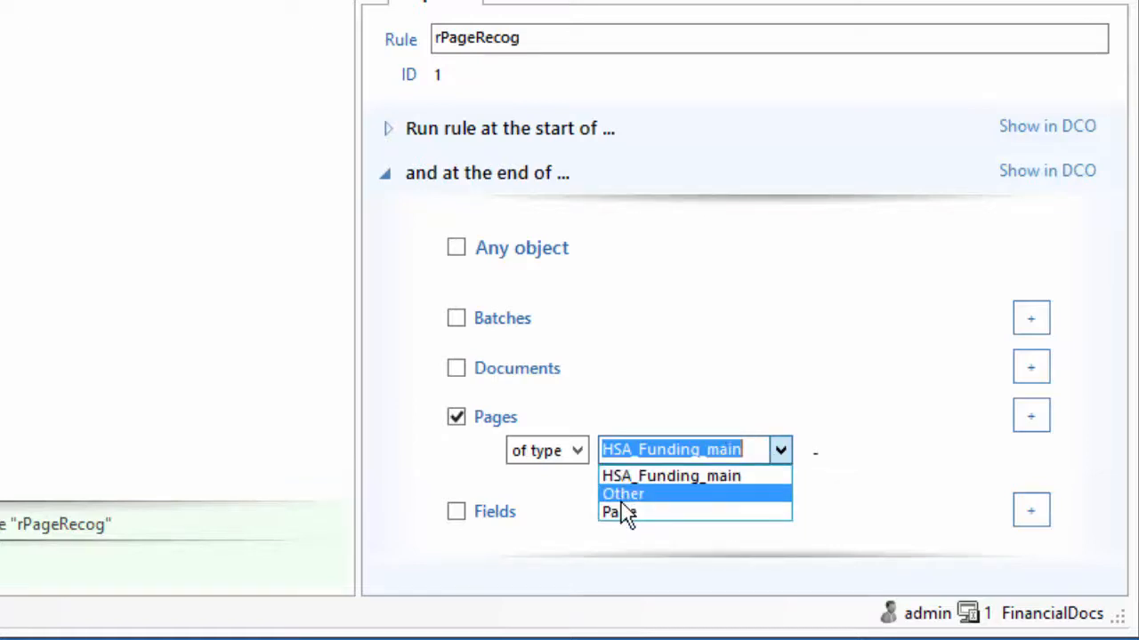
pyautogui.moveTo(612, 519)
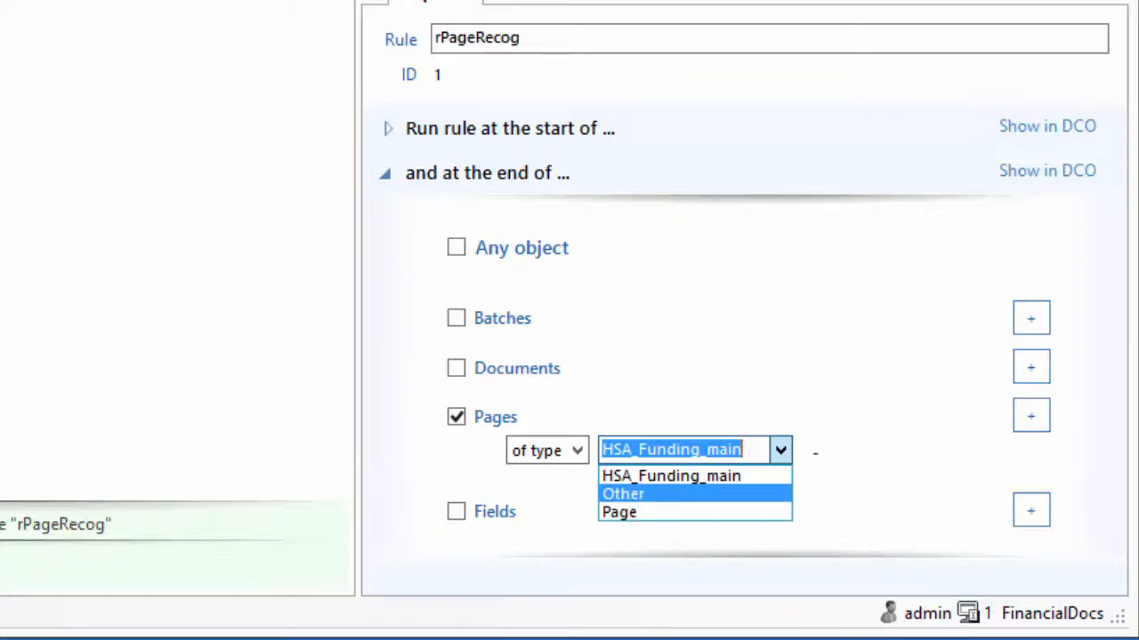
pyautogui.moveTo(142, 86)
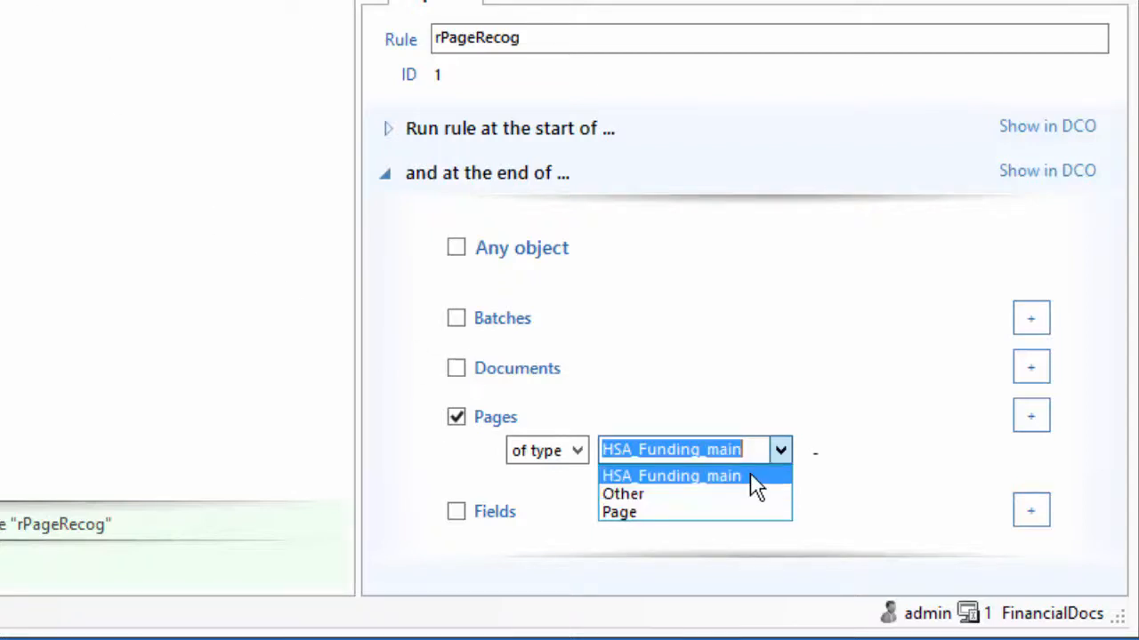
pyautogui.click(672, 476)
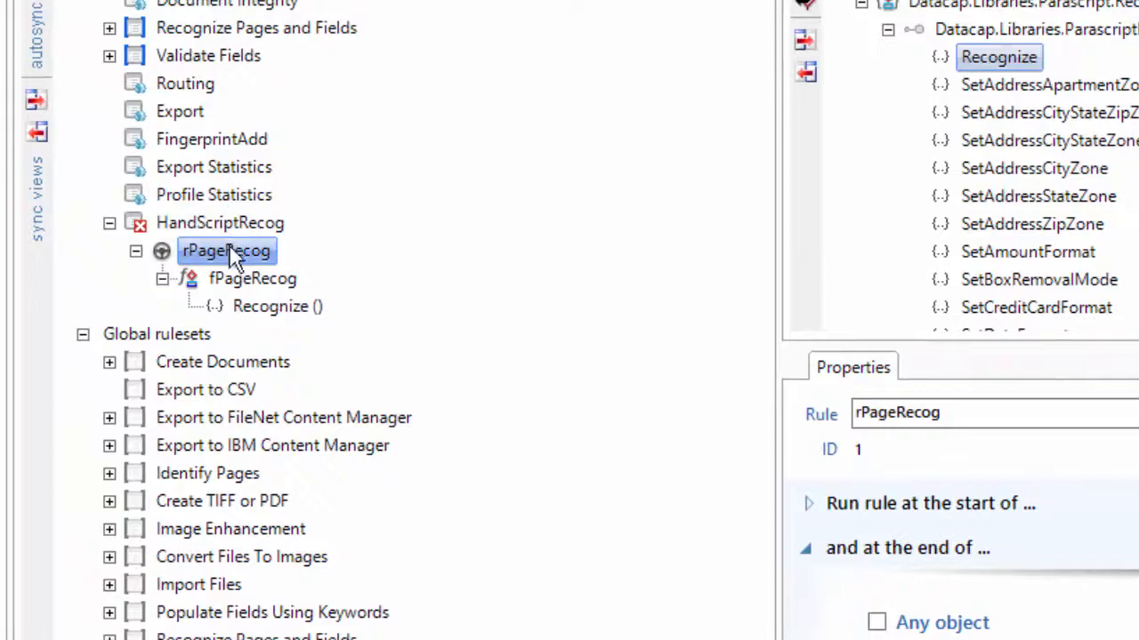
# - Add a new rule to HandScriptRecog and rename it rNameRecog
pyautogui.rightClick(219, 222)
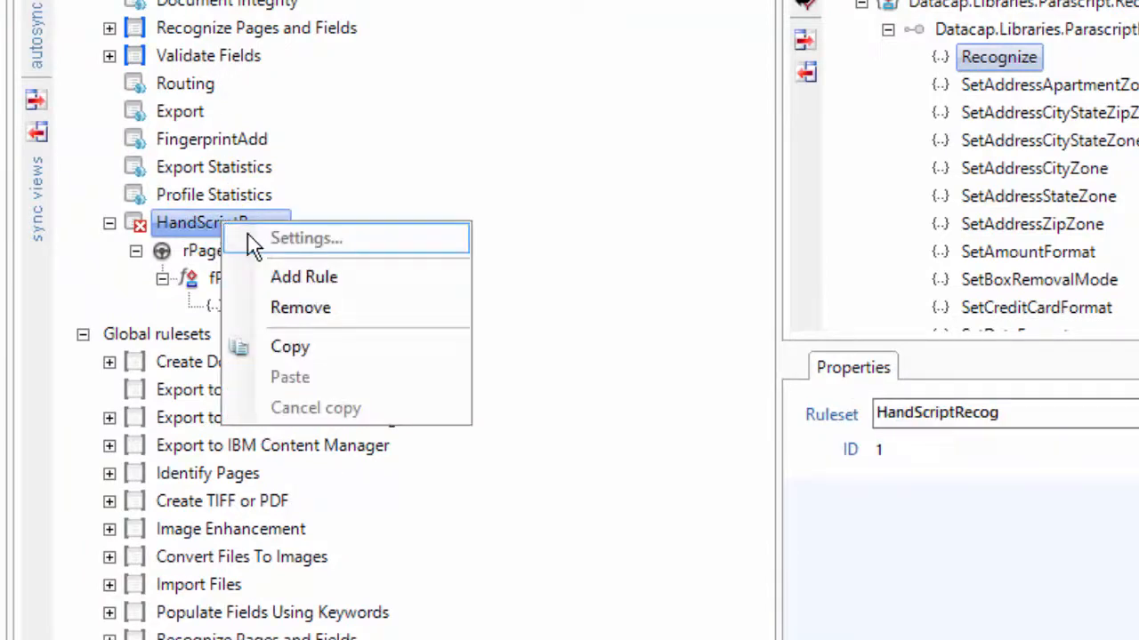
pyautogui.click(303, 276)
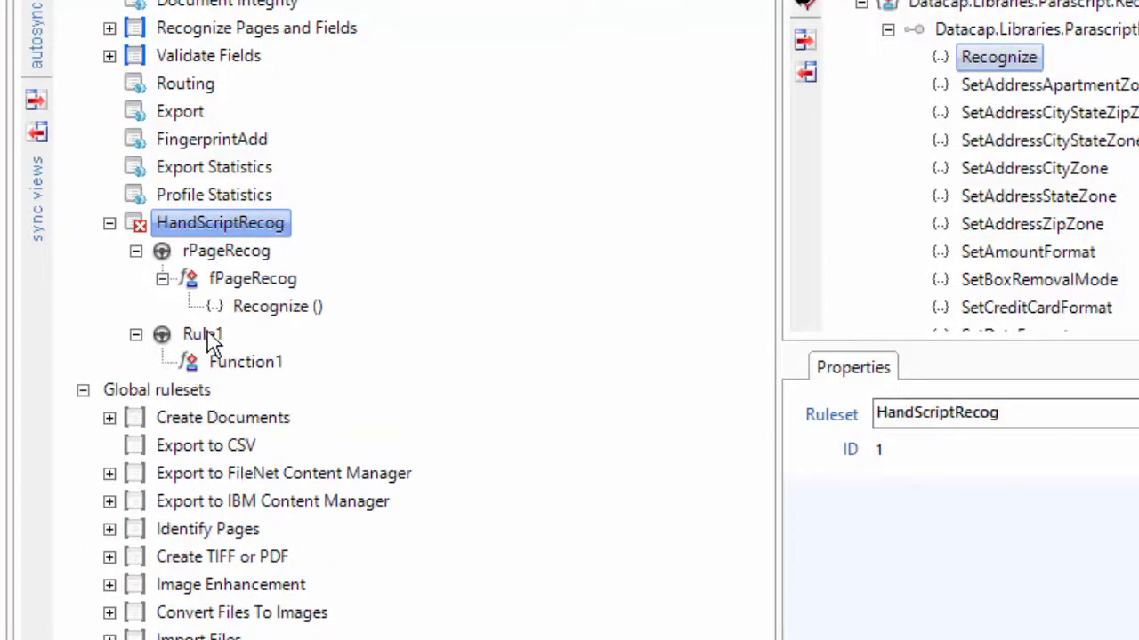
pyautogui.click(200, 334)
pyautogui.write('f')
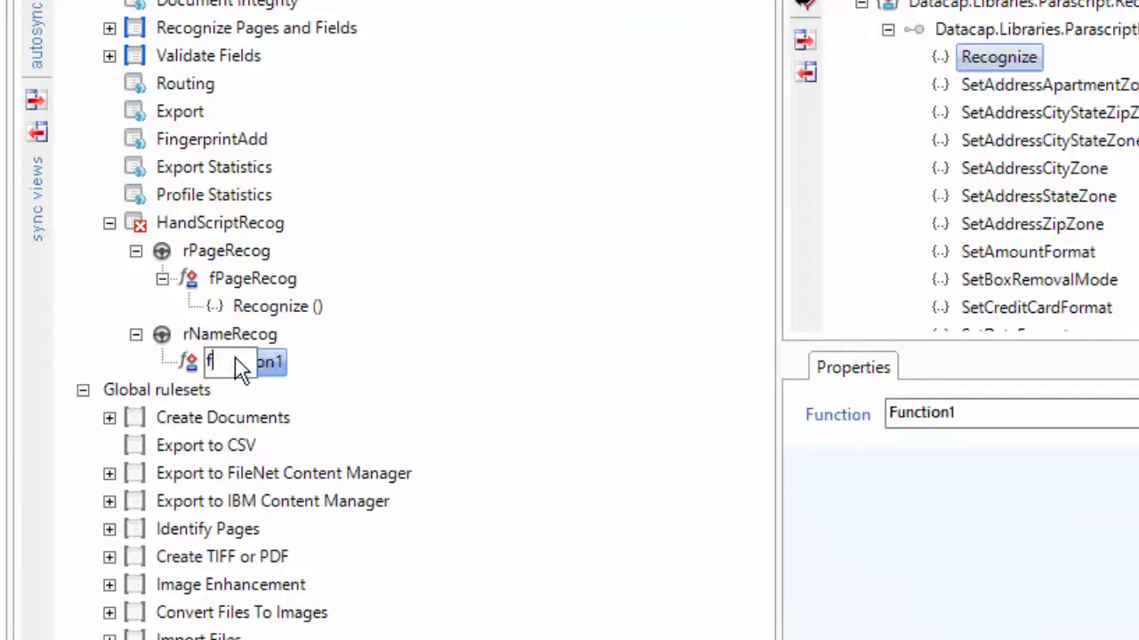
pyautogui.write('NameRecog')
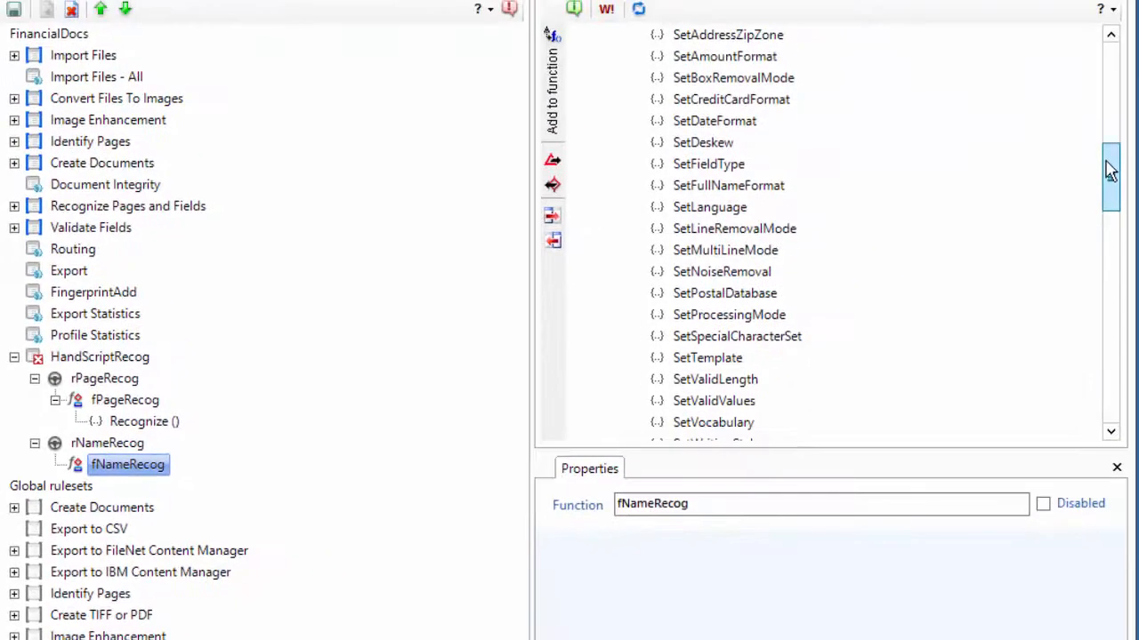
# - Select the SetWritingStyle action and open its Information help on writing styles
pyautogui.scroll(-3)
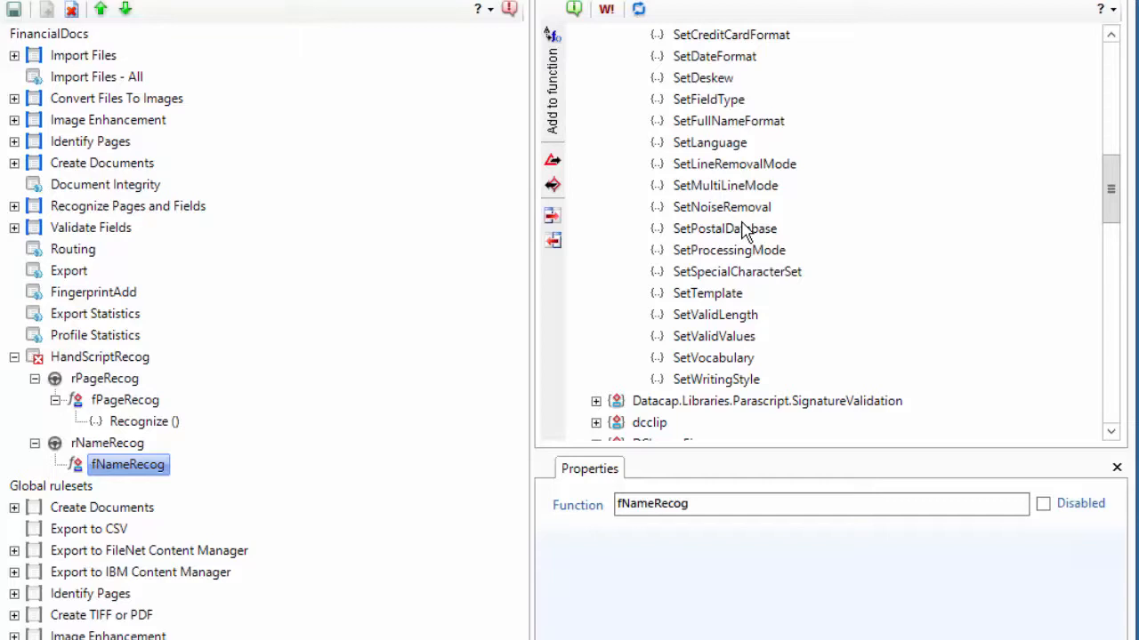
pyautogui.moveTo(772, 369)
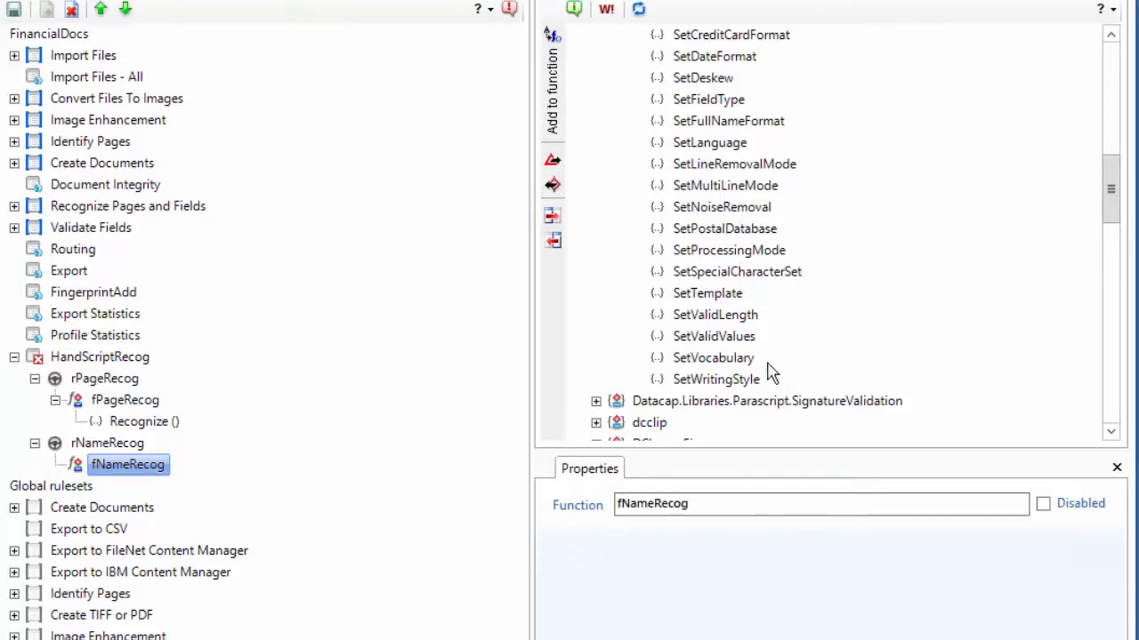
pyautogui.click(716, 379)
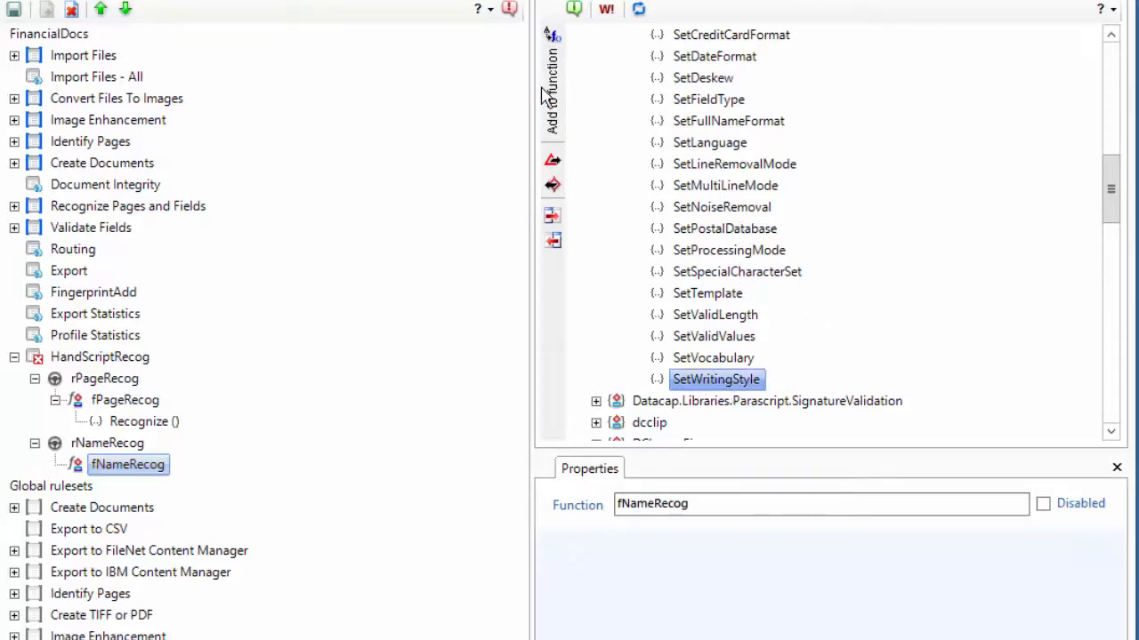
pyautogui.rightClick(716, 379)
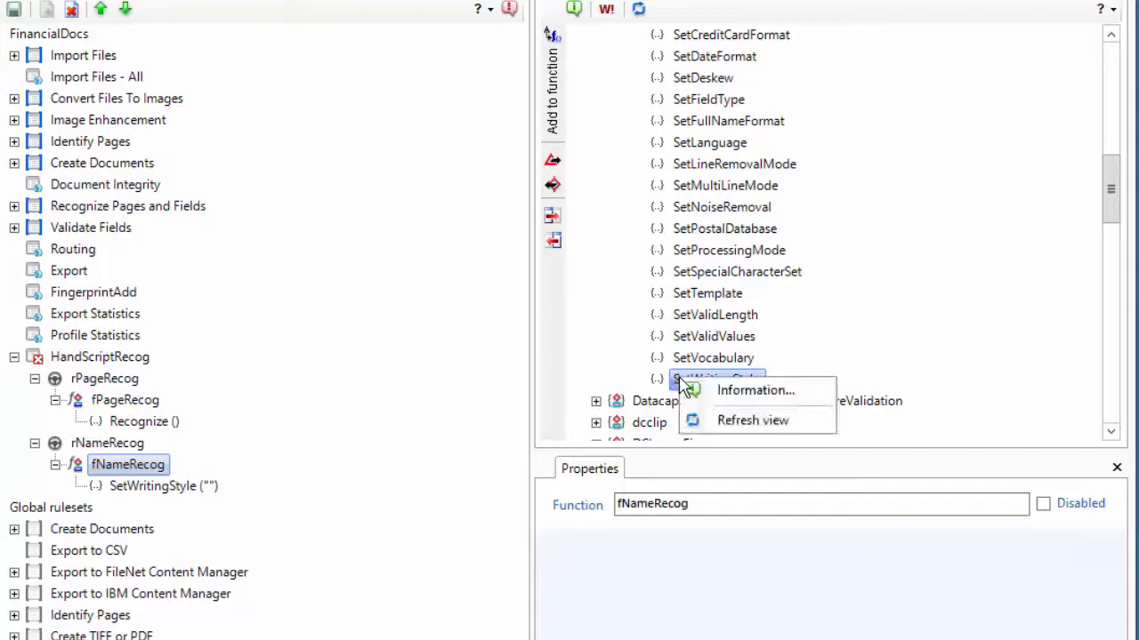
pyautogui.click(755, 390)
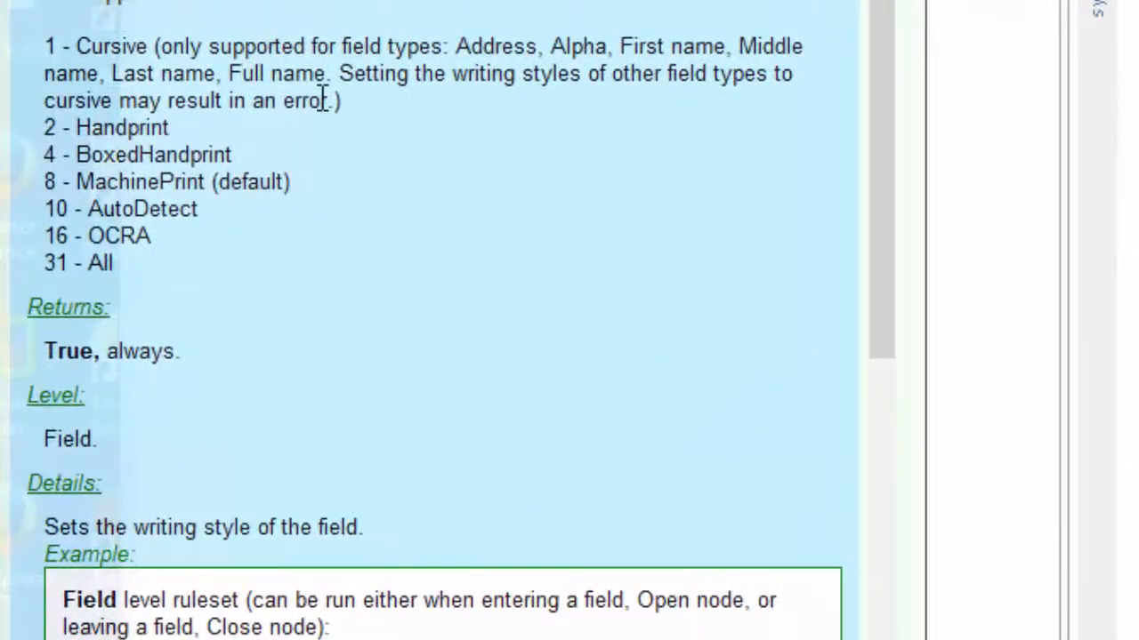
pyautogui.moveTo(490, 47)
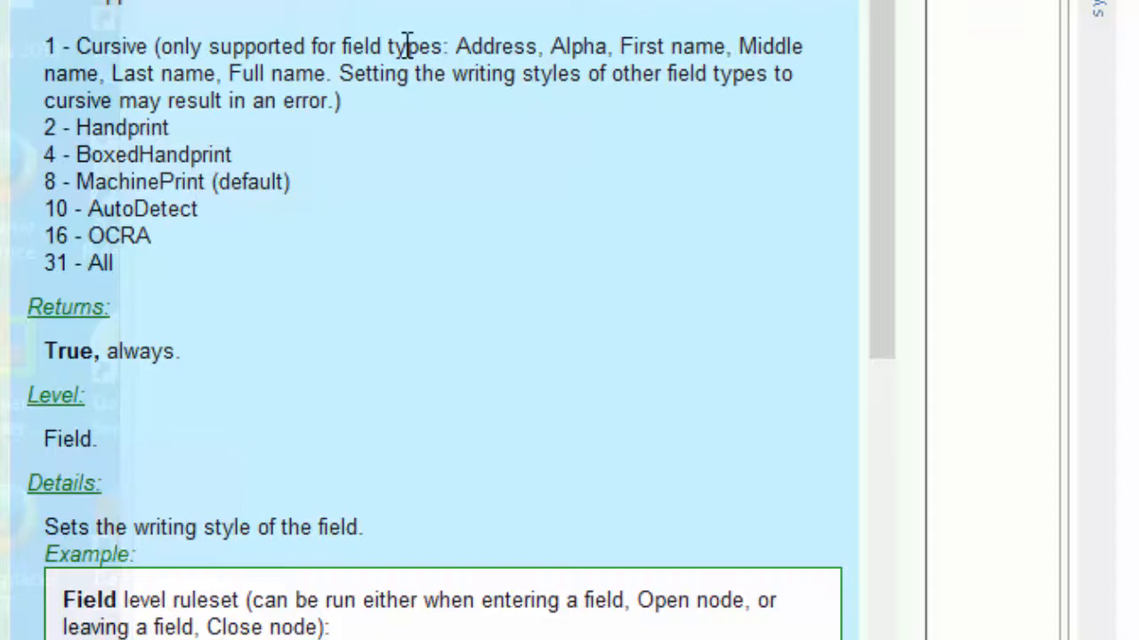
pyautogui.moveTo(580, 75)
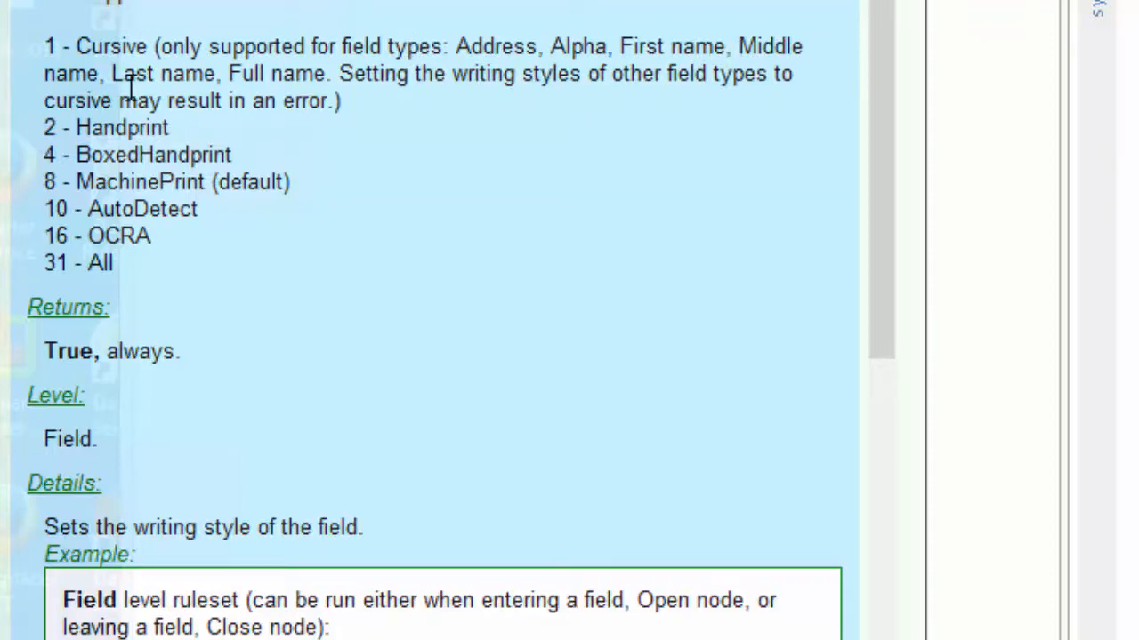
pyautogui.moveTo(325, 73)
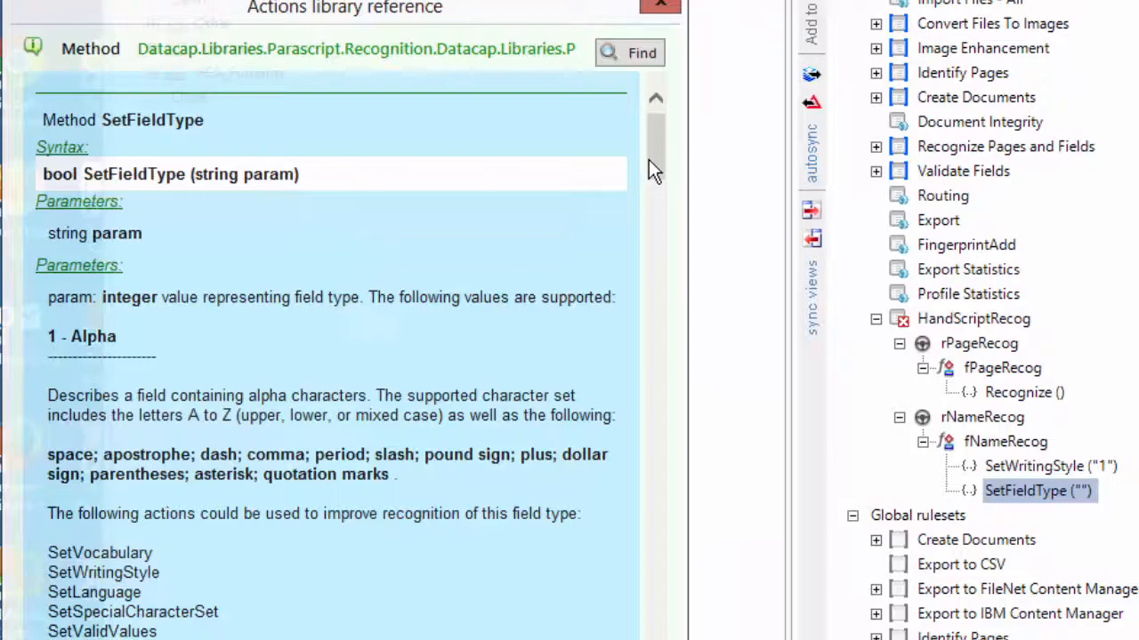
# - Read through the SetFieldType help and enter field type 4096 for fNameRecog
pyautogui.scroll(-3)
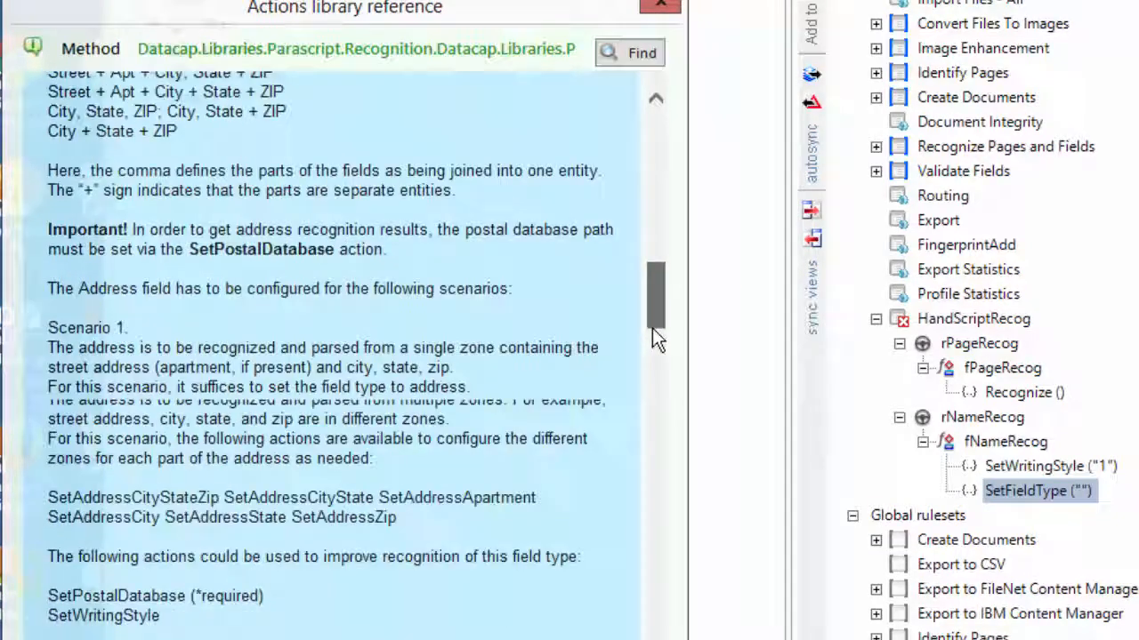
pyautogui.scroll(-3)
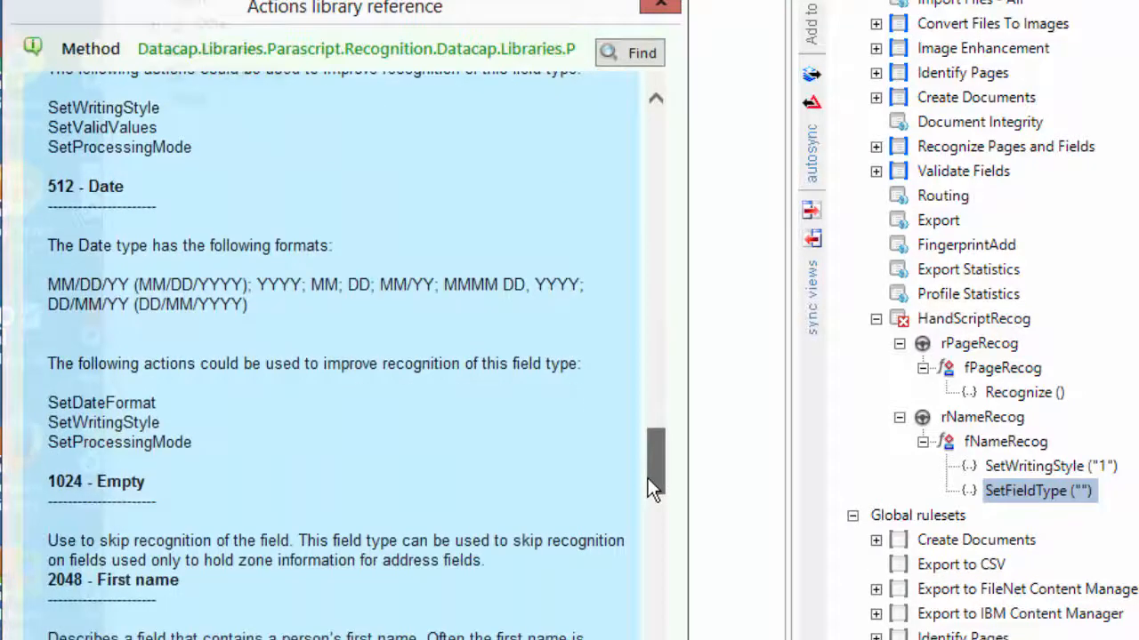
pyautogui.scroll(-3)
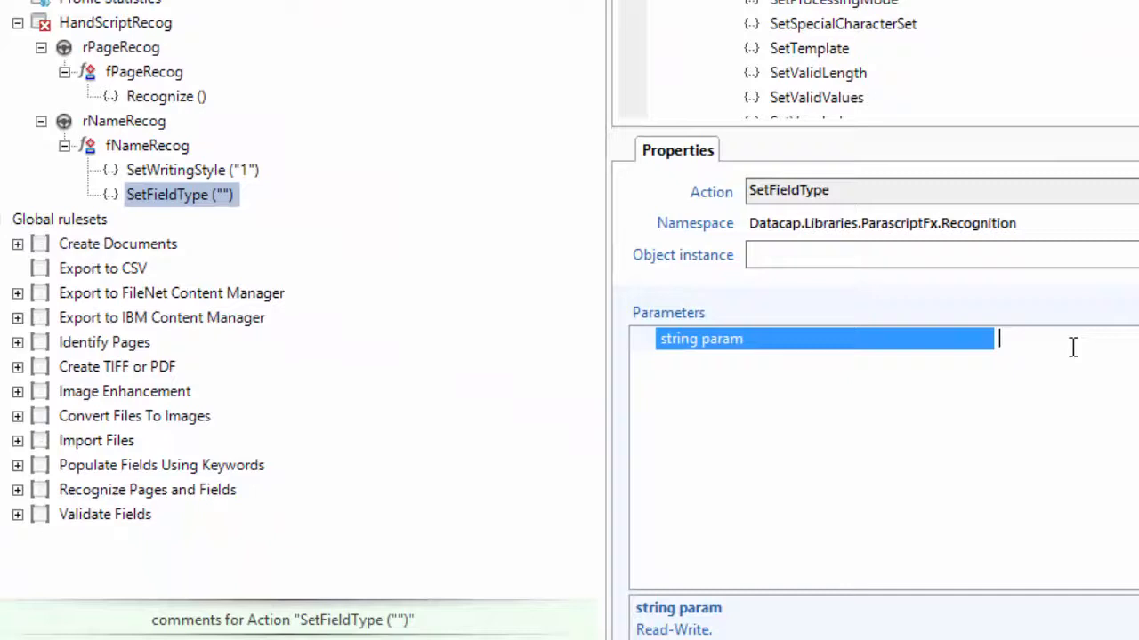
pyautogui.write('409')
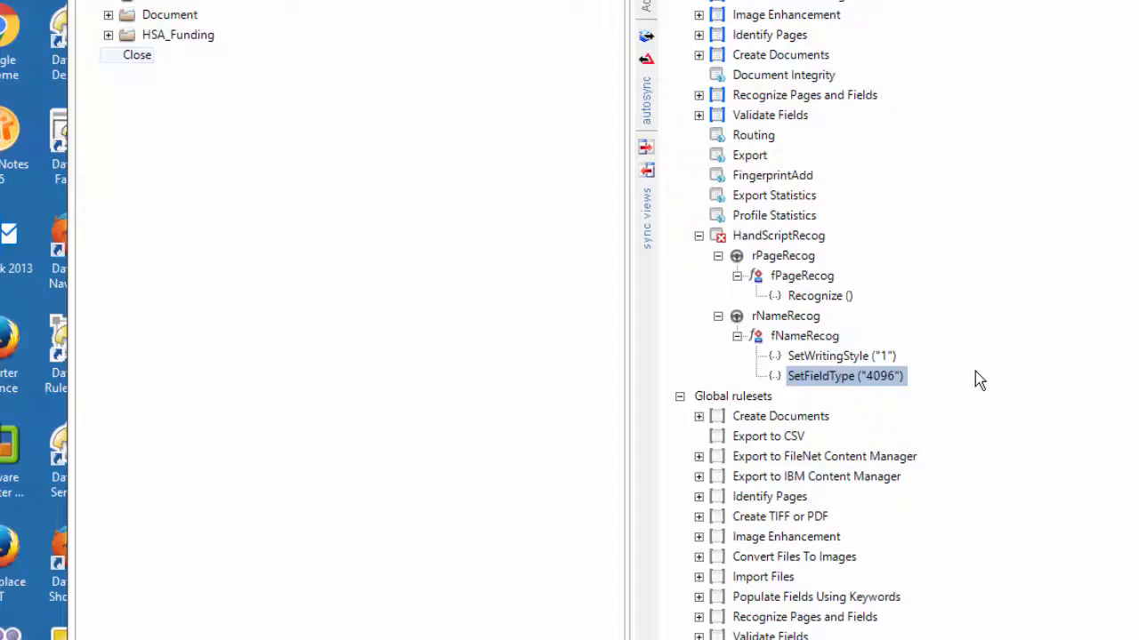
# - Add another rule to HandScriptRecog named rAccountNumberRecog, with function fAccountNumberRecog
pyautogui.click(845, 375)
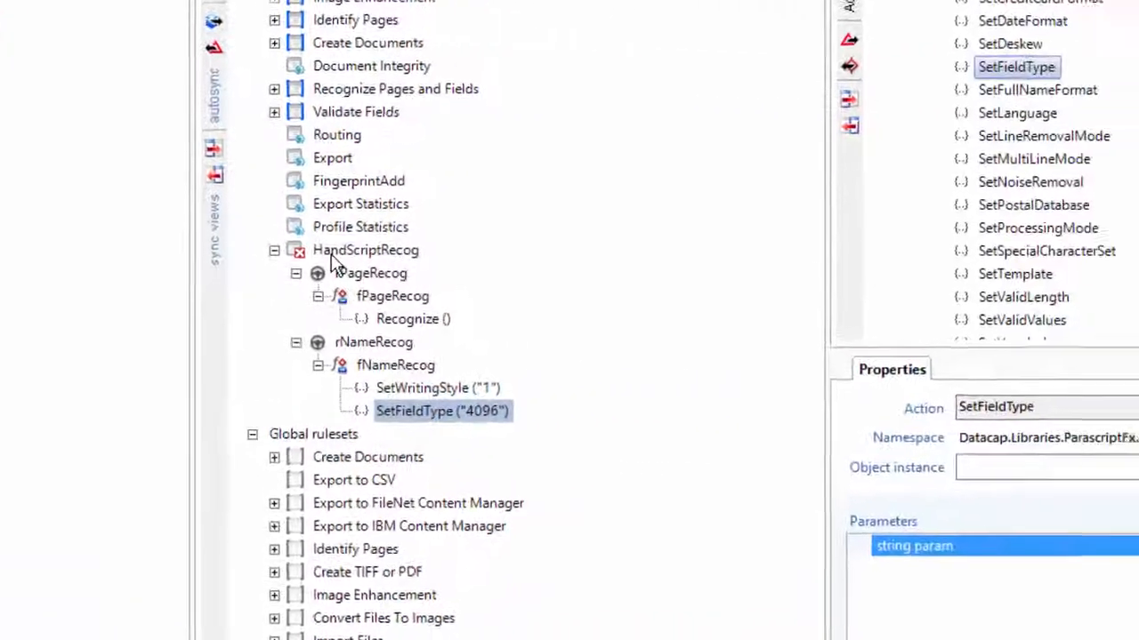
pyautogui.rightClick(365, 250)
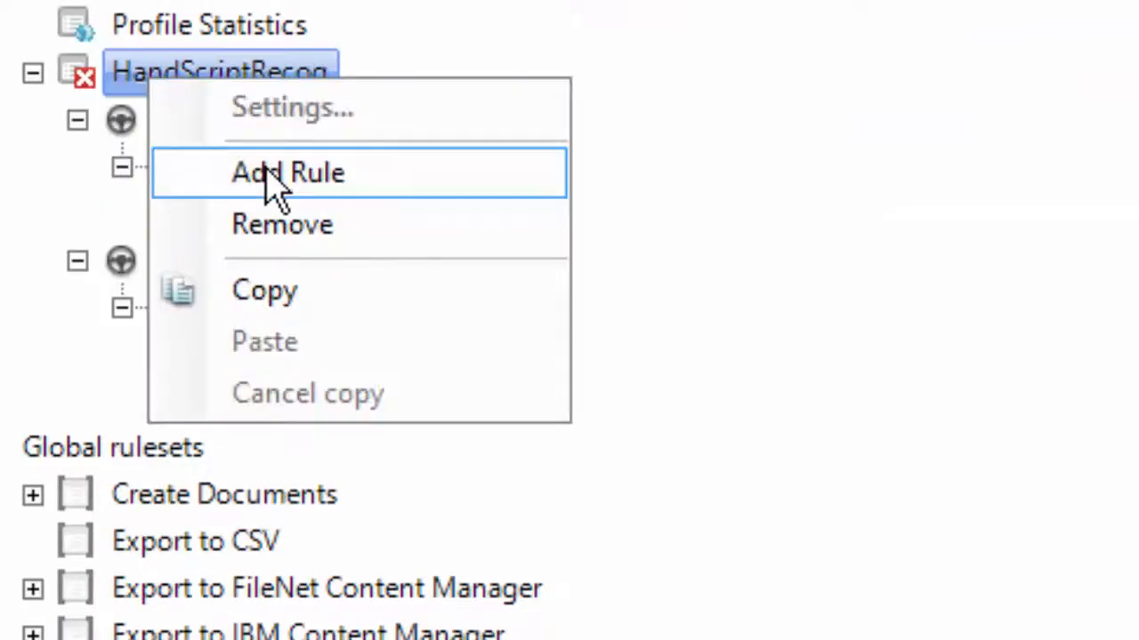
pyautogui.click(287, 172)
pyautogui.write('r')
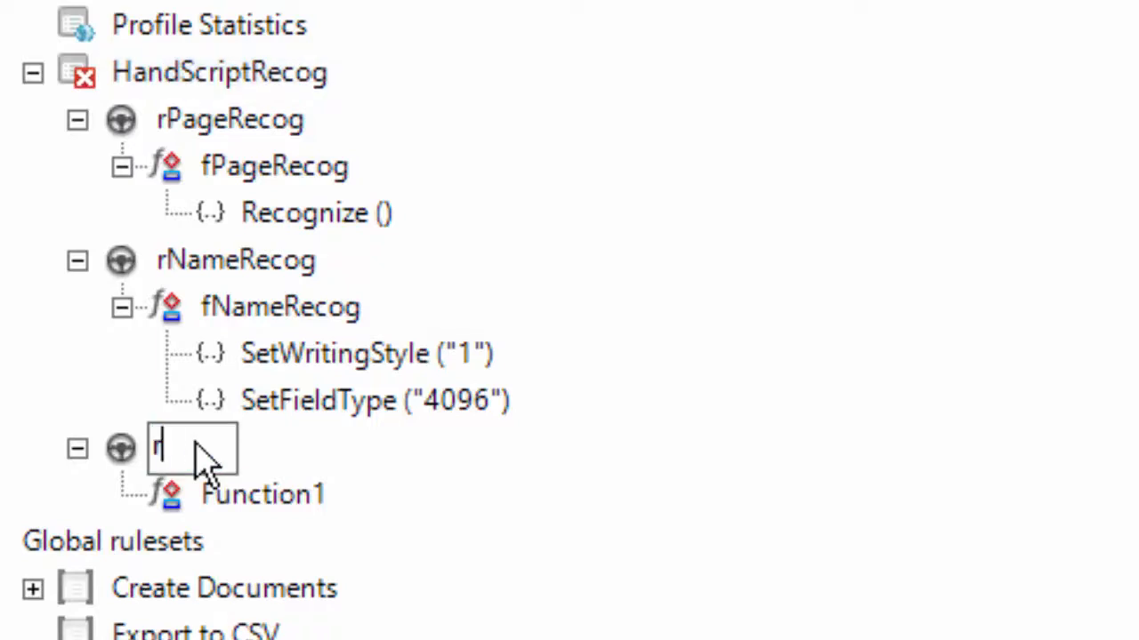
pyautogui.write('AccountNu')
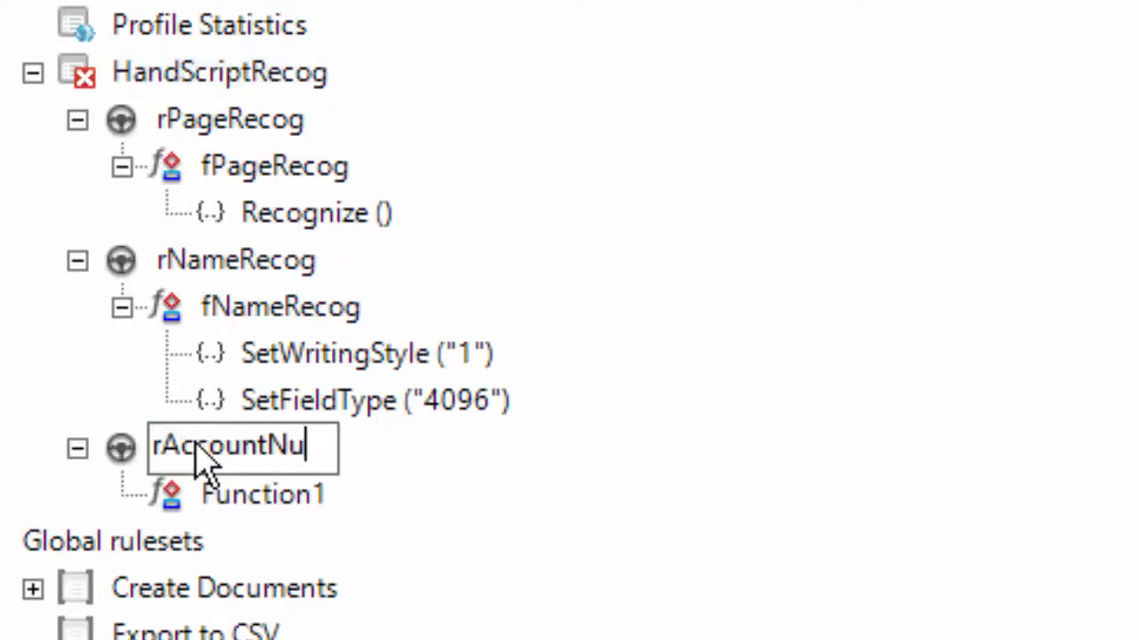
pyautogui.write('mber')
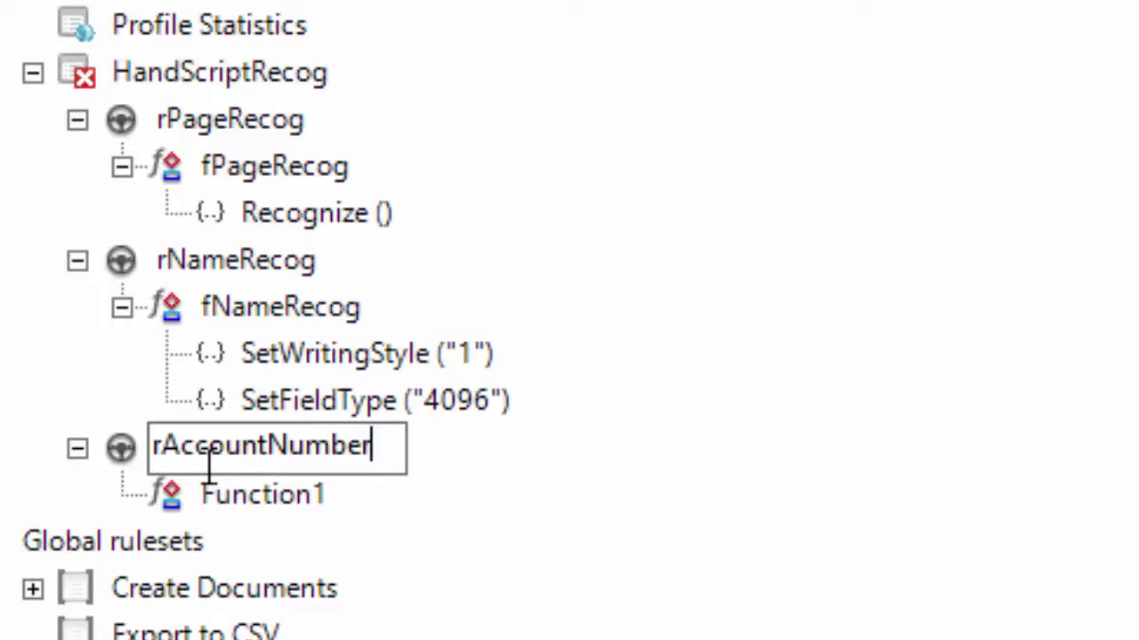
pyautogui.click(260, 495)
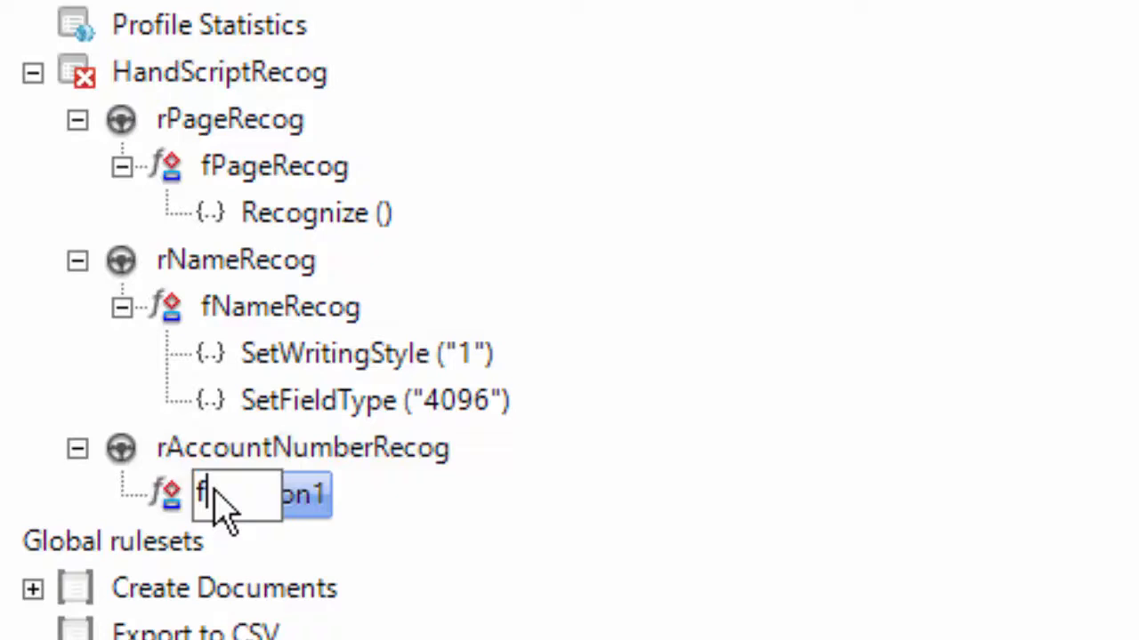
pyautogui.write('fAccountNumberRecog')
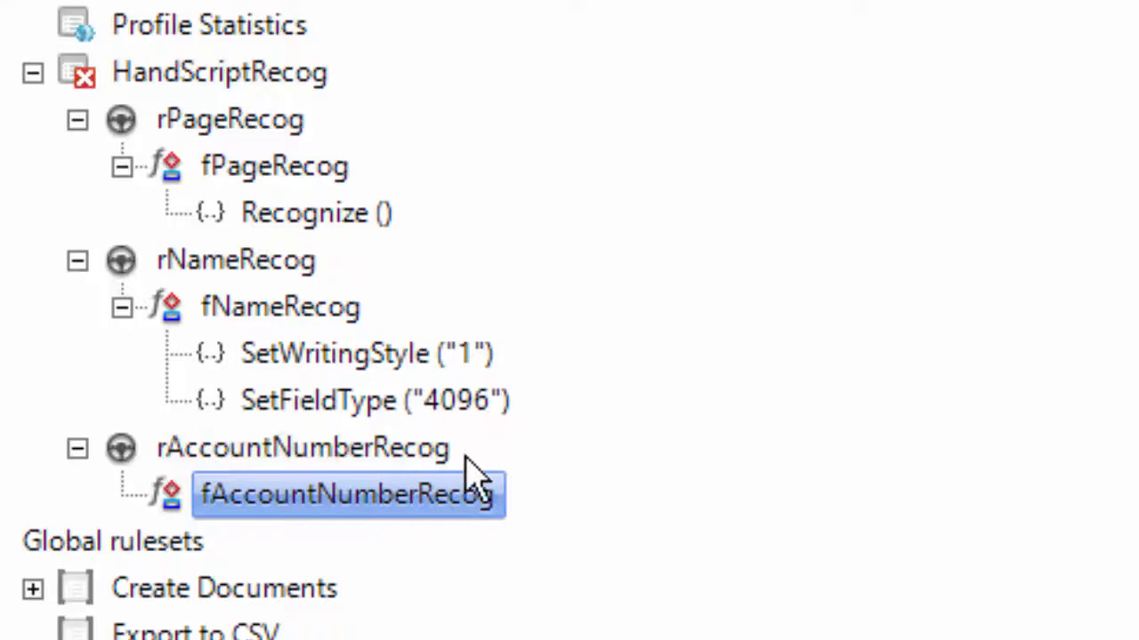
pyautogui.moveTo(316, 533)
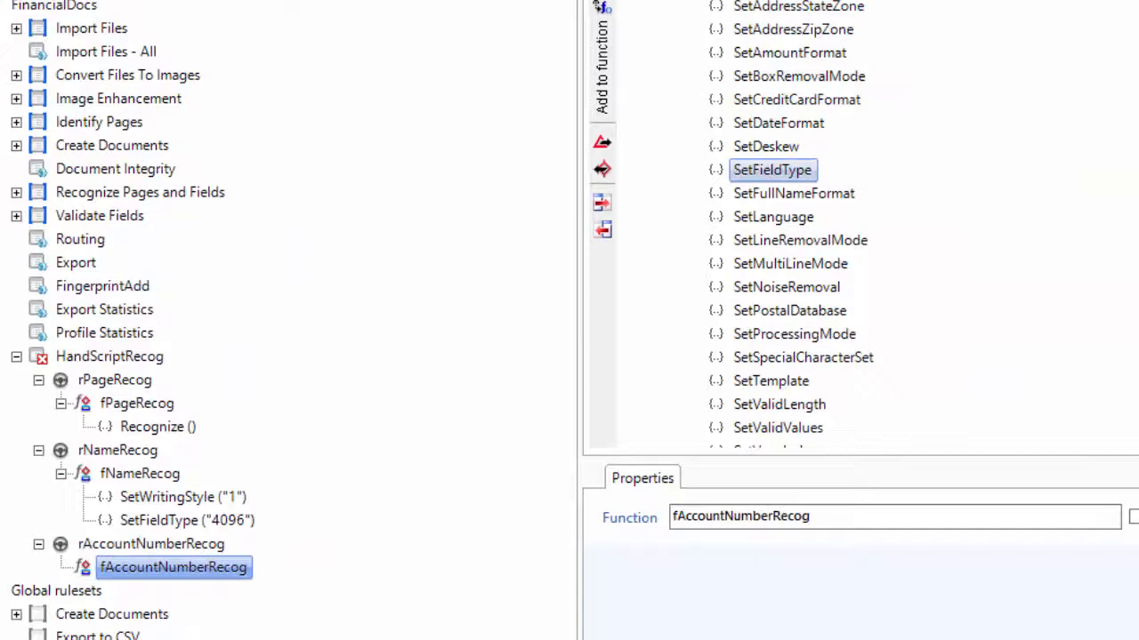
pyautogui.moveTo(596, 89)
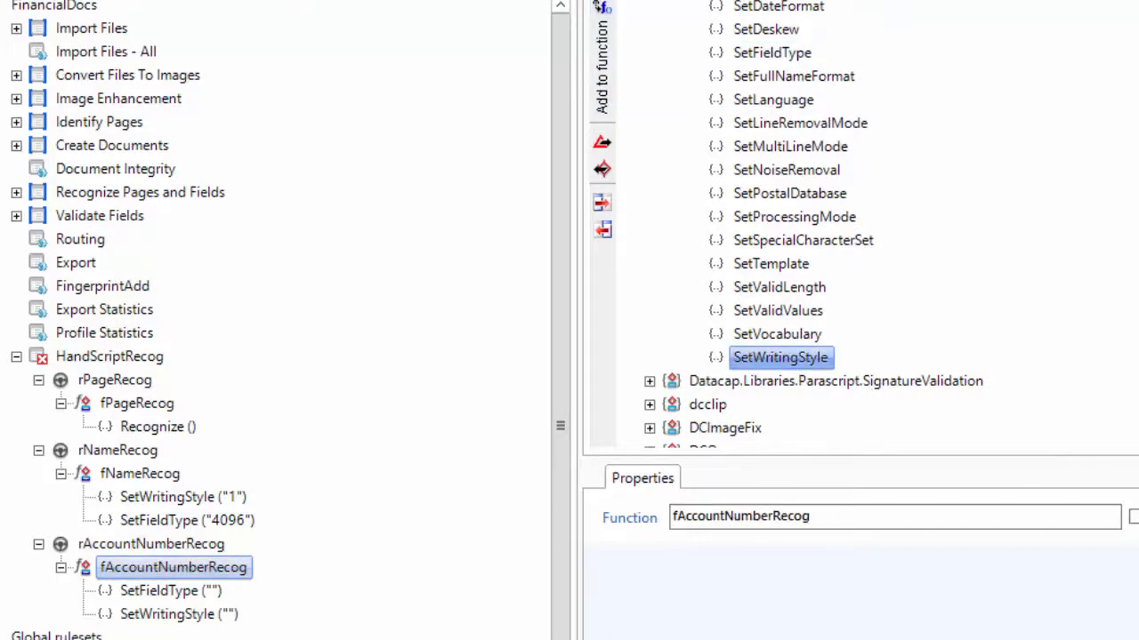
pyautogui.moveTo(810, 312)
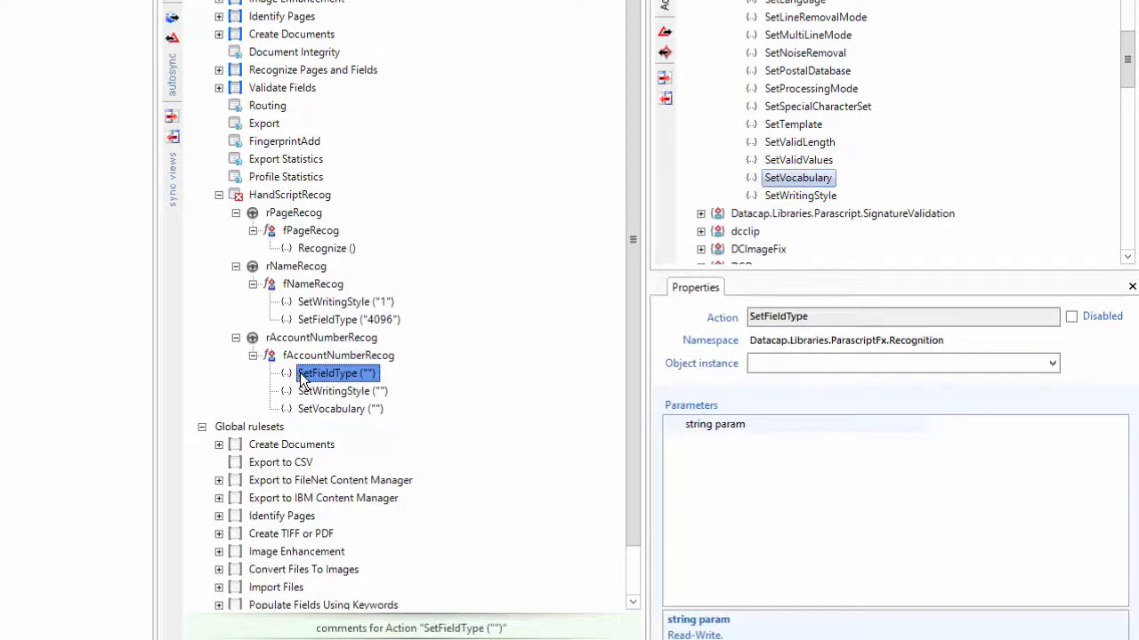
# - Open the SetFieldType Information help from the Actions library and read through it
pyautogui.rightClick(336, 374)
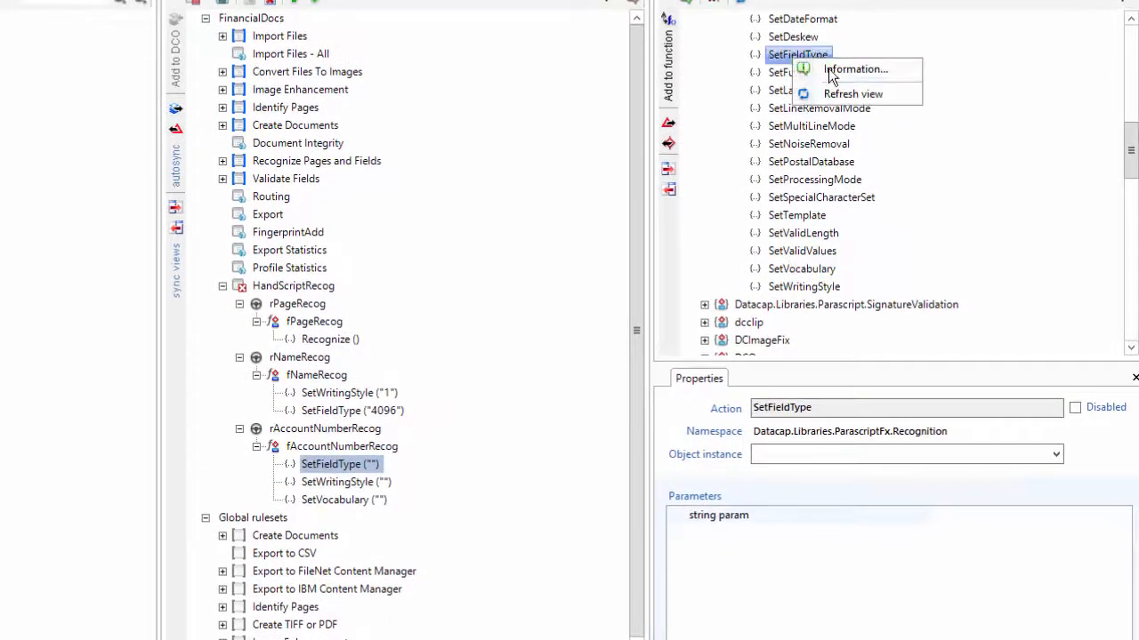
pyautogui.click(854, 69)
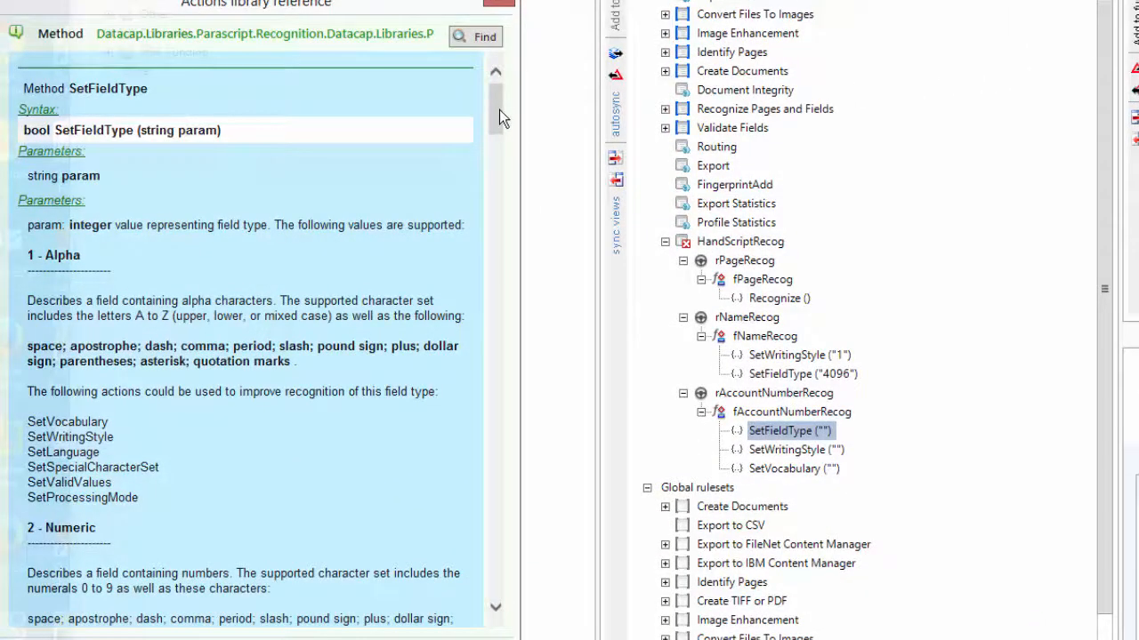
pyautogui.scroll(-3)
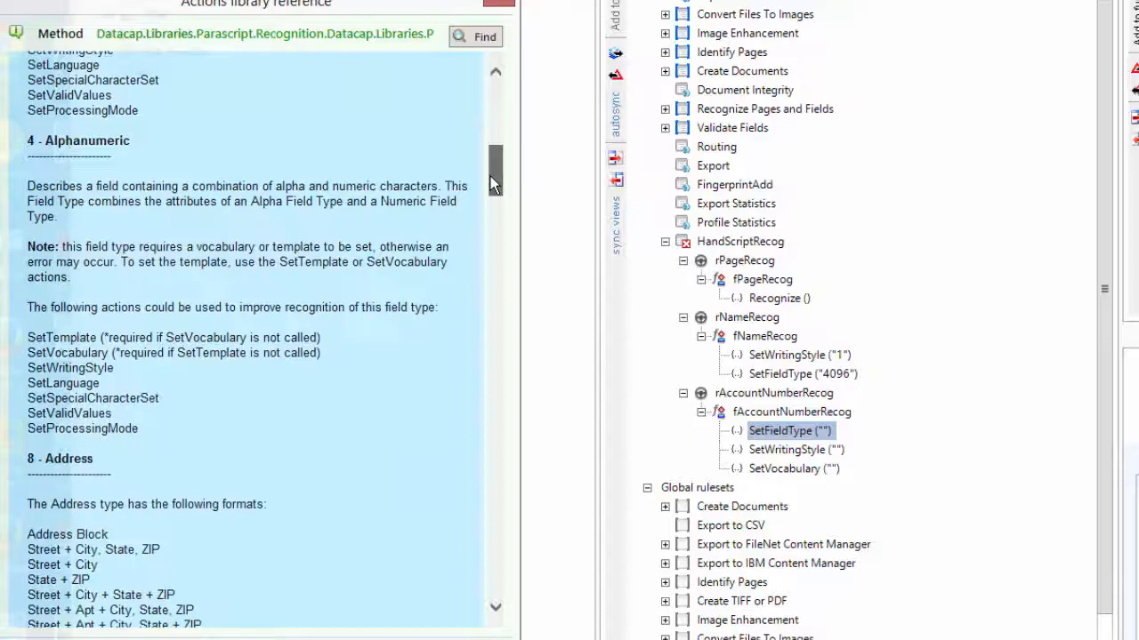
pyautogui.scroll(-3)
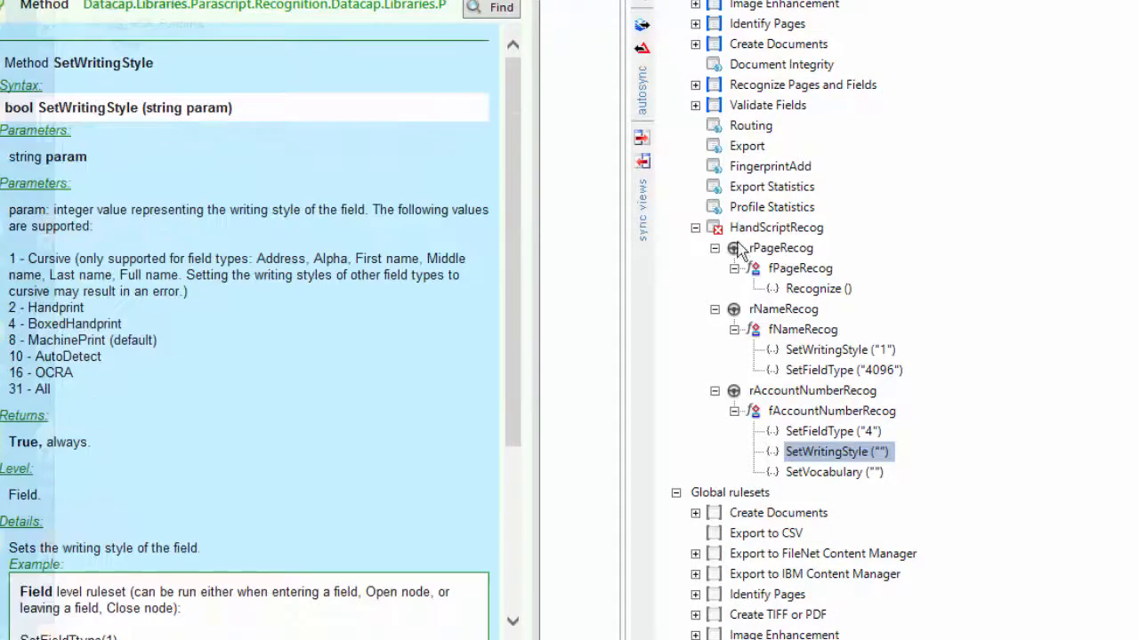
pyautogui.scroll(-3)
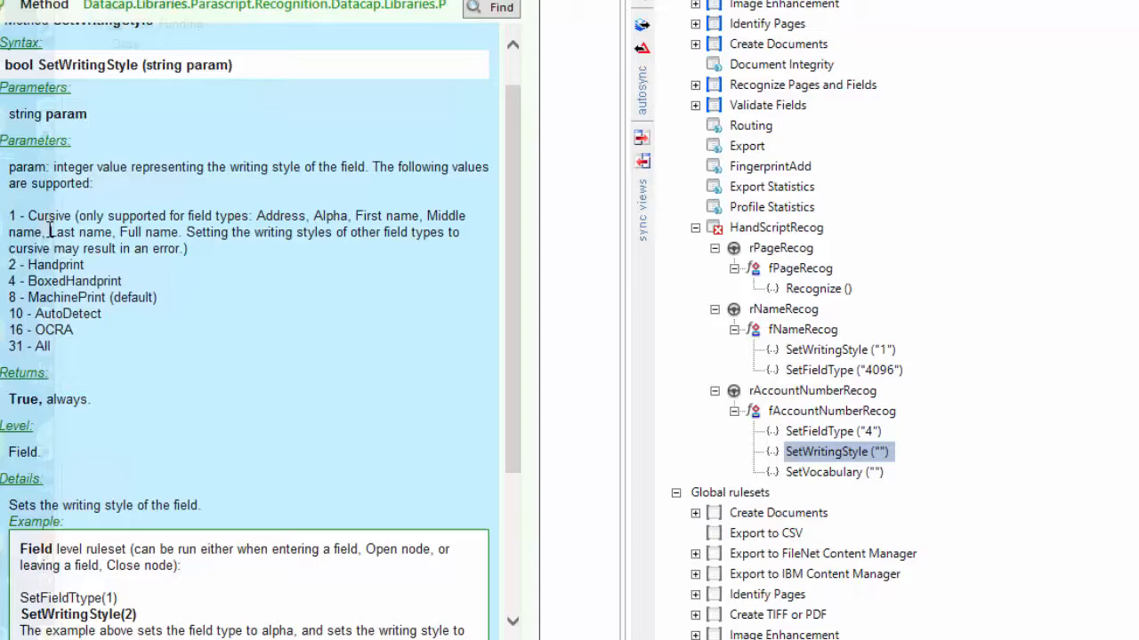
pyautogui.moveTo(292, 232)
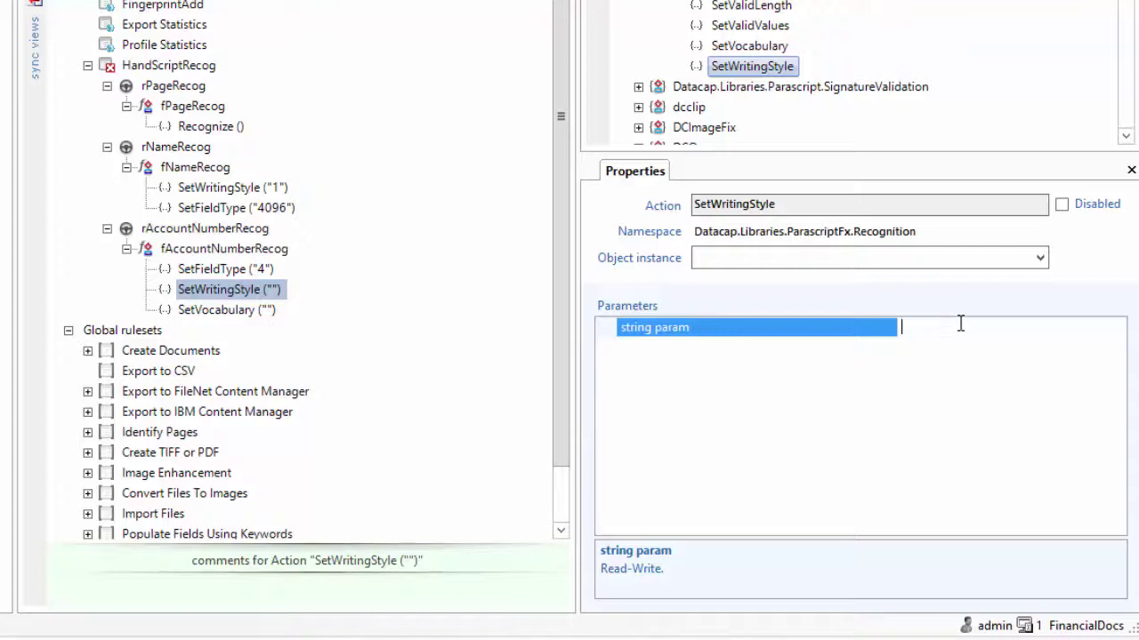
# - Enter 2 (handprint) as fAccountNumberRecog's SetWritingStyle parameter
pyautogui.write('2')
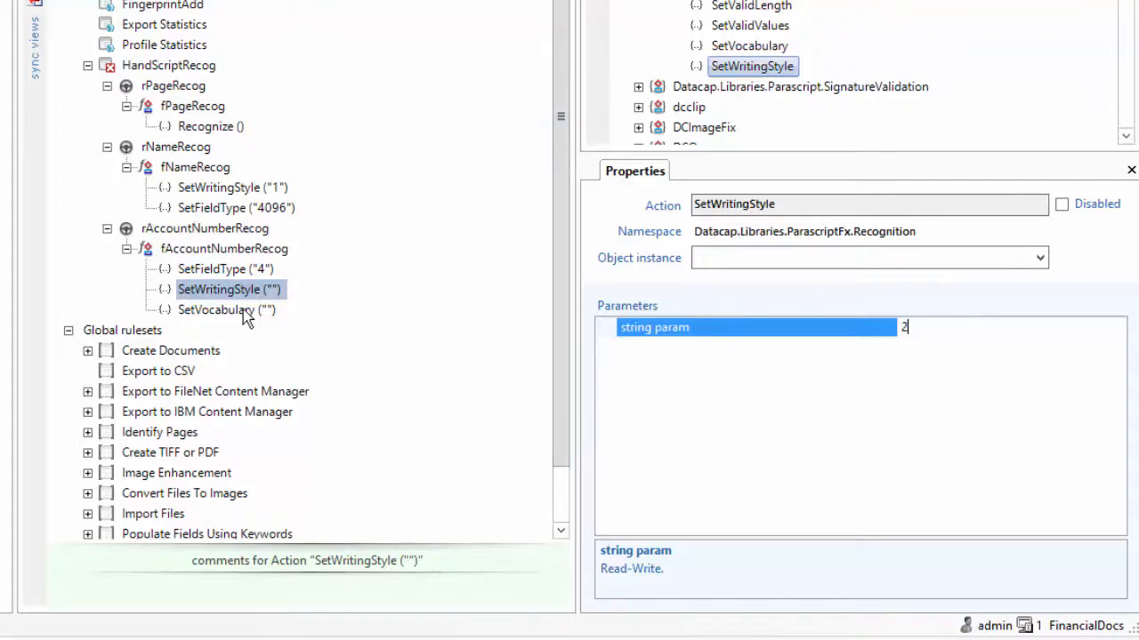
pyautogui.click(215, 310)
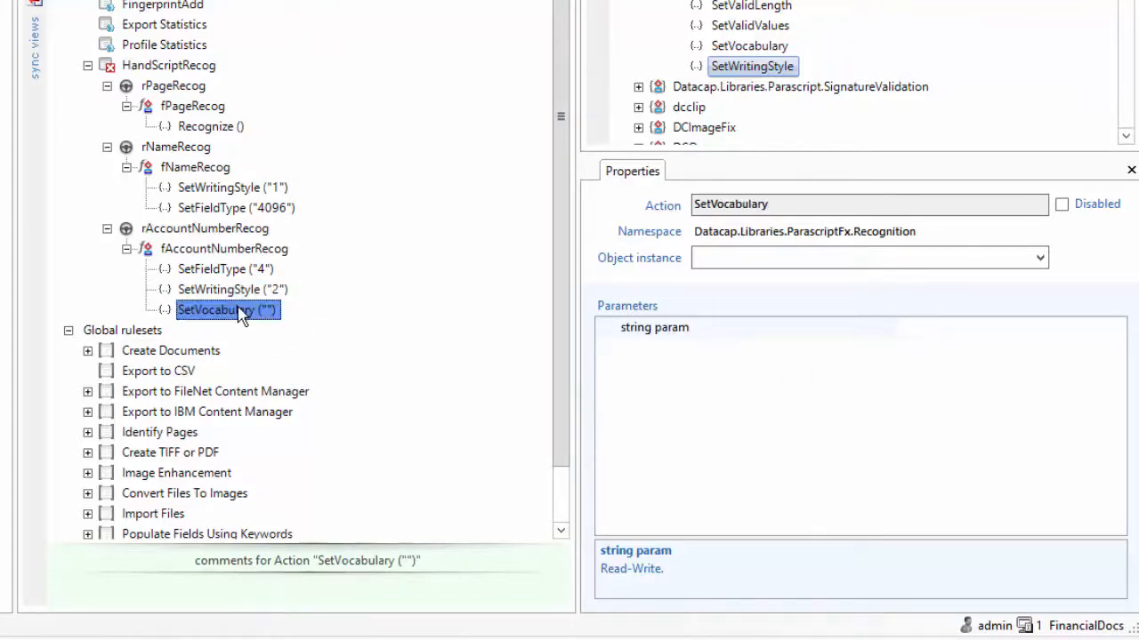
pyautogui.moveTo(323, 316)
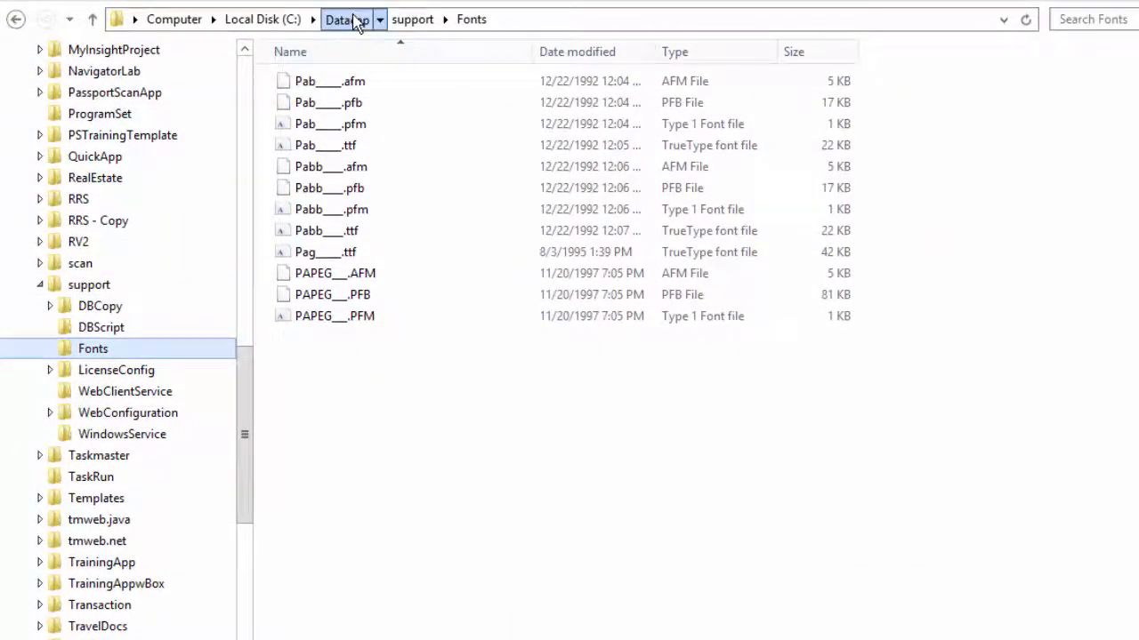
# - Browse to C:\Datacap\dcshared\ICRP\FormXtra and launch VocabularyEditor.exe
pyautogui.click(346, 19)
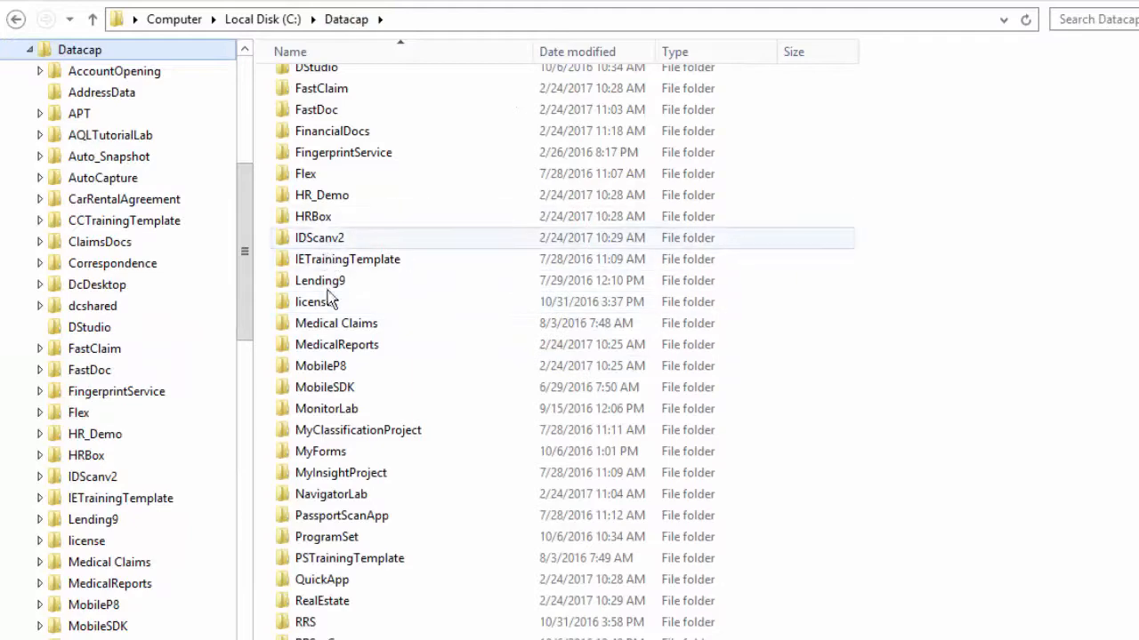
pyautogui.doubleClick(92, 305)
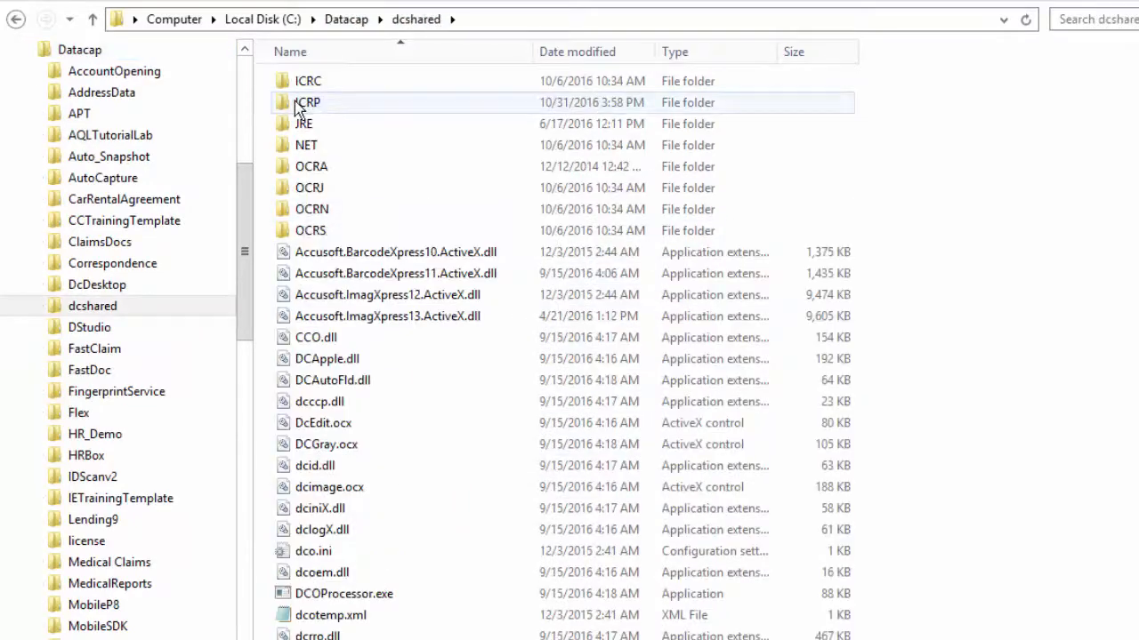
pyautogui.doubleClick(307, 102)
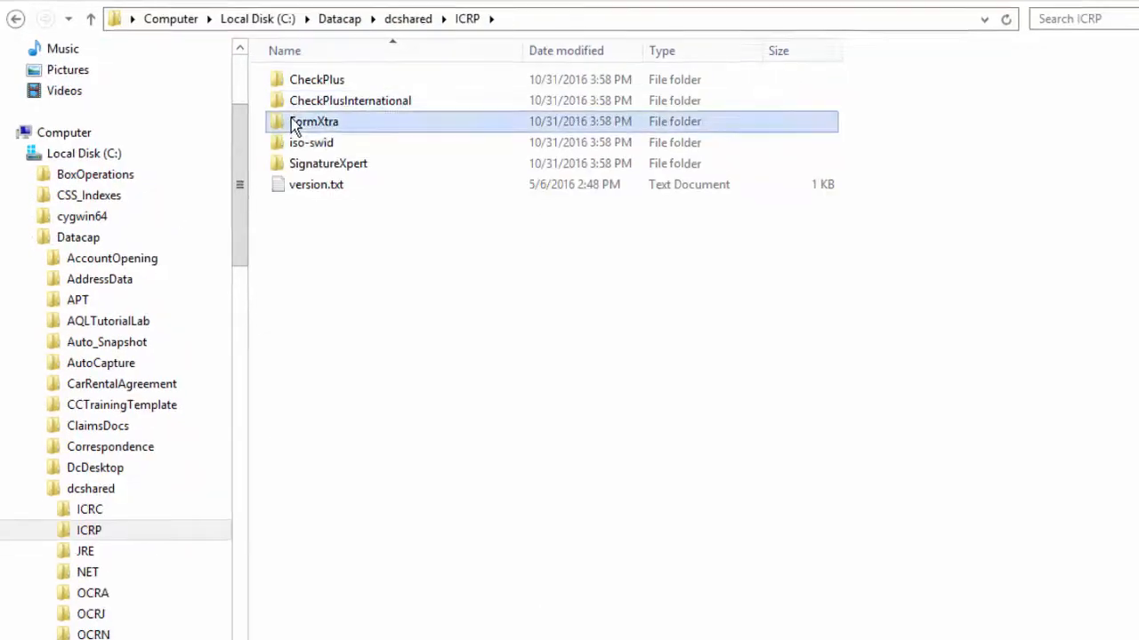
pyautogui.doubleClick(313, 121)
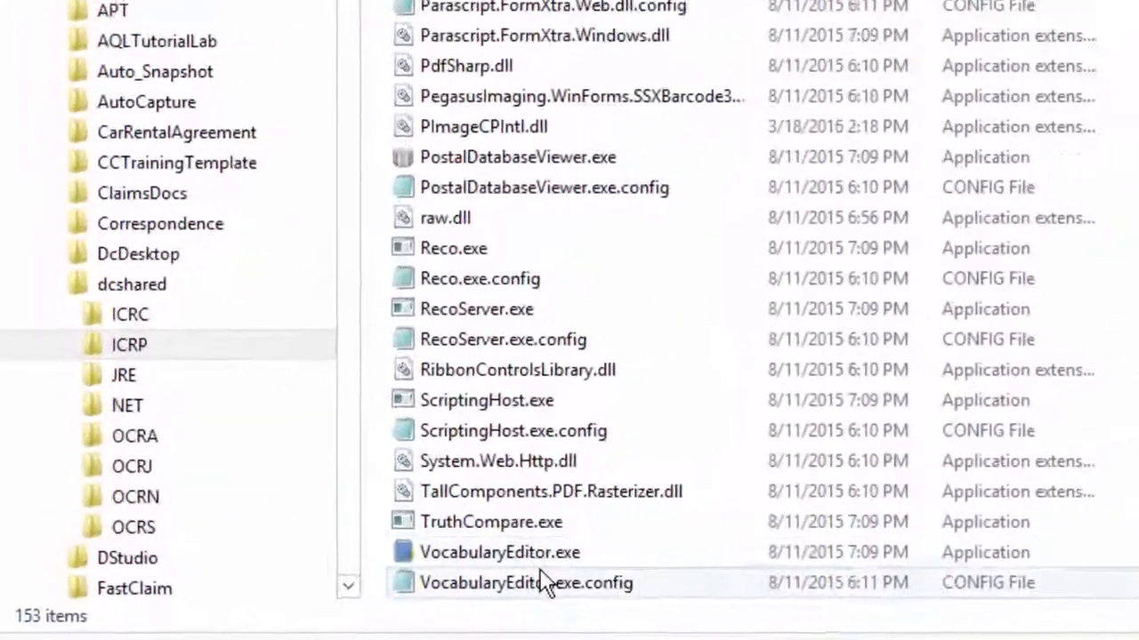
pyautogui.click(498, 552)
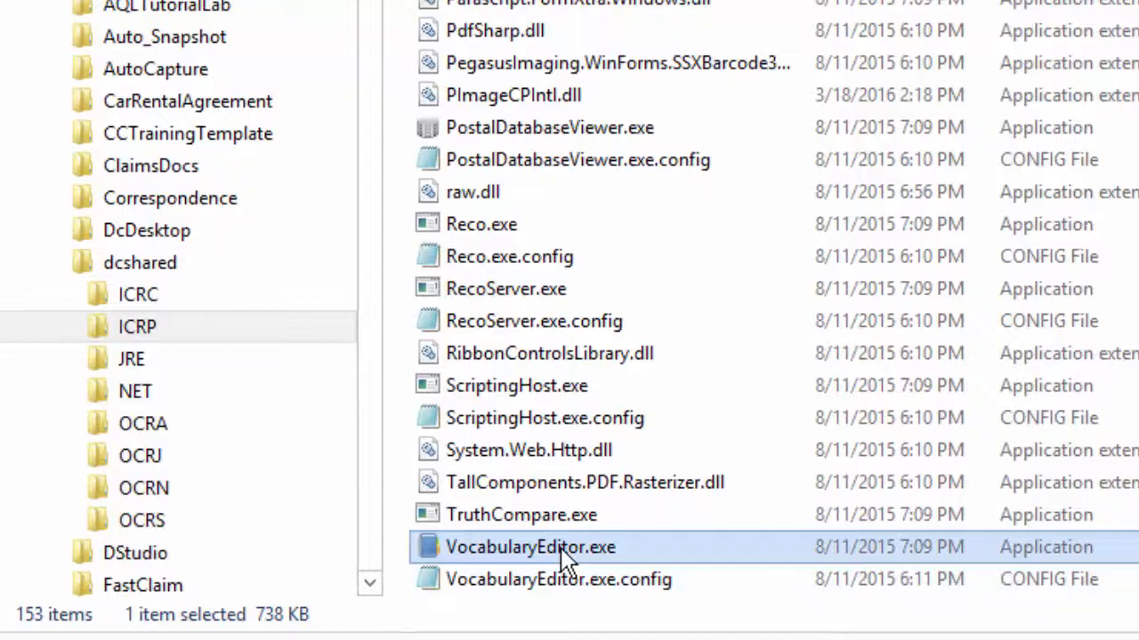
pyautogui.moveTo(438, 563)
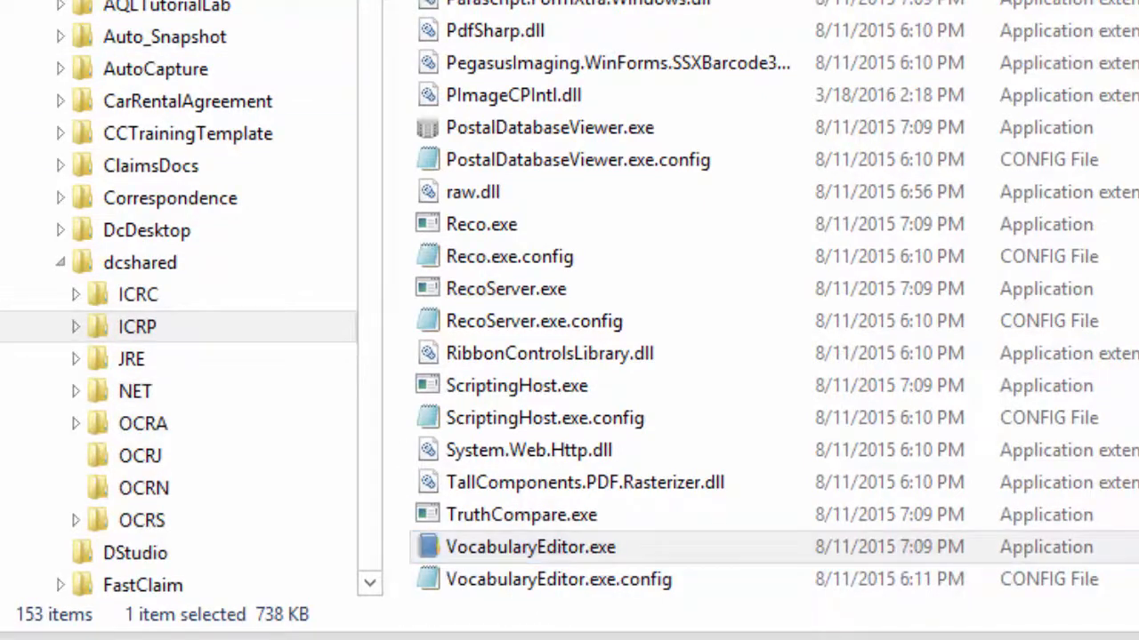
pyautogui.doubleClick(516, 548)
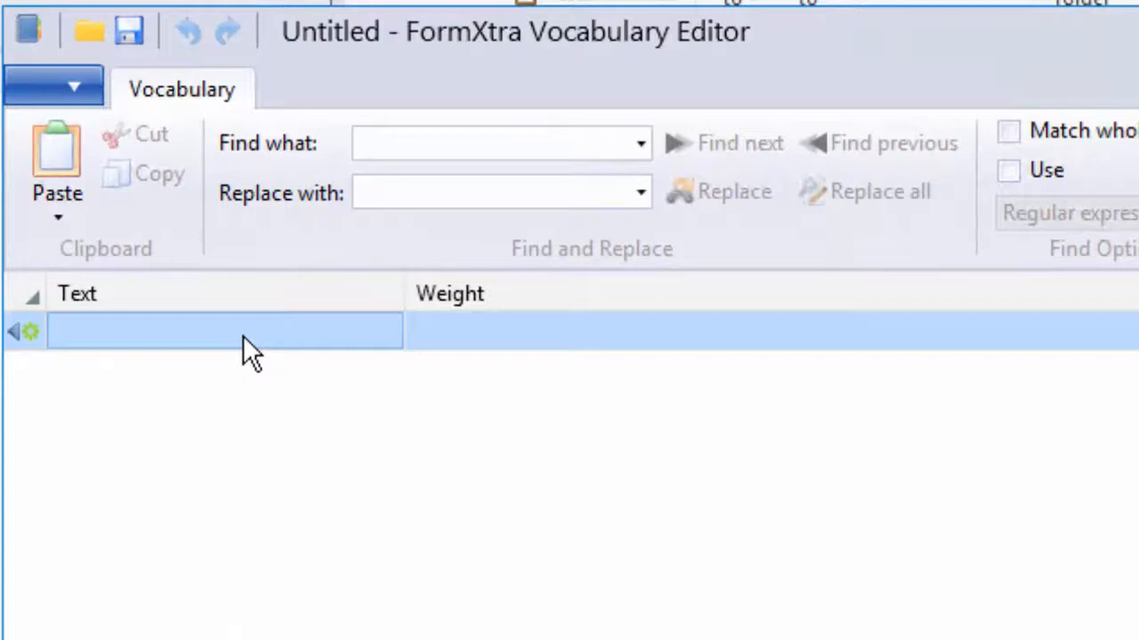
# - Enter HS289123 in the untitled vocabulary and give it weight 15
pyautogui.write('HS2')
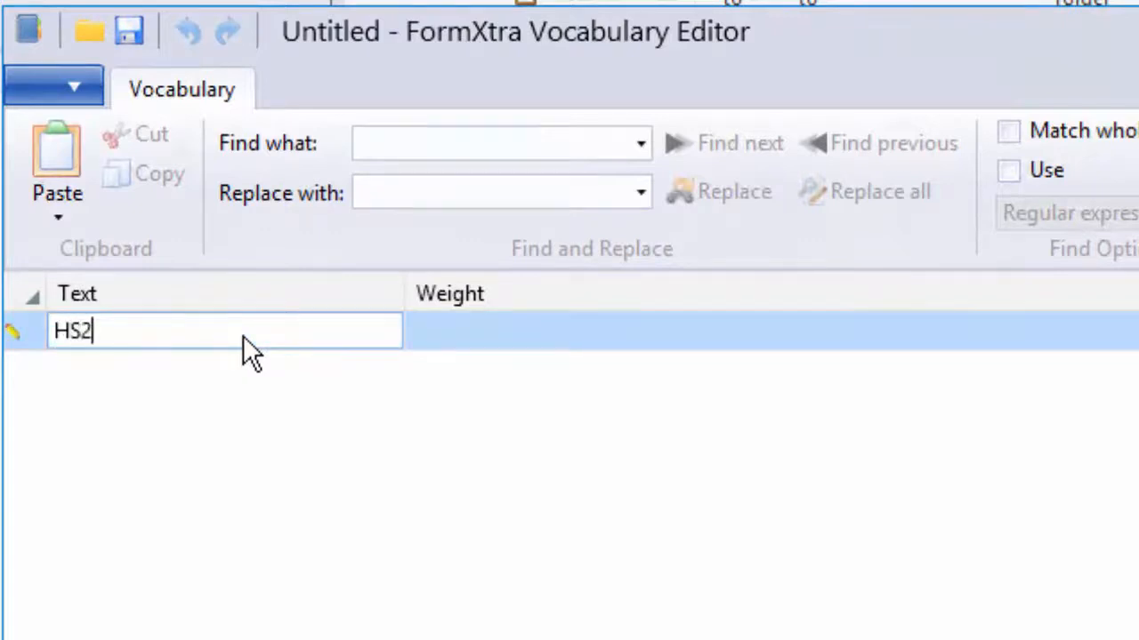
pyautogui.write('89123')
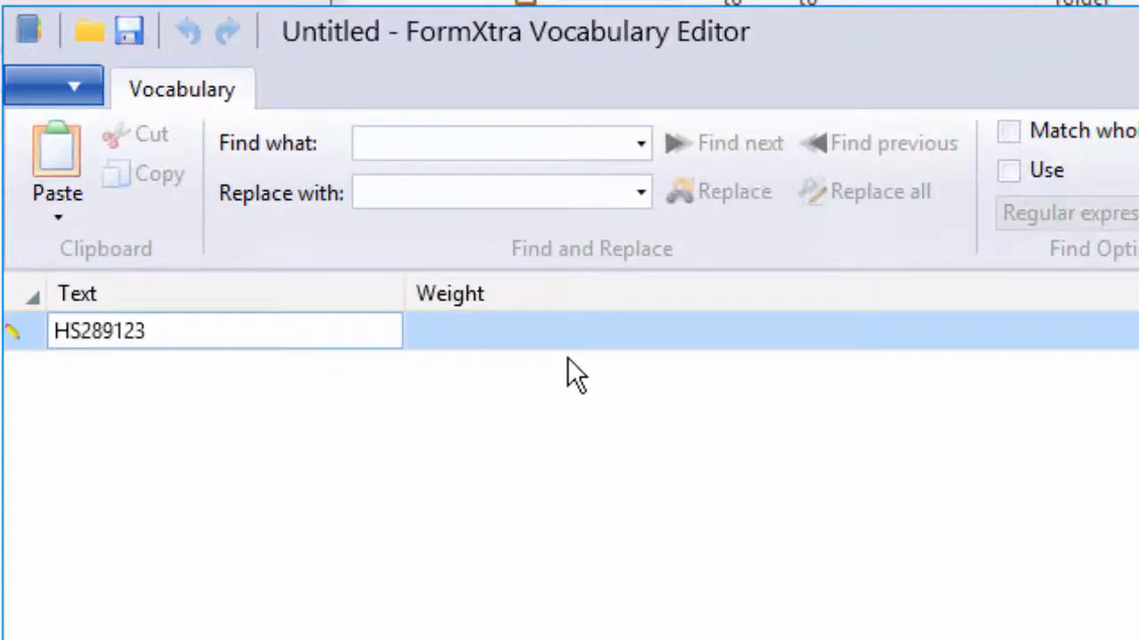
pyautogui.click(559, 331)
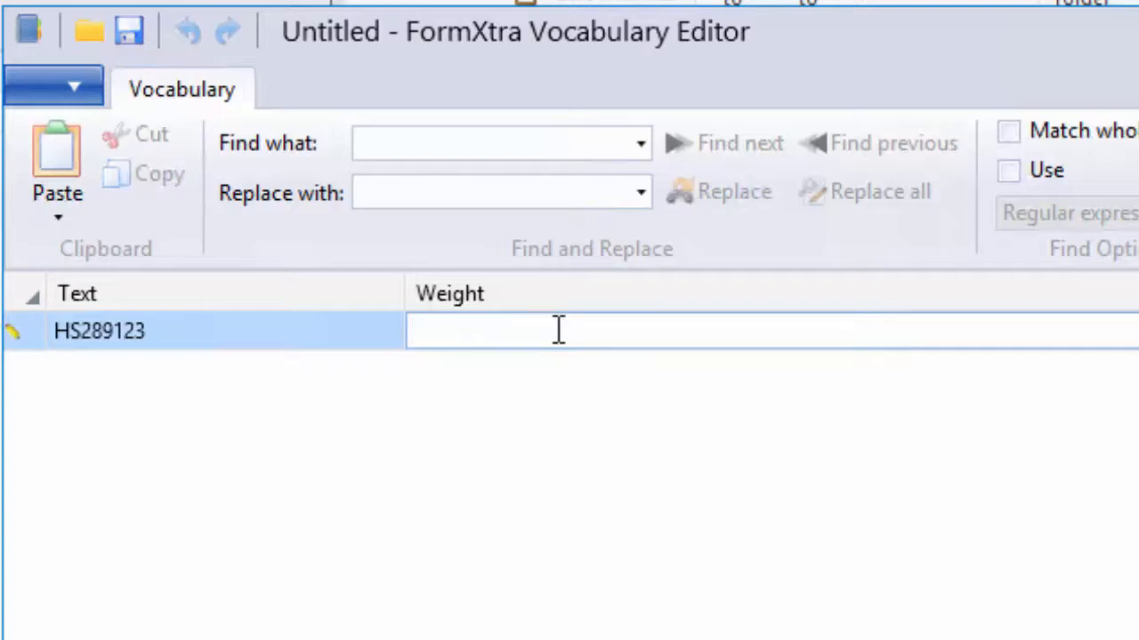
pyautogui.write('15')
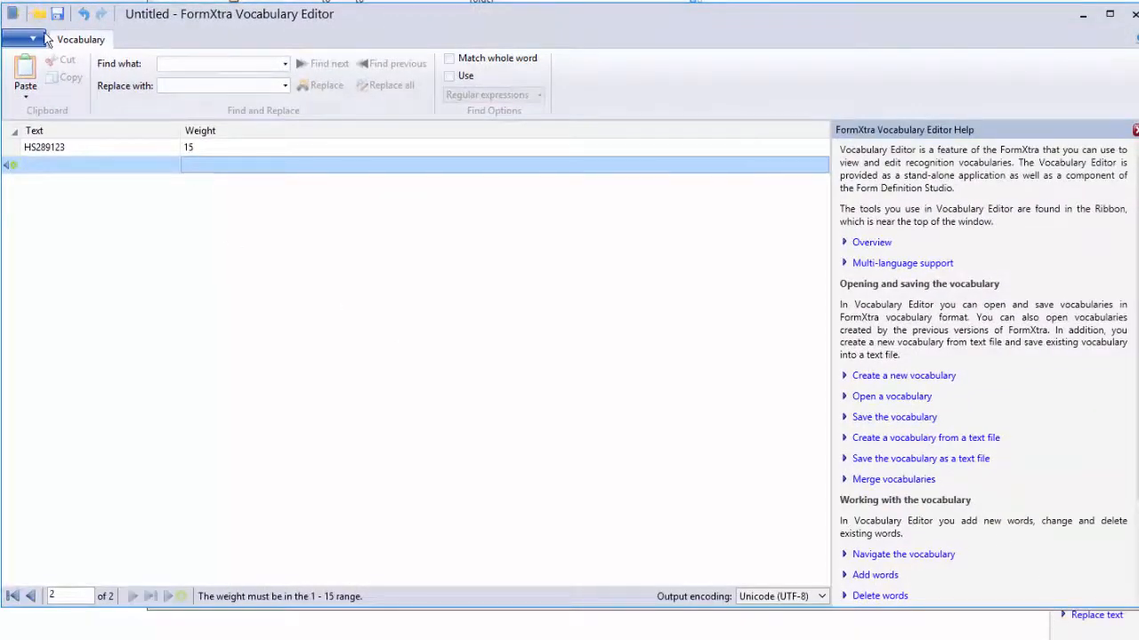
# - Save the vocabulary in vocabulary format as accountnum inside dco_FinancialDocs
pyautogui.click(29, 40)
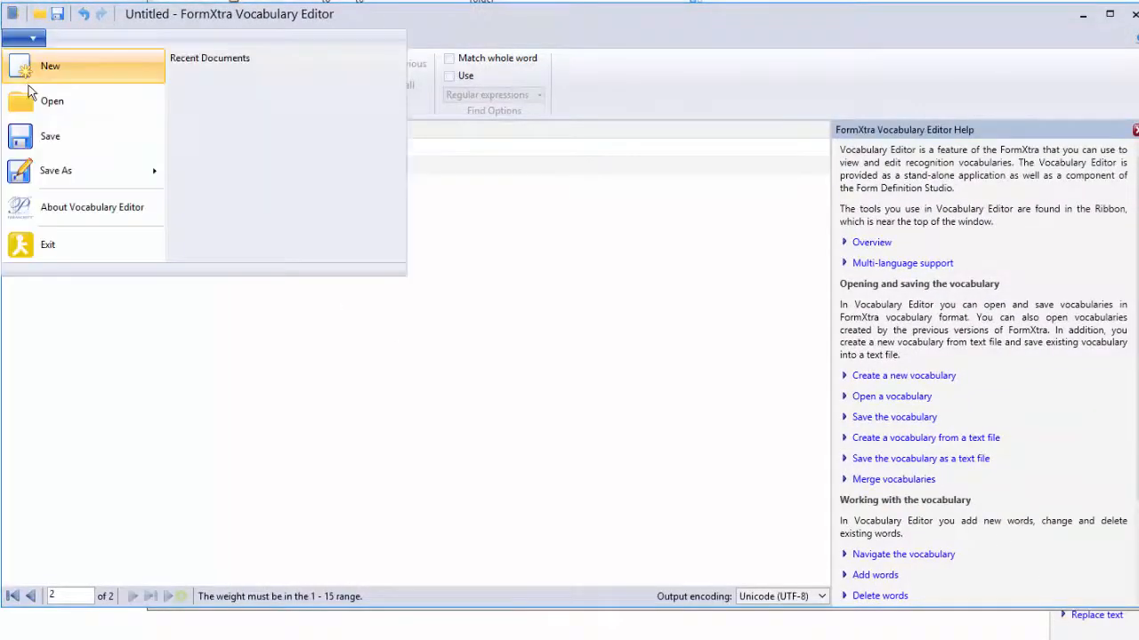
pyautogui.click(56, 170)
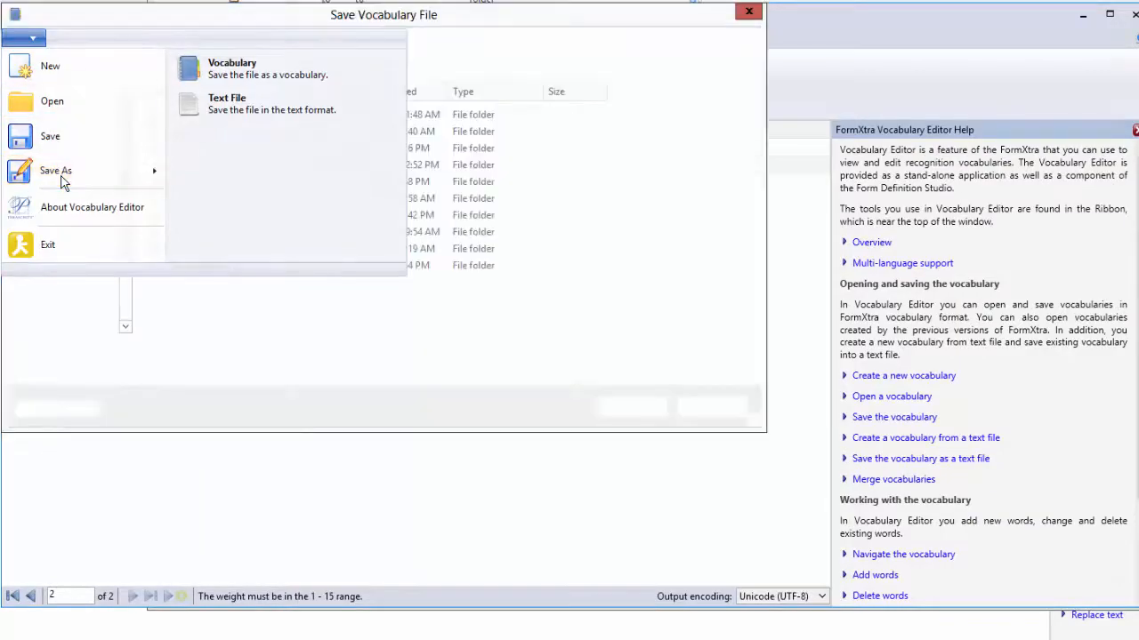
pyautogui.click(231, 67)
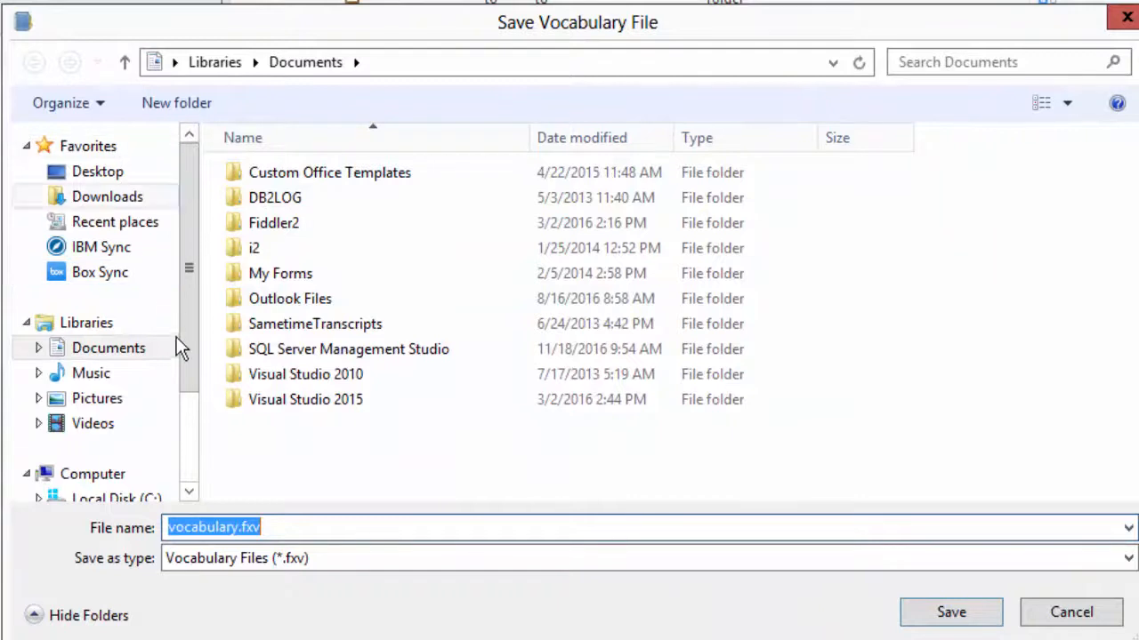
pyautogui.scroll(-3)
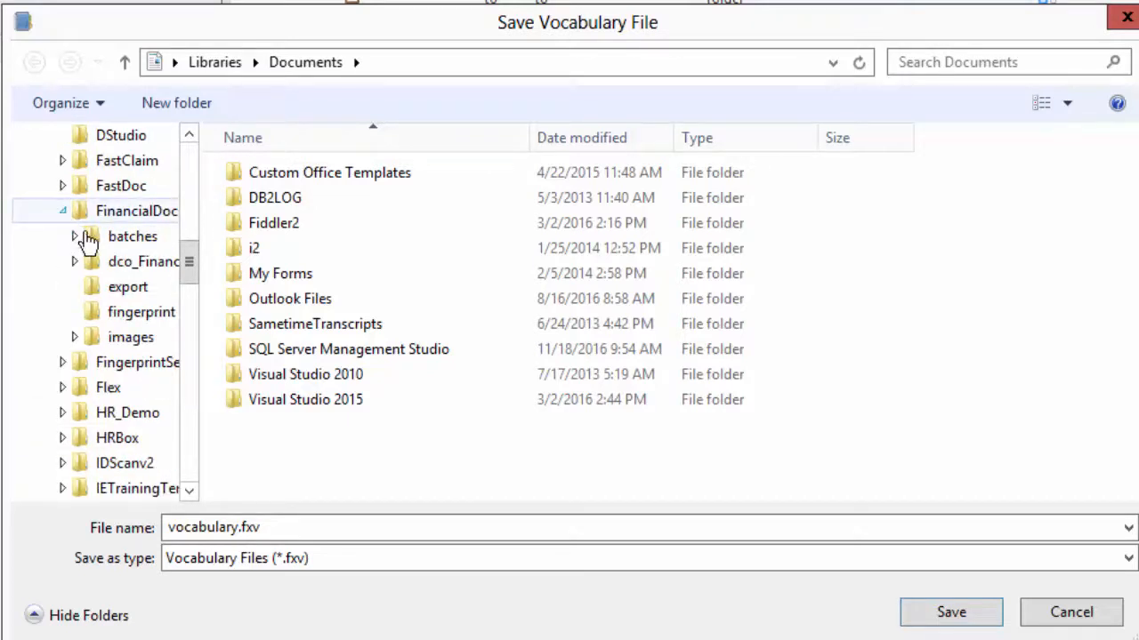
pyautogui.doubleClick(142, 260)
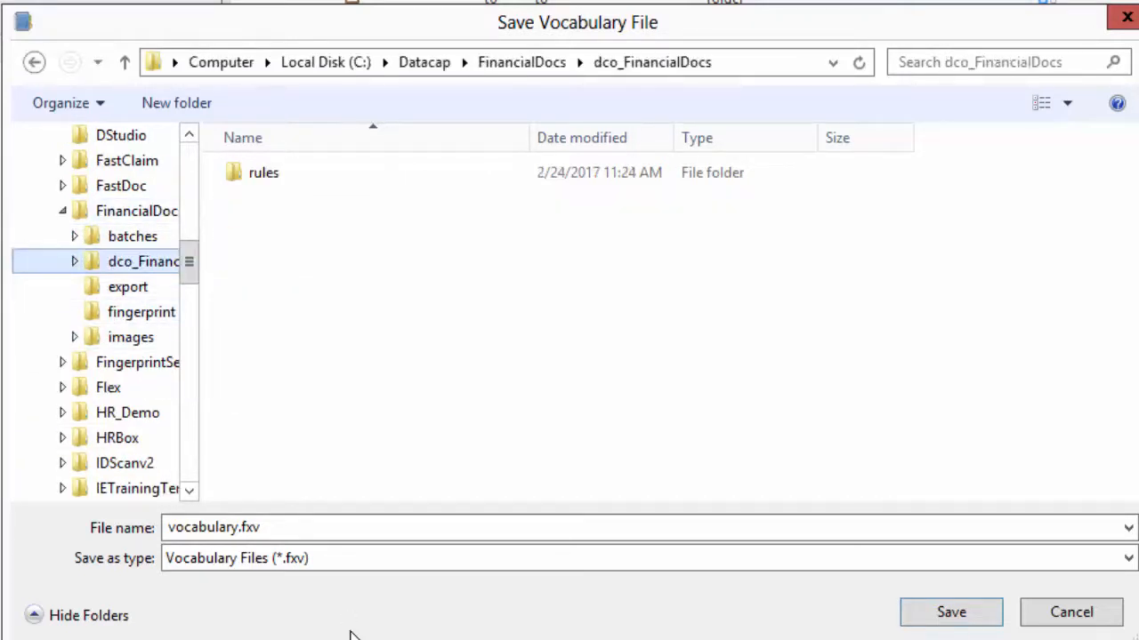
pyautogui.click(305, 527)
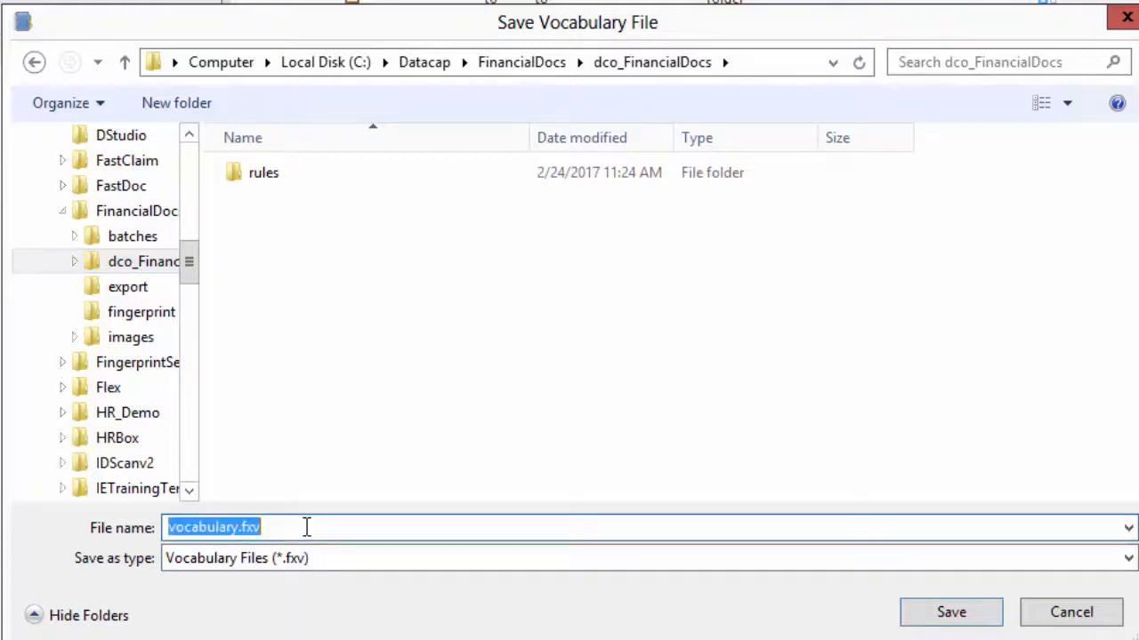
pyautogui.write('accn')
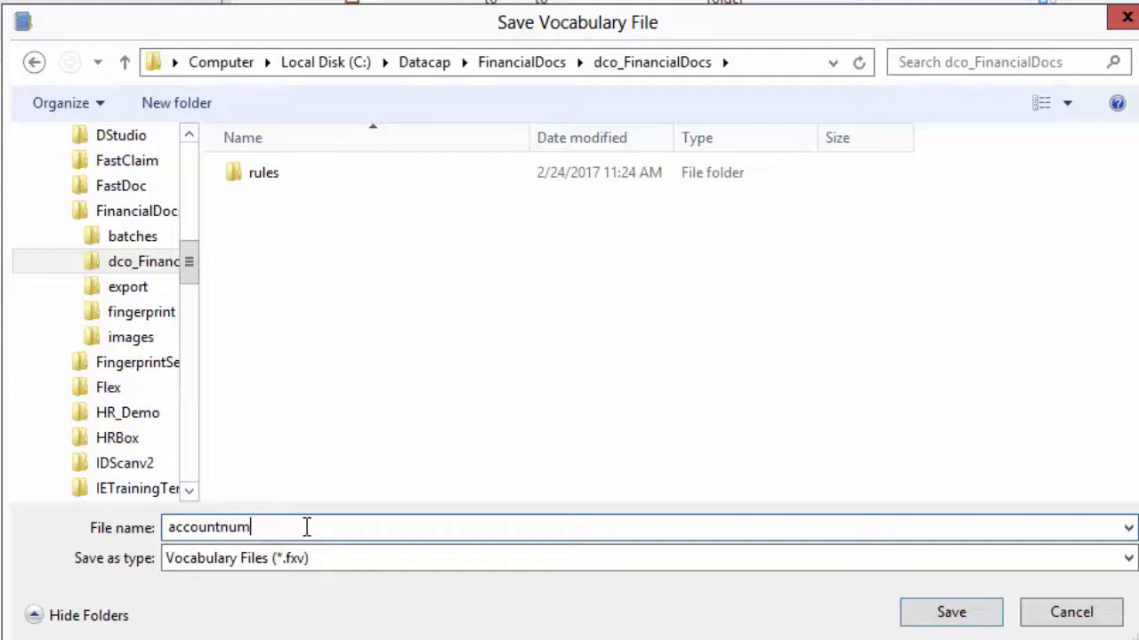
pyautogui.click(951, 612)
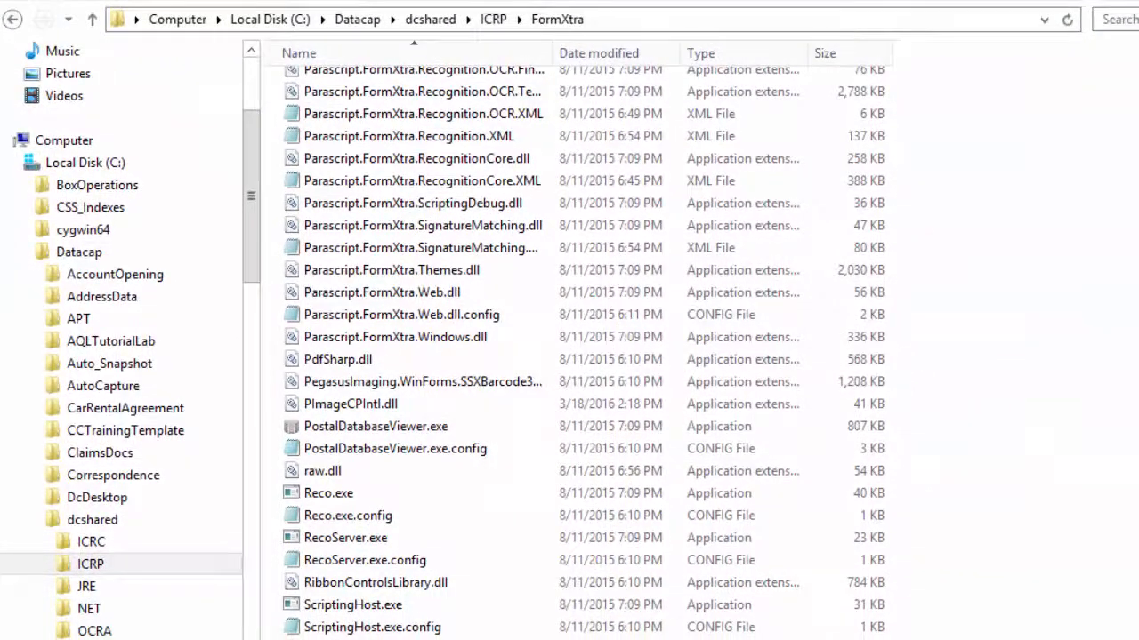
# - Collapse dcshared and browse into FinancialDocs' dco_FinancialDocs folder
pyautogui.click(37, 520)
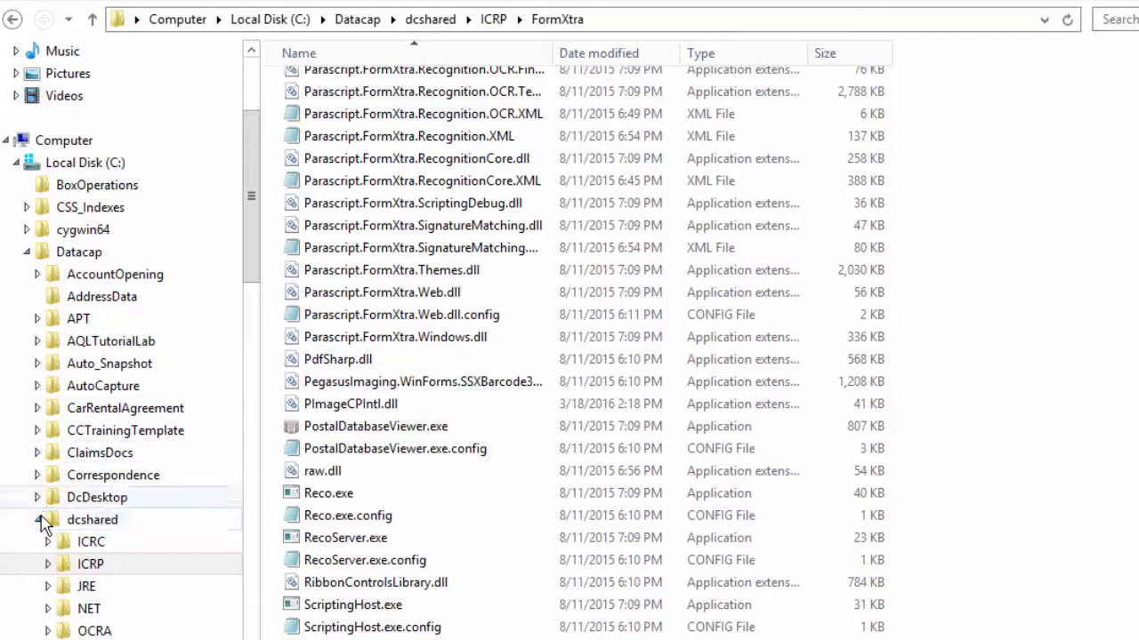
pyautogui.click(38, 520)
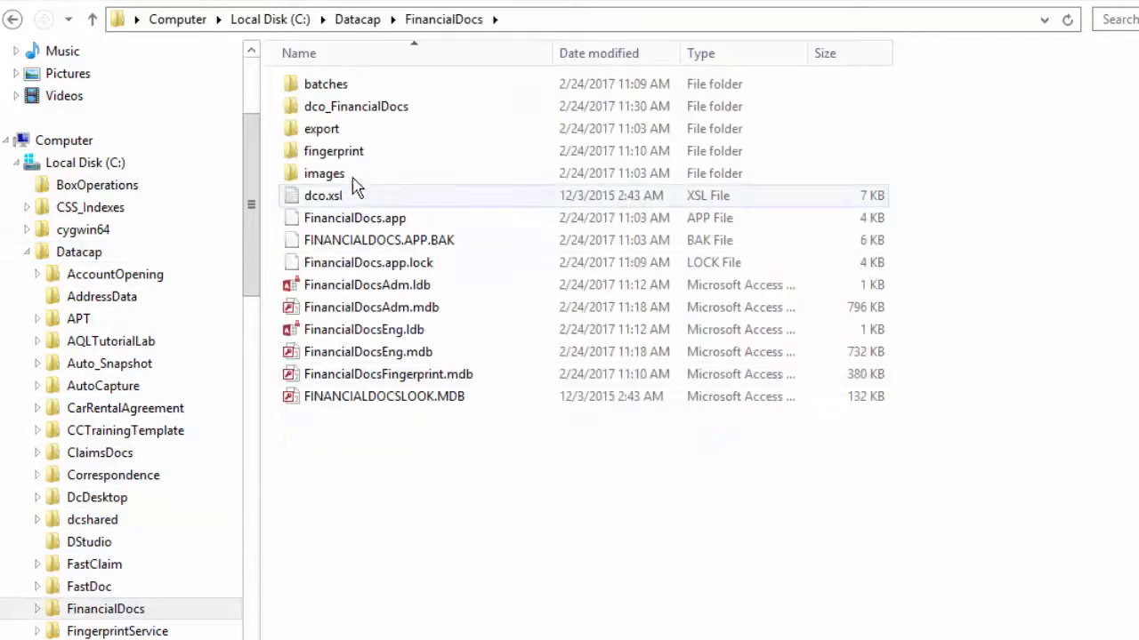
pyautogui.doubleClick(355, 106)
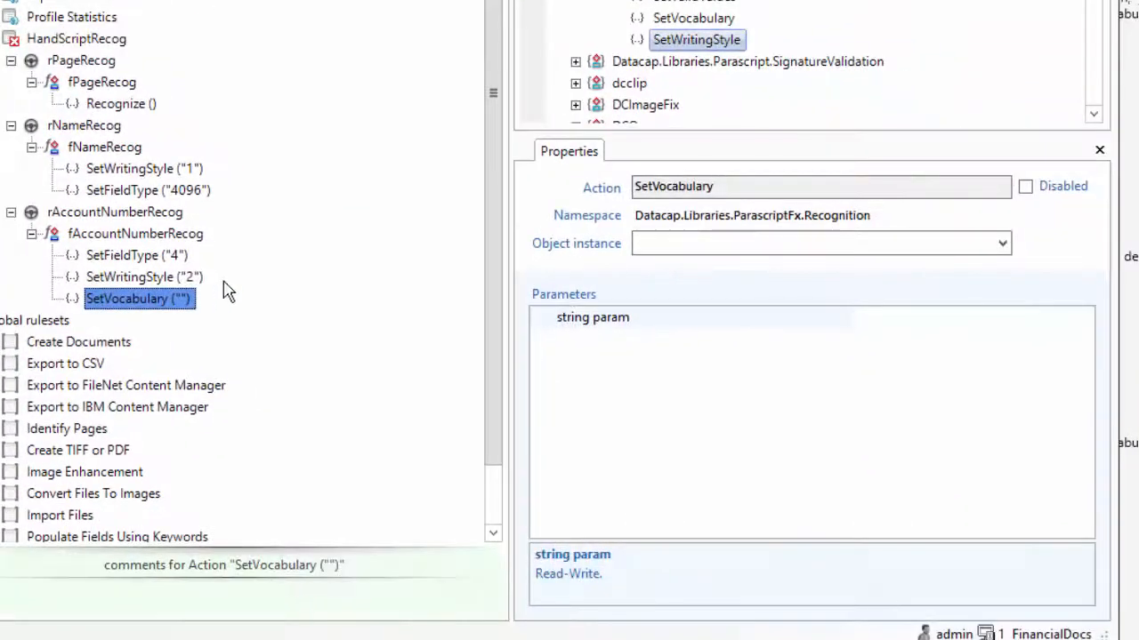
pyautogui.moveTo(858, 323)
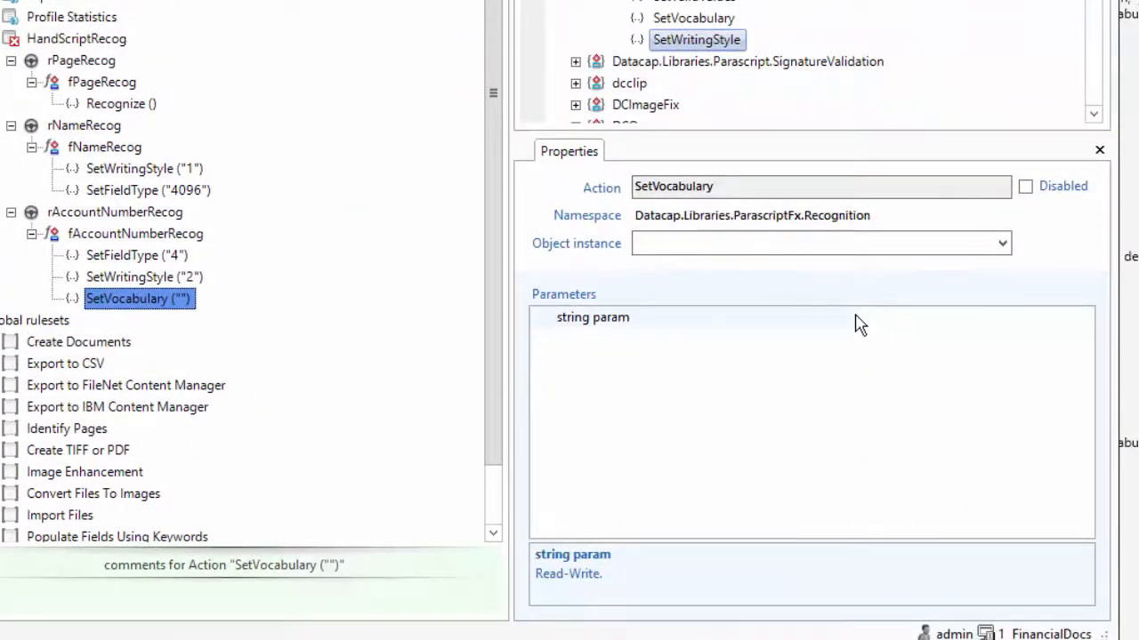
# - Set fAccountNumberRecog's SetVocabulary path to C:\Datacap\FinancialDocs\dco_FinancialDocs\accountnum.fxv
pyautogui.click(591, 317)
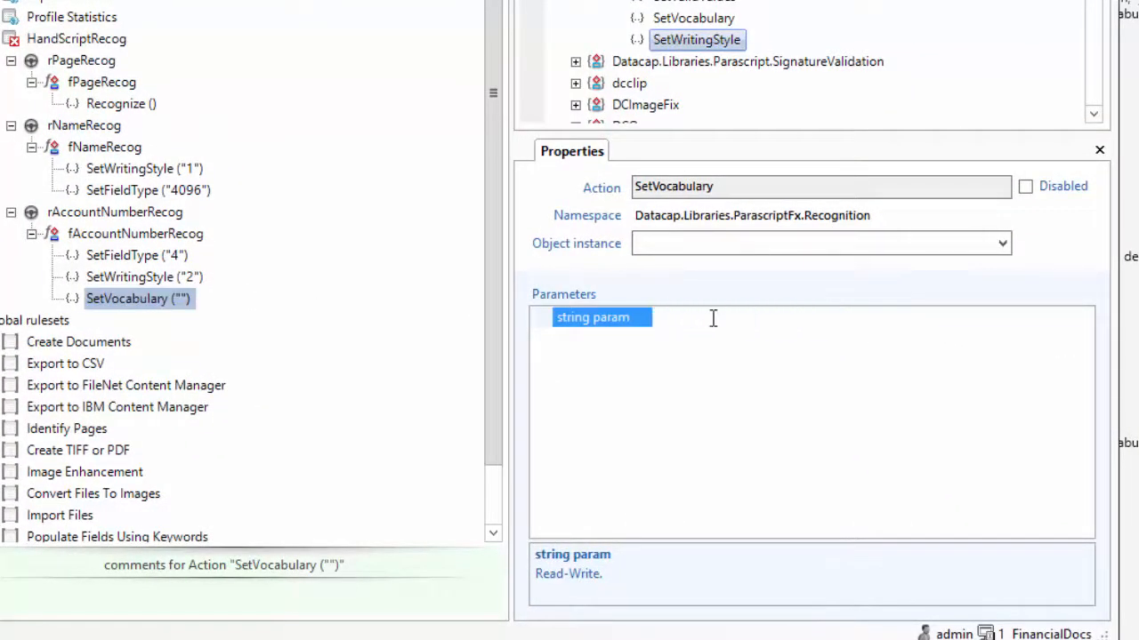
pyautogui.write('C:\\Datacap\\FinancialDocs\\dco_FinancialDocs')
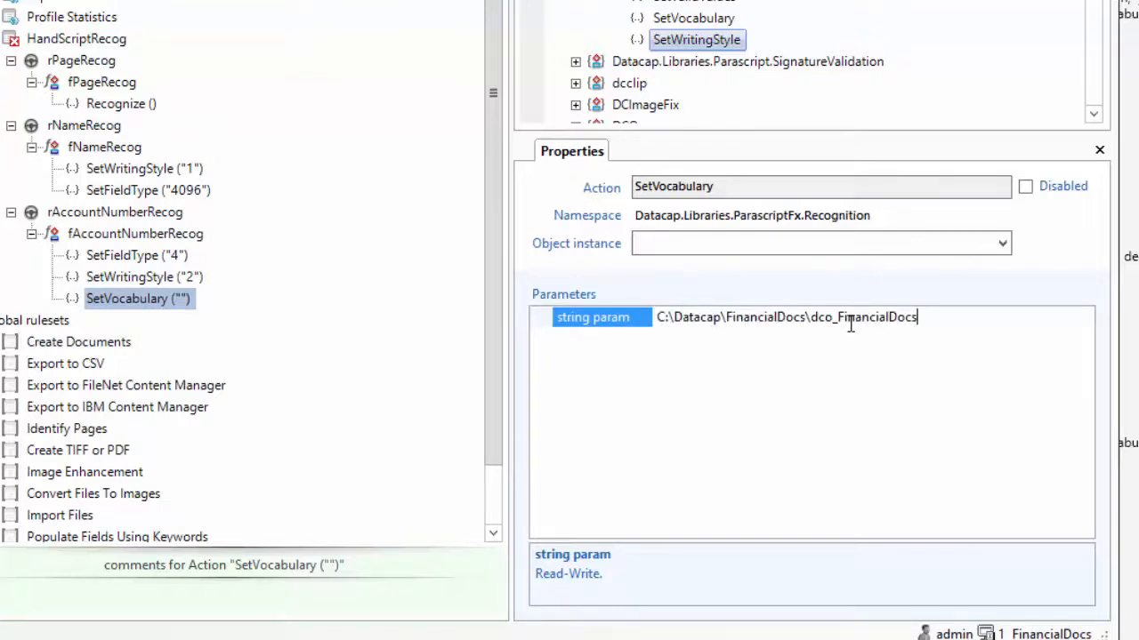
pyautogui.write('acc')
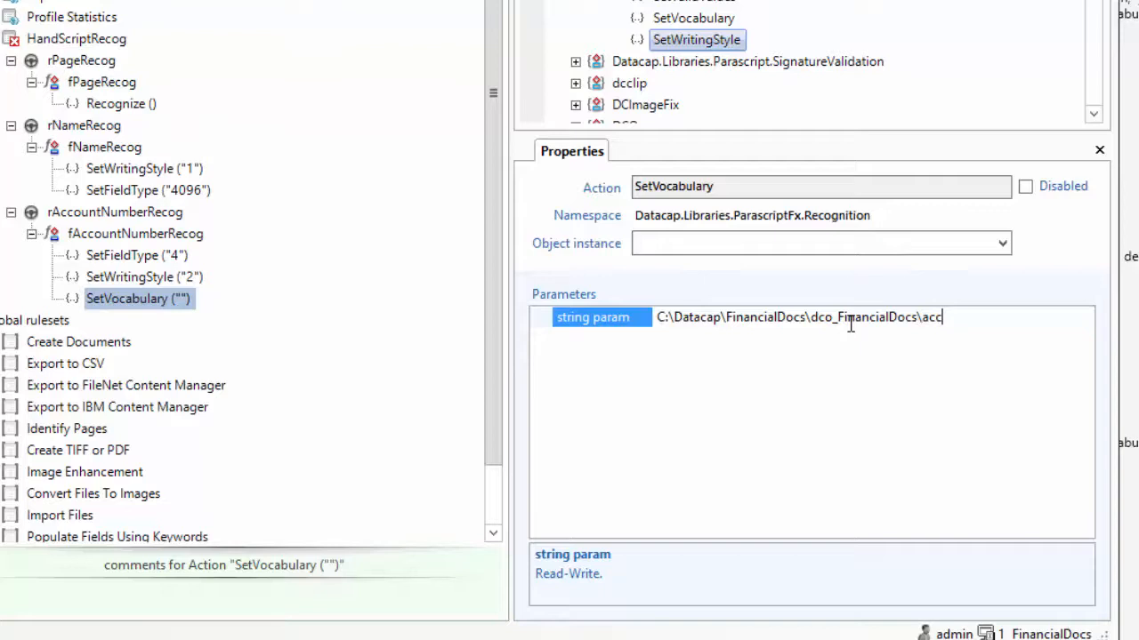
pyautogui.write('ountnum.f')
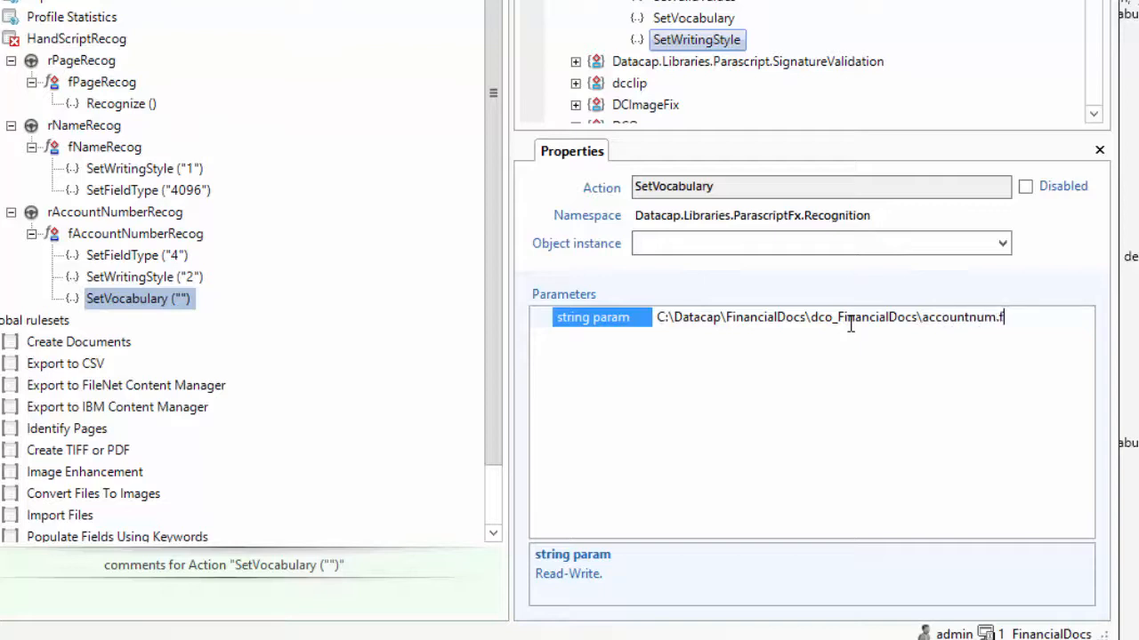
pyautogui.write('xv')
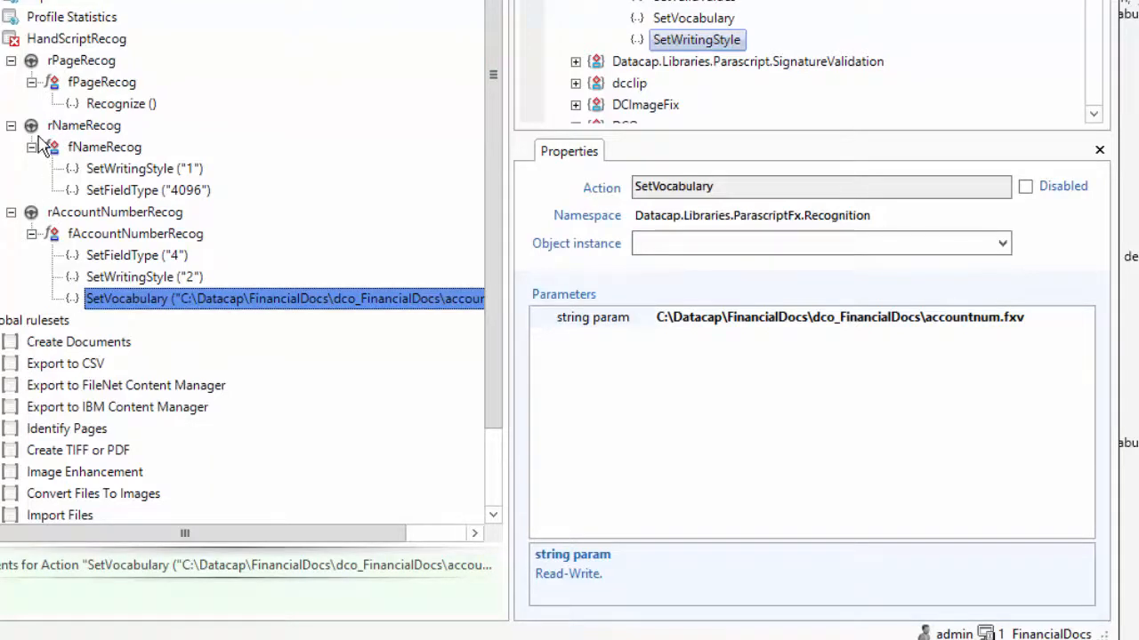
# - Make rNameRecog run at the start of Name fields
pyautogui.click(82, 125)
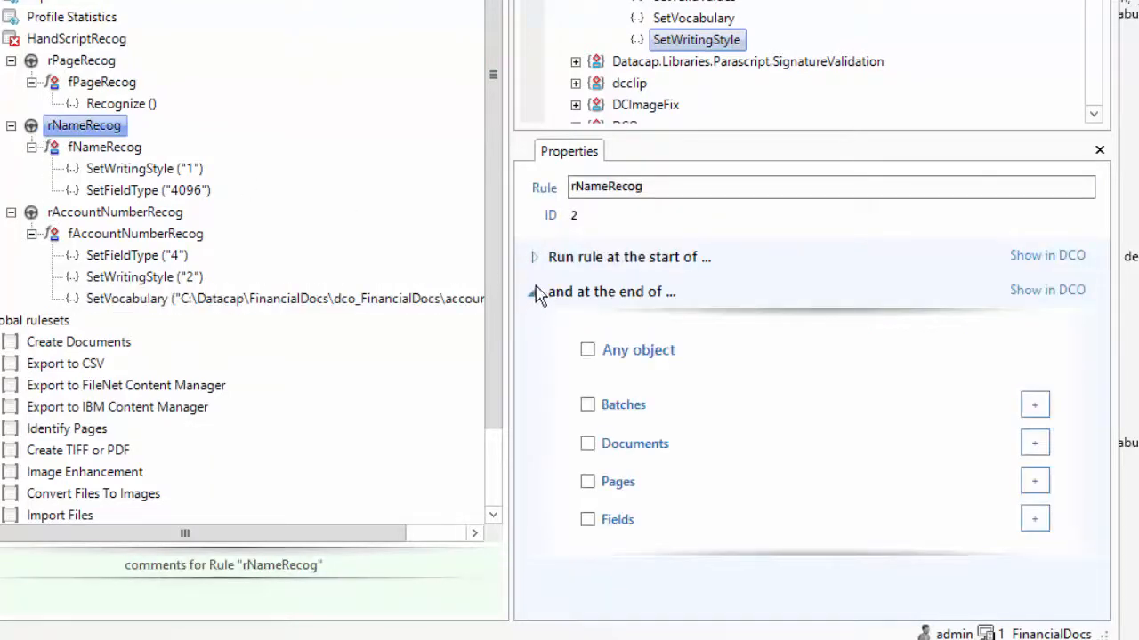
pyautogui.click(535, 291)
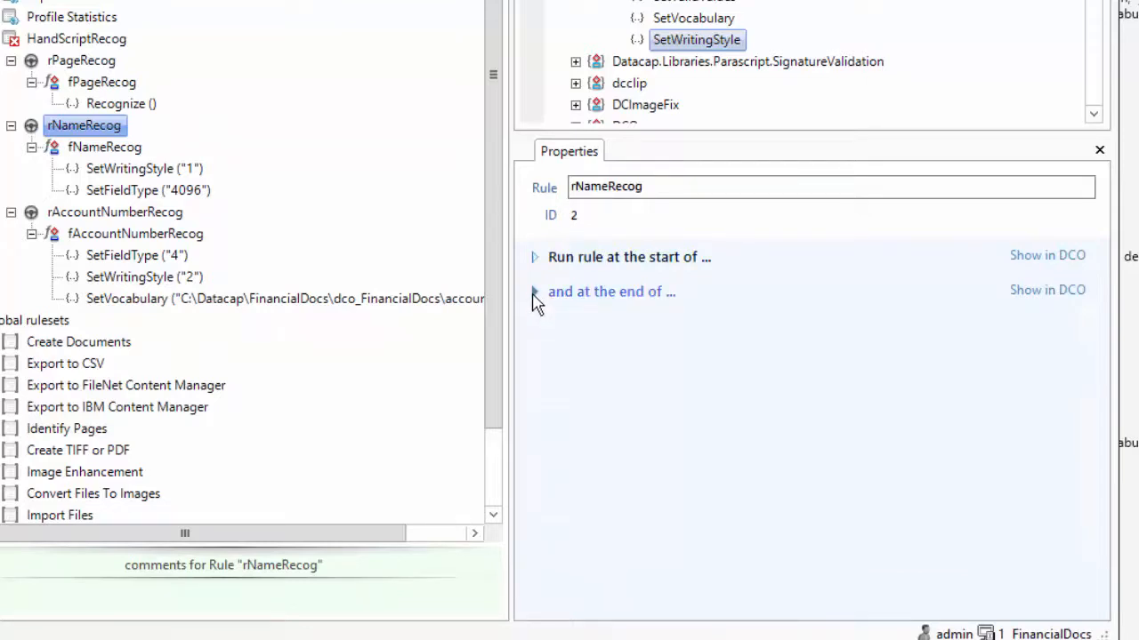
pyautogui.click(533, 257)
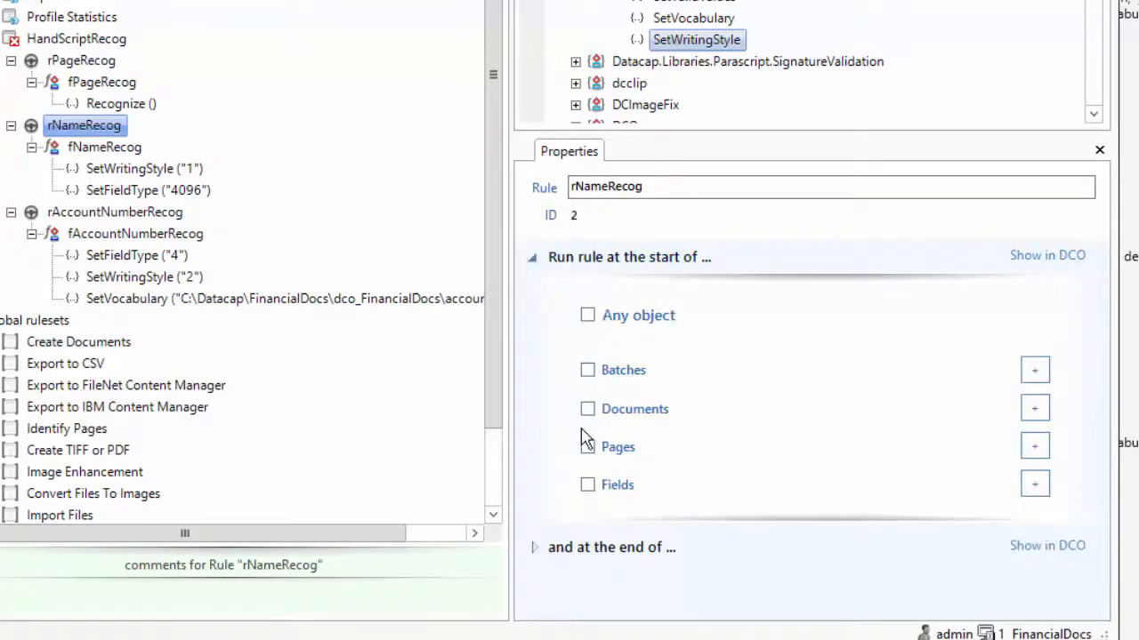
pyautogui.click(588, 485)
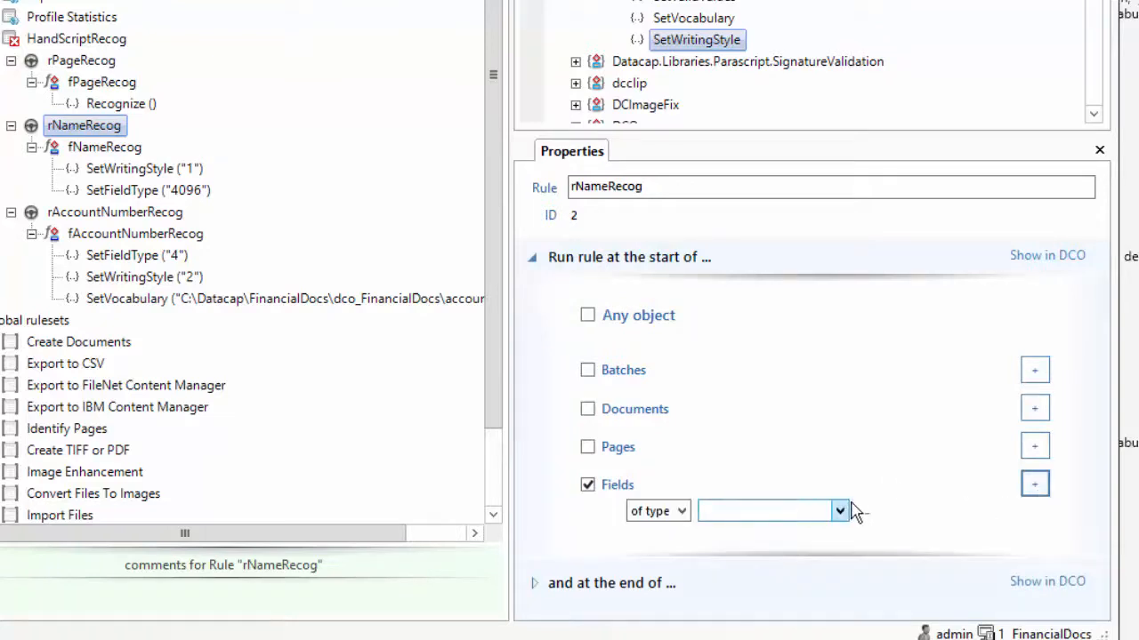
pyautogui.click(838, 510)
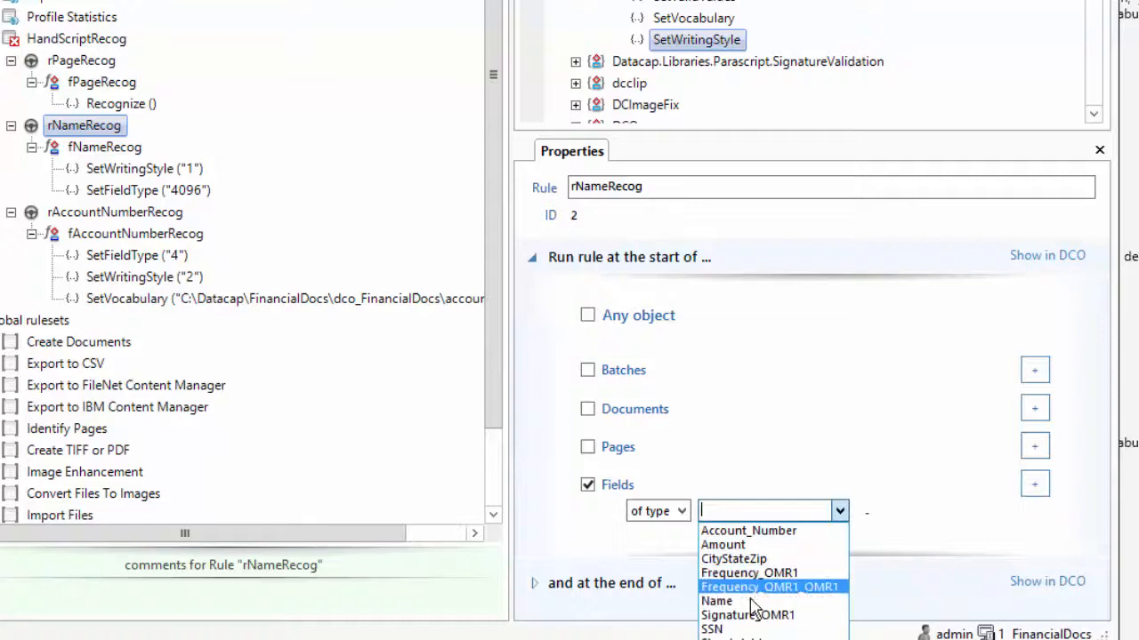
pyautogui.click(715, 600)
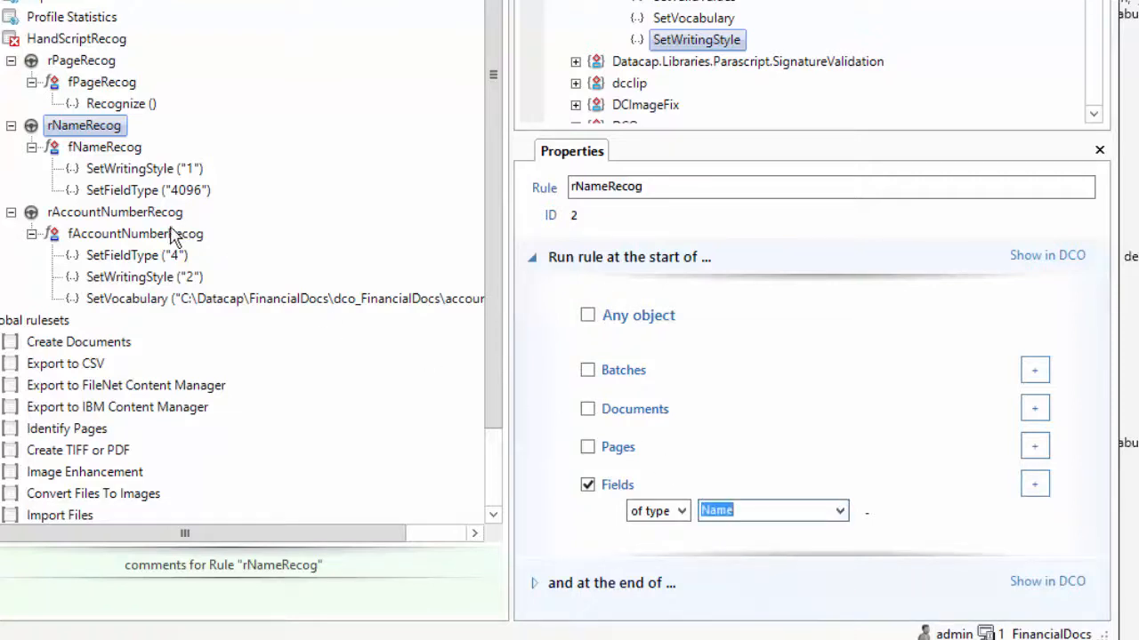
# - Set rAccountNumberRecog to run at the start of fields and list the field types
pyautogui.click(114, 212)
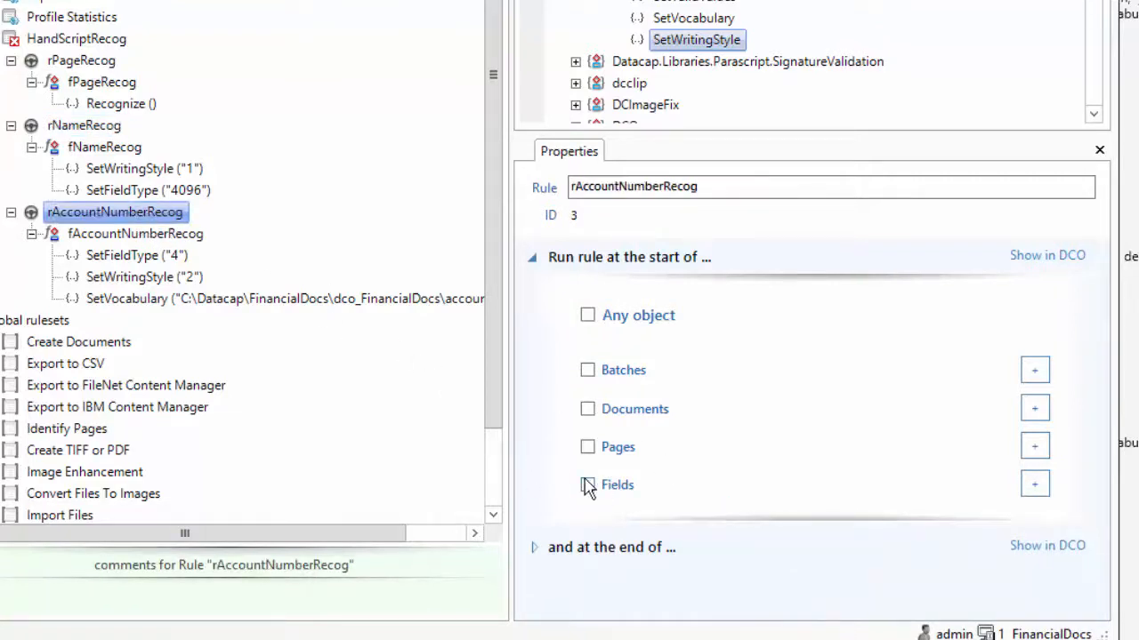
pyautogui.click(587, 484)
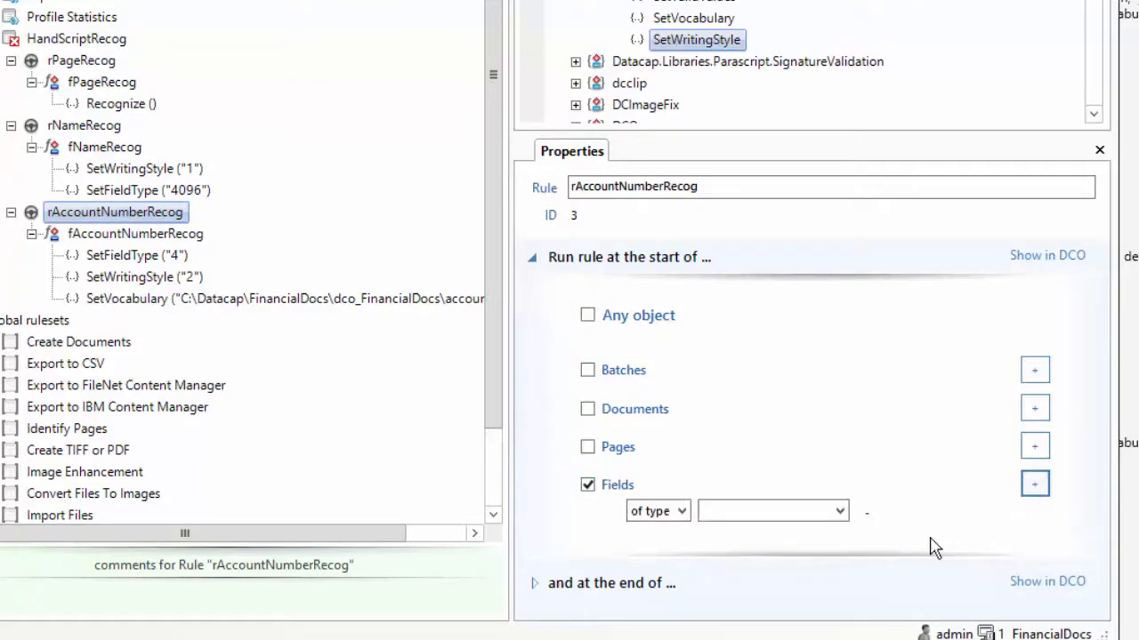
pyautogui.click(833, 511)
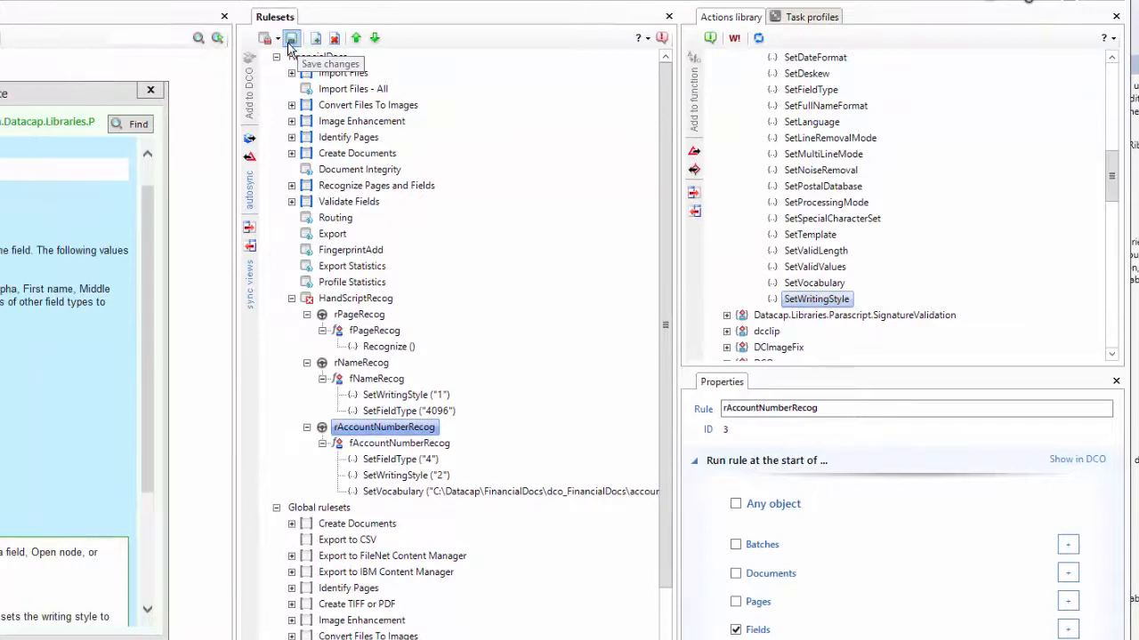
# - Save HandScriptRecog's rule changes from the Rulesets toolbar and dismiss the help panel
pyautogui.click(268, 37)
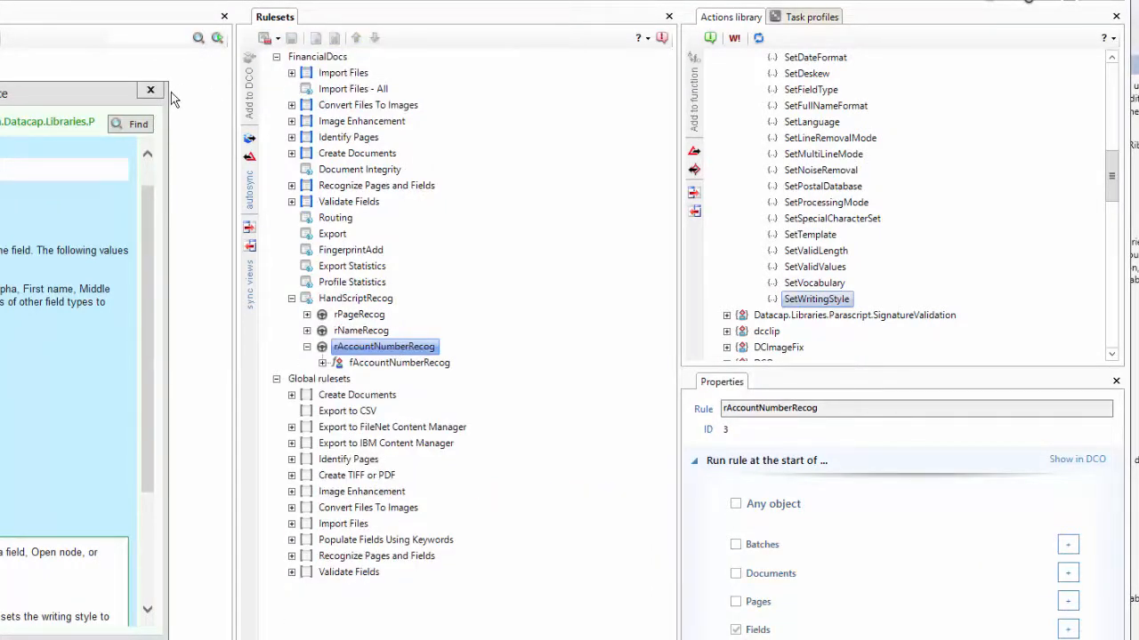
pyautogui.moveTo(151, 91)
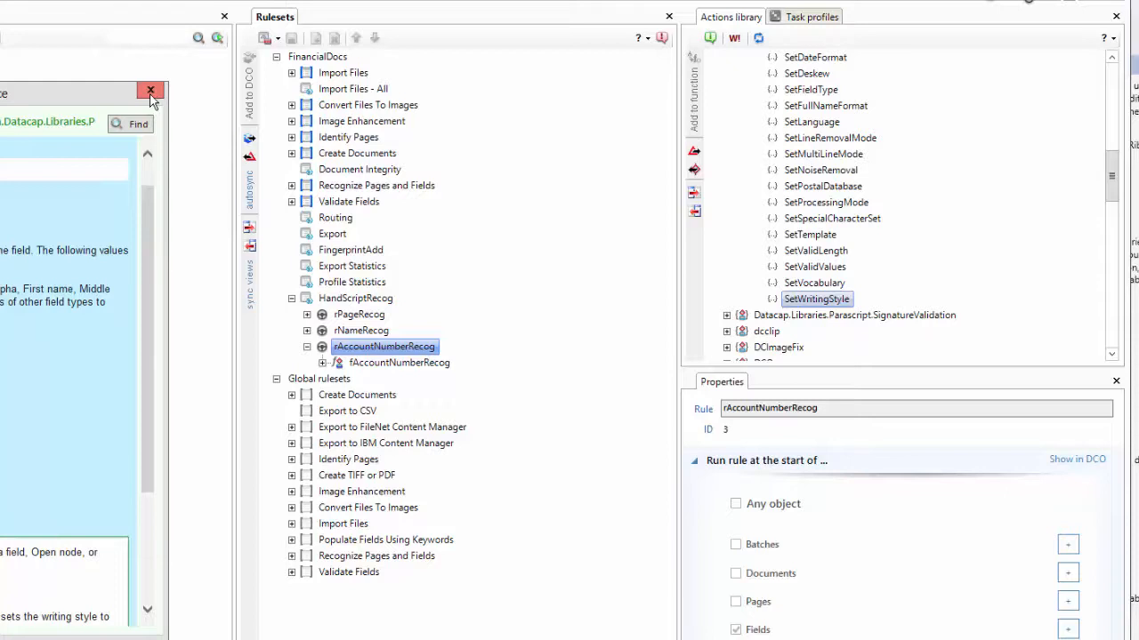
pyautogui.click(152, 90)
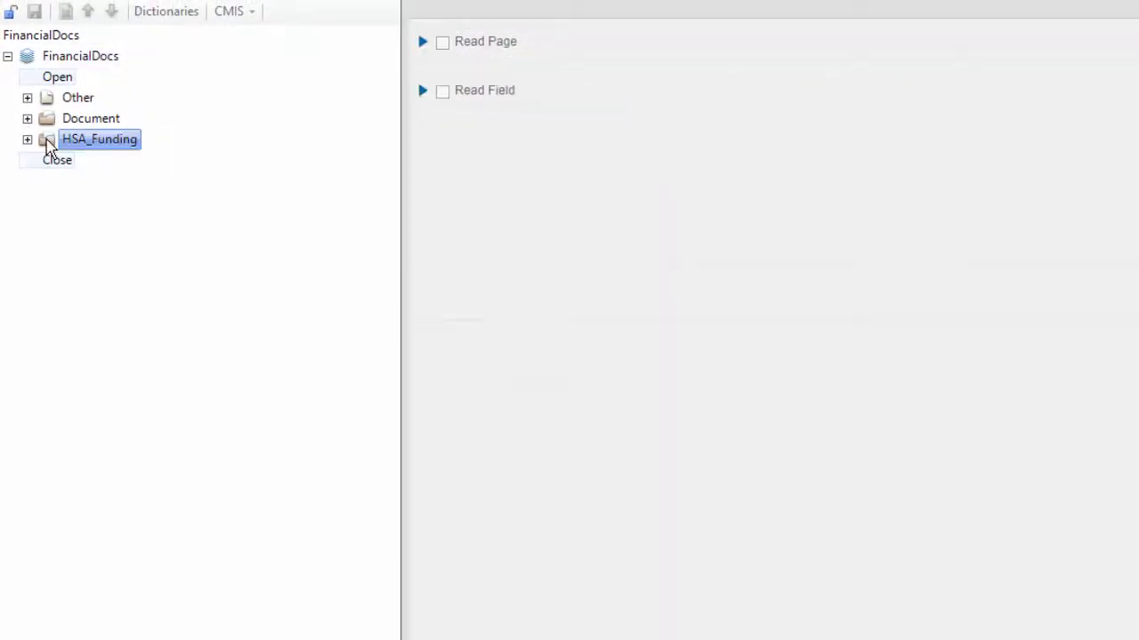
# - Uncheck Read Field for HSA_Funding_main's Name, SSN and Amount fields, then close settings
pyautogui.click(28, 139)
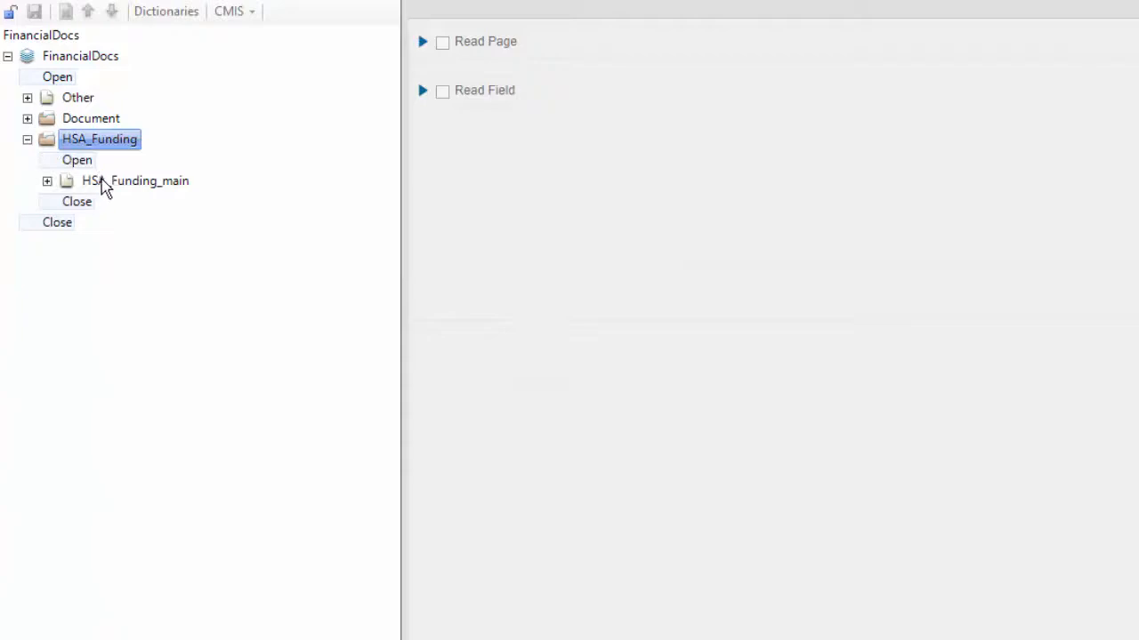
pyautogui.click(440, 41)
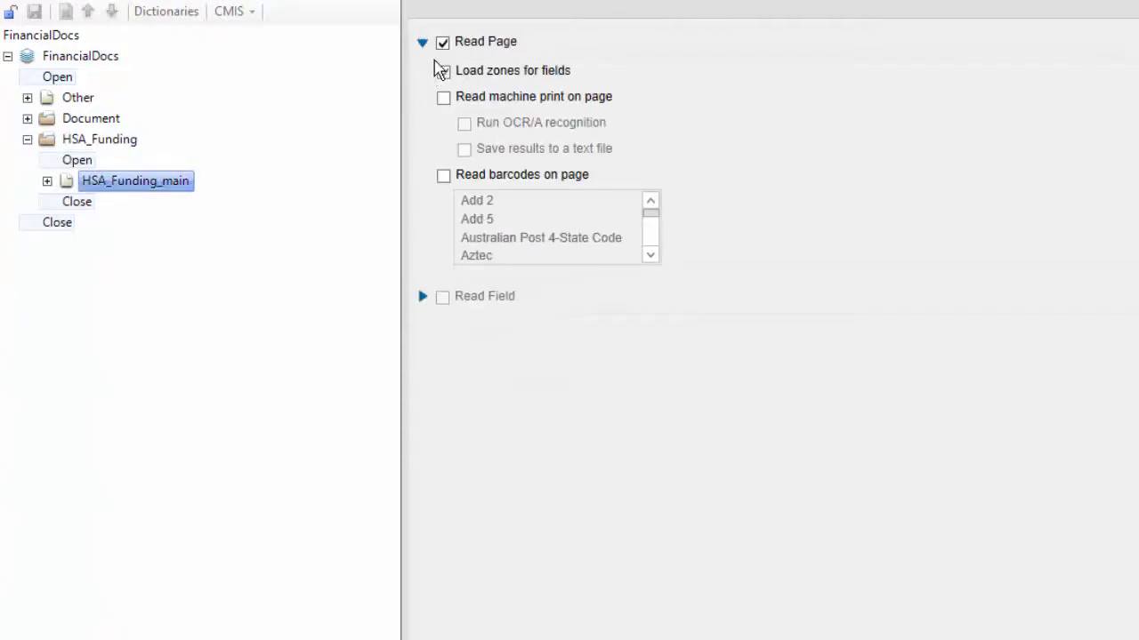
pyautogui.click(441, 71)
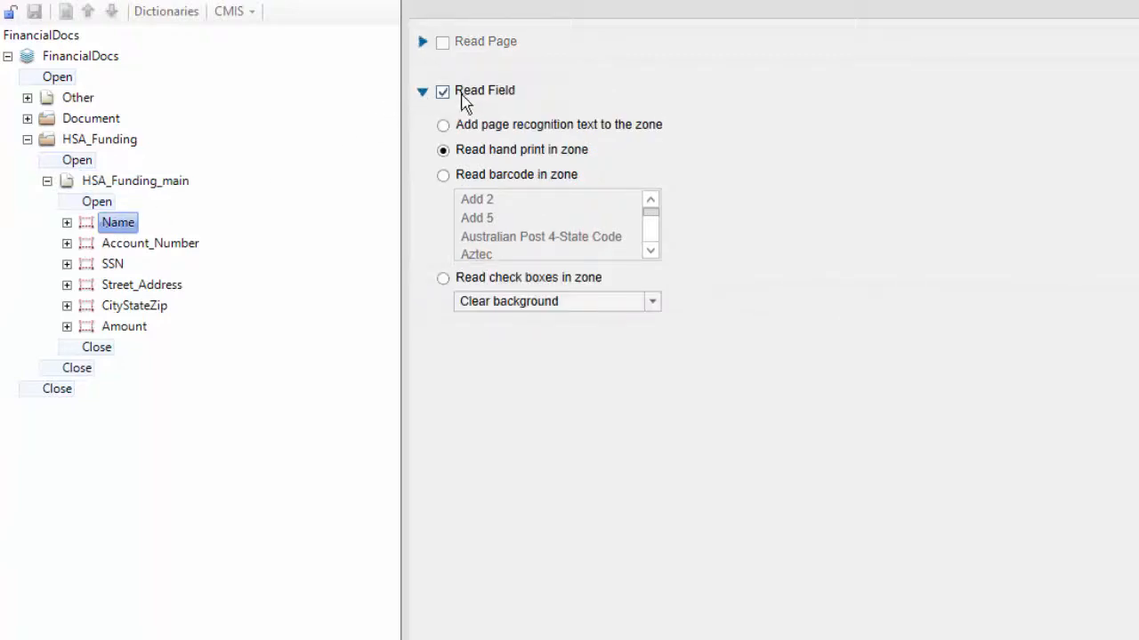
pyautogui.click(442, 90)
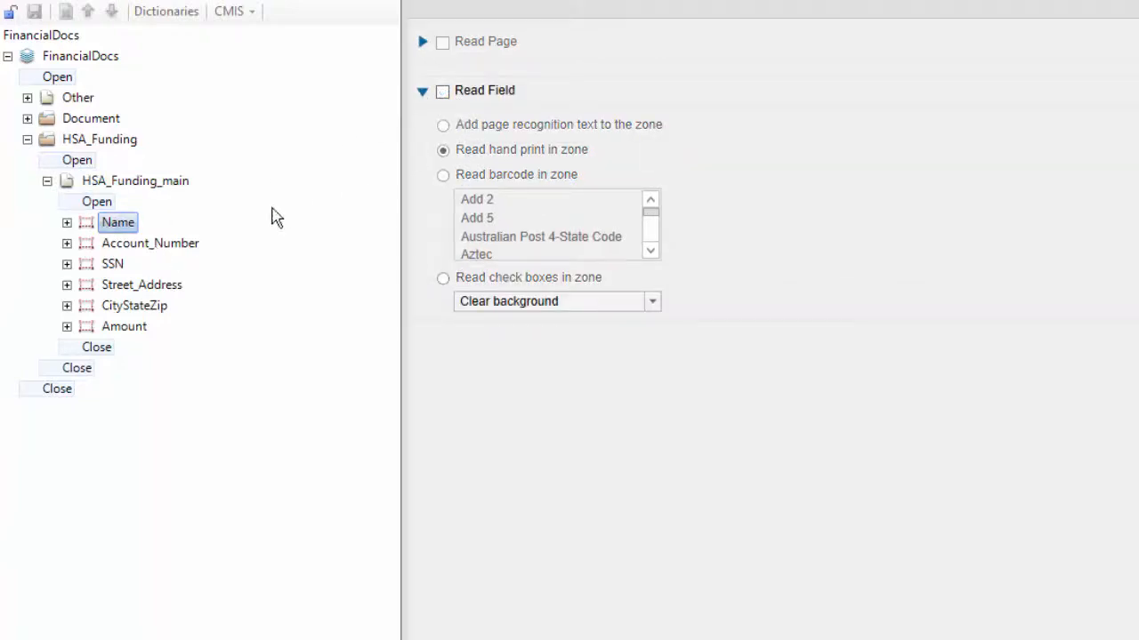
pyautogui.click(150, 243)
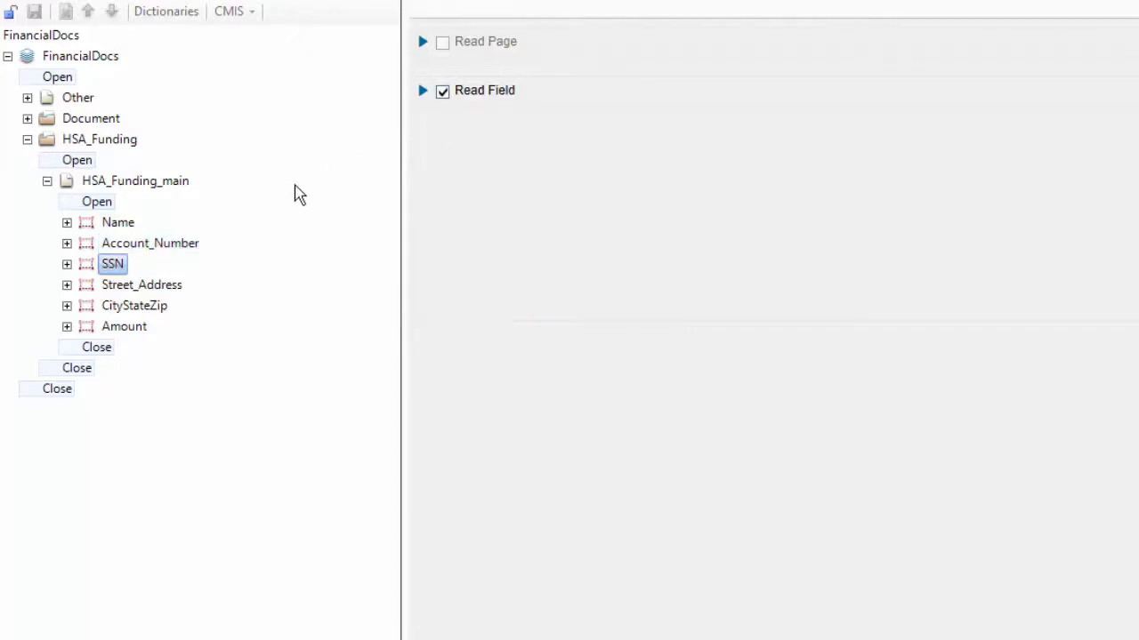
pyautogui.click(442, 90)
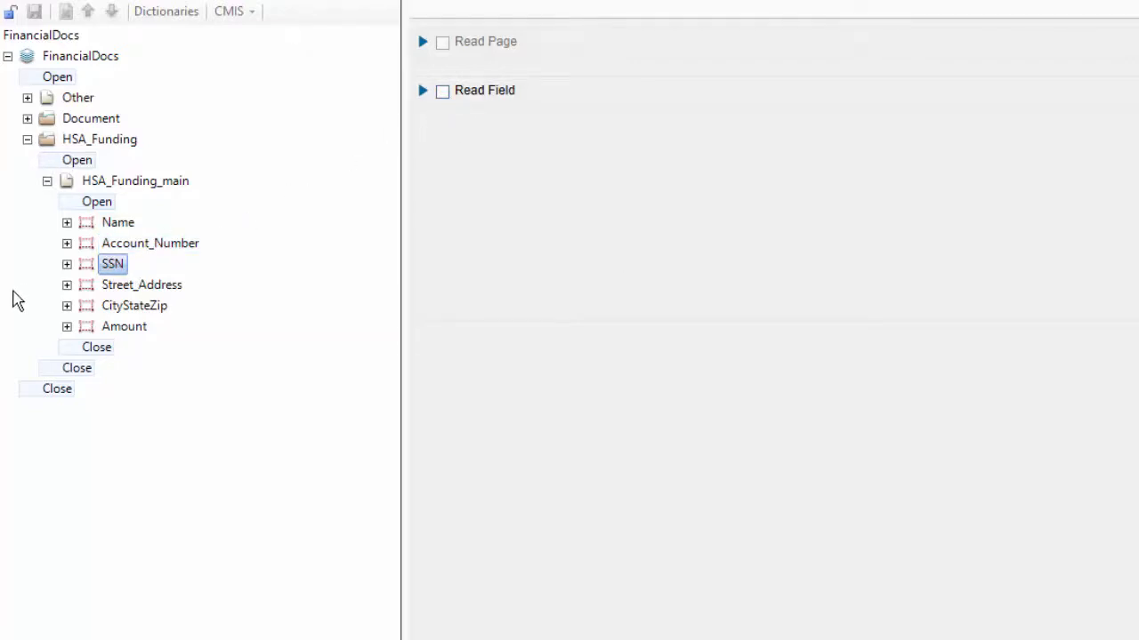
pyautogui.click(440, 89)
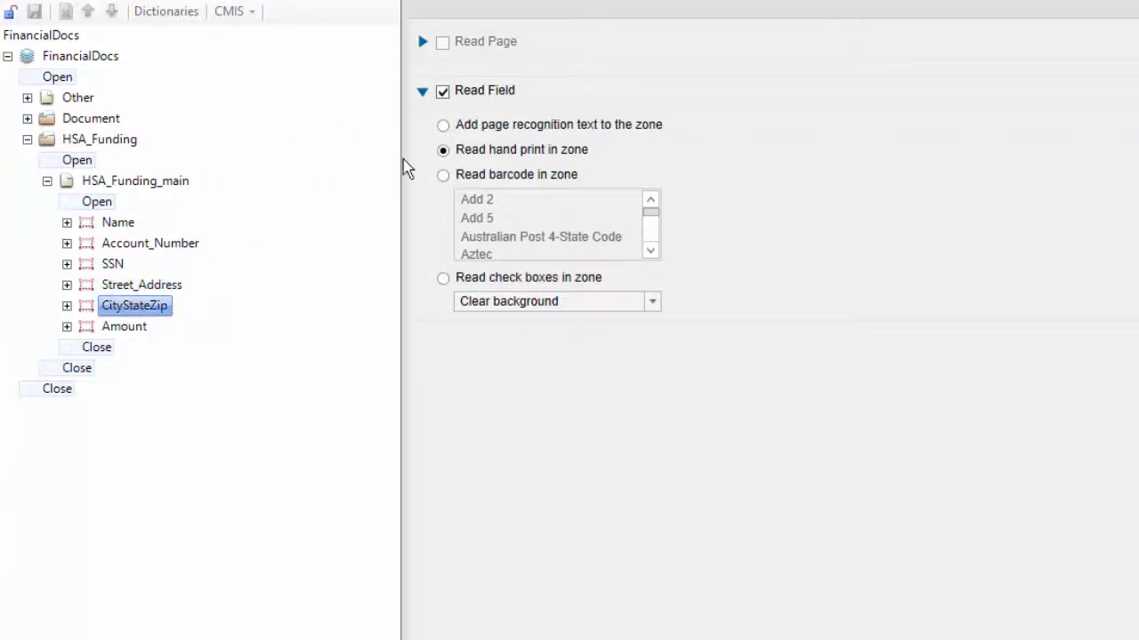
pyautogui.click(435, 91)
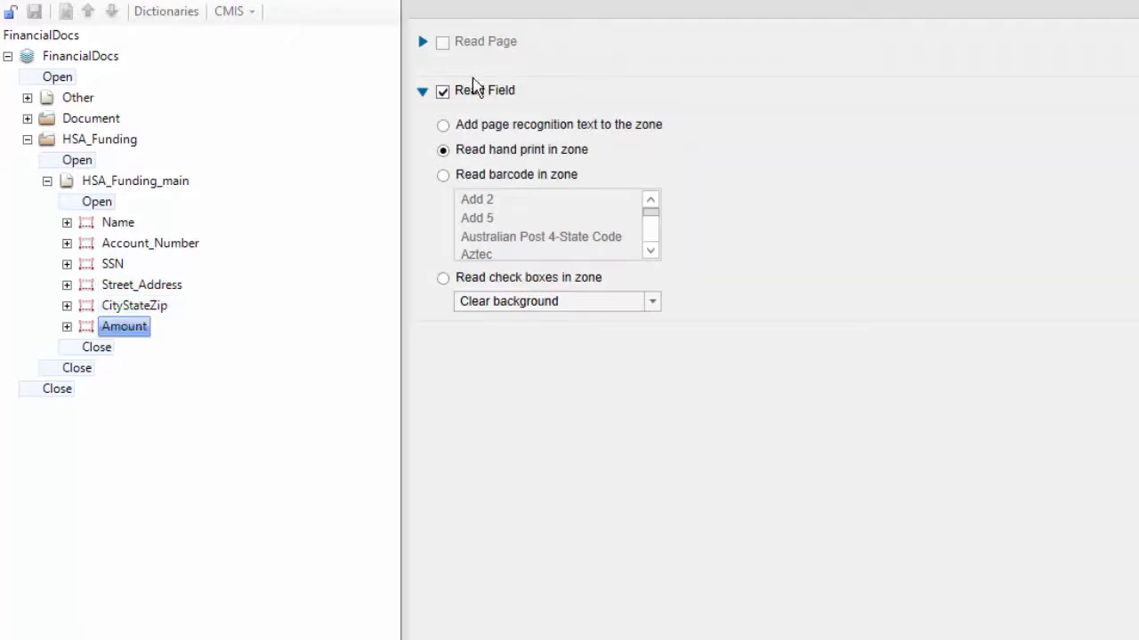
pyautogui.click(441, 89)
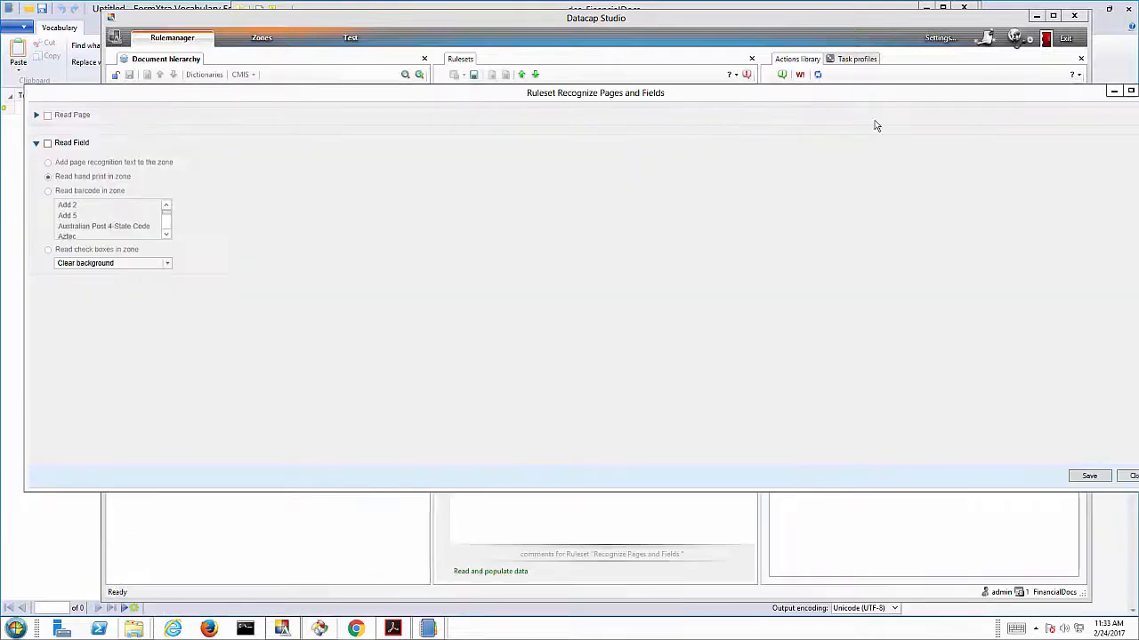
pyautogui.moveTo(1131, 476)
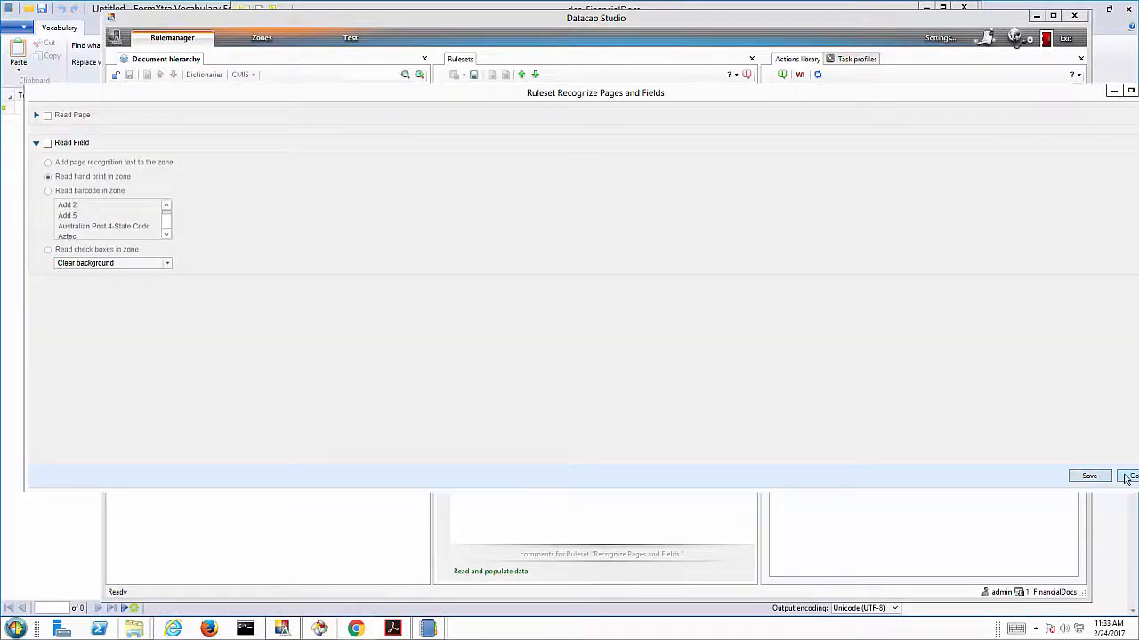
pyautogui.click(1133, 475)
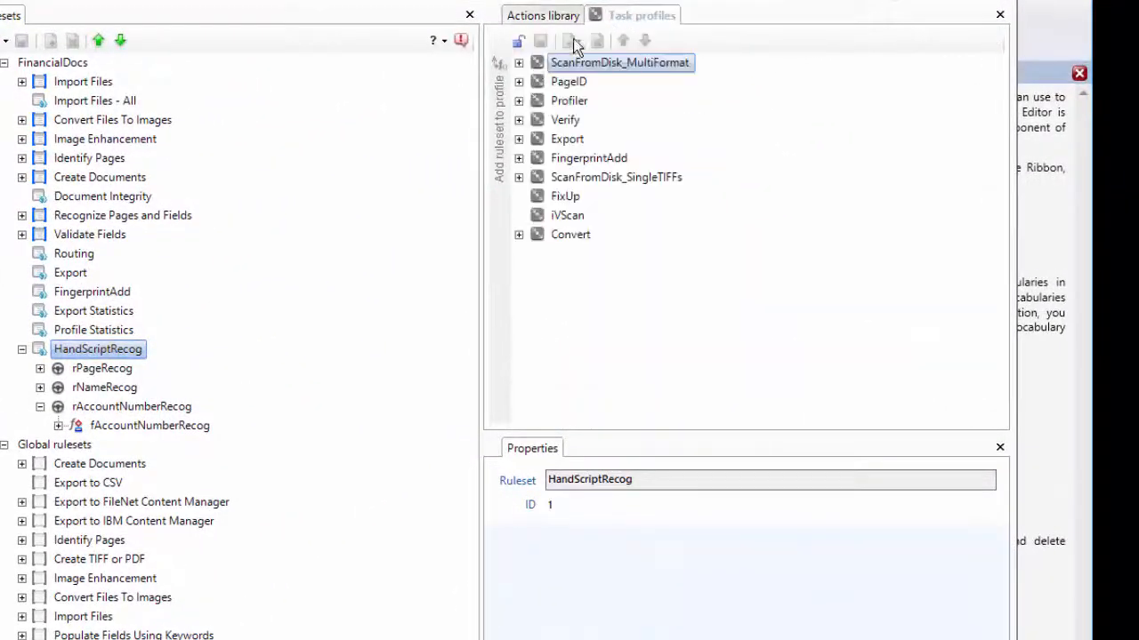
# - Expand the Profiler task profile on the Task profiles tab to list its rulesets
pyautogui.click(518, 101)
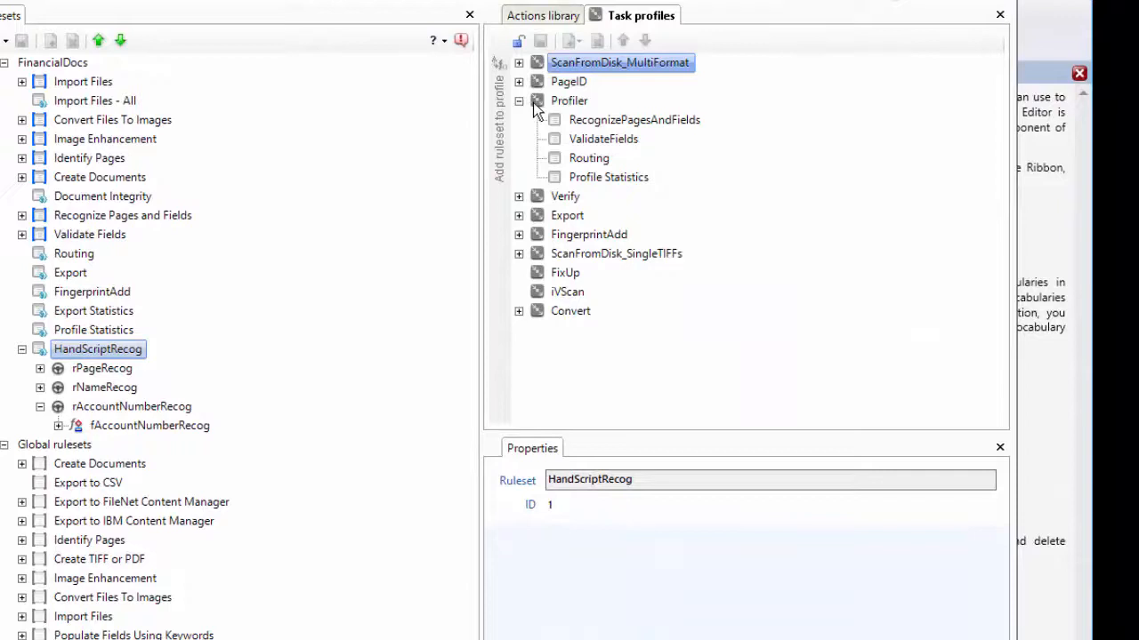
pyautogui.click(570, 101)
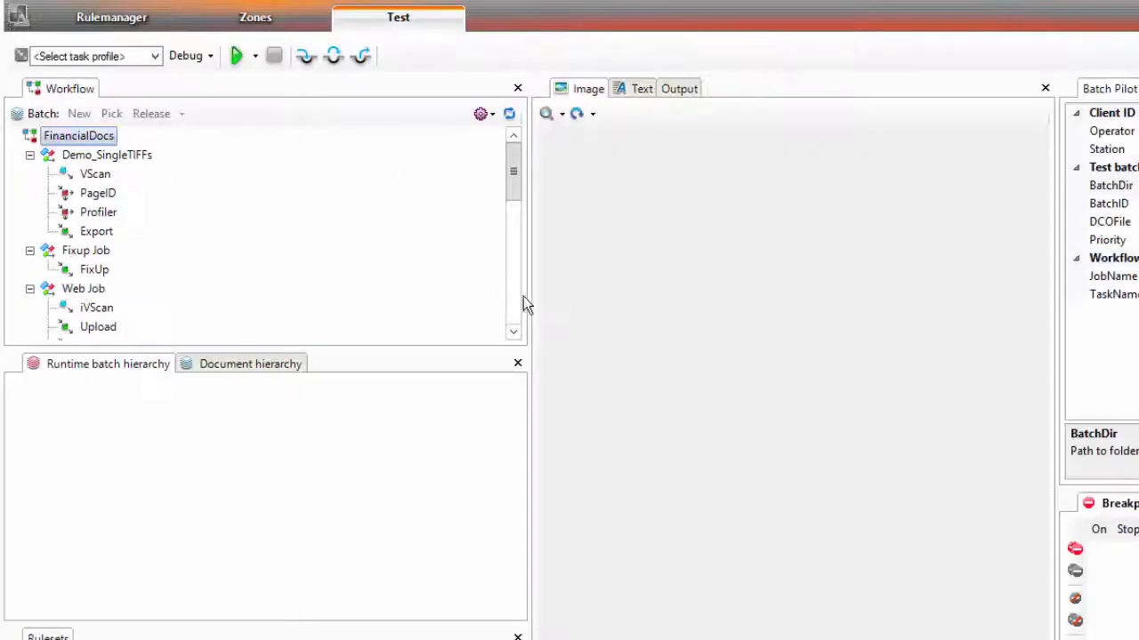
# - Check the batch held at Profiler, then open batch actions for Demo_MultiFormat's VScanMulti step
pyautogui.scroll(-3)
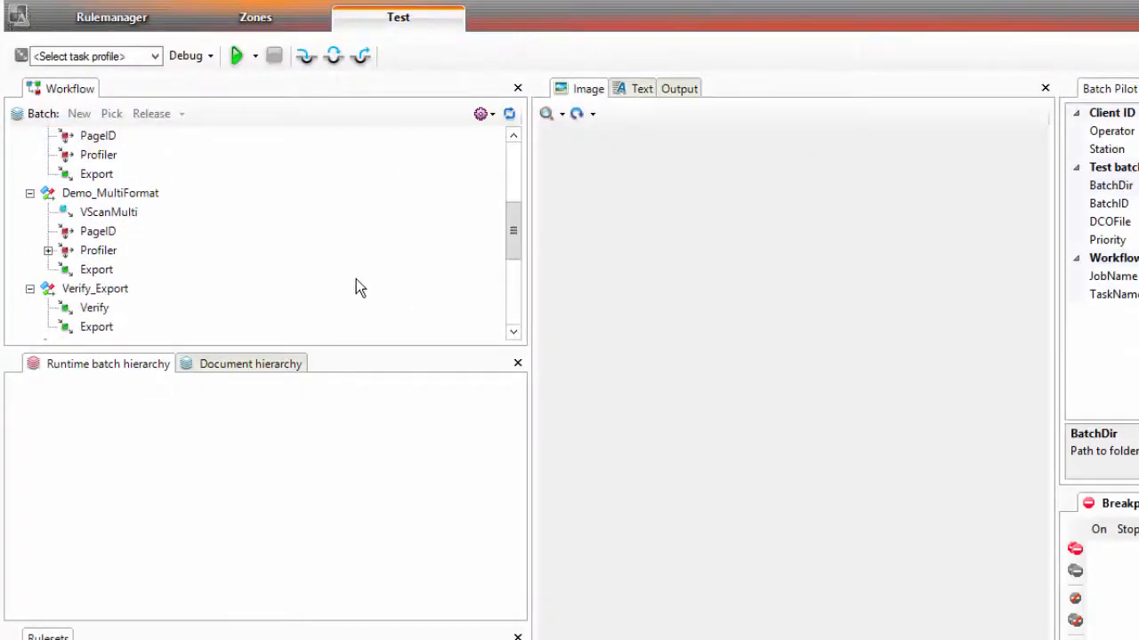
pyautogui.click(49, 250)
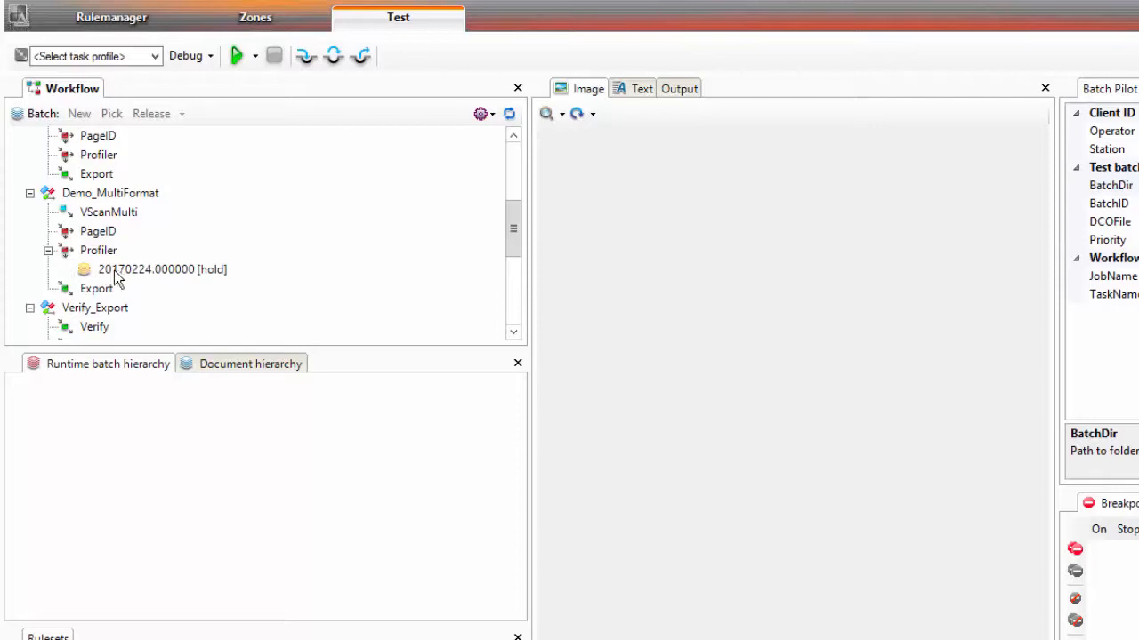
pyautogui.rightClick(160, 269)
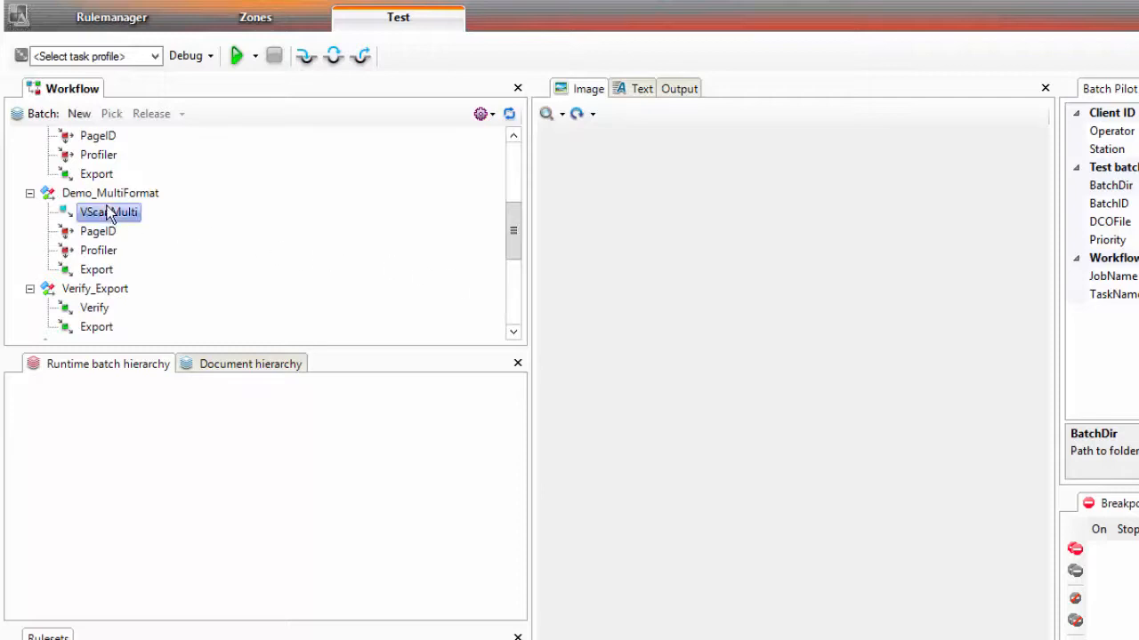
pyautogui.rightClick(109, 212)
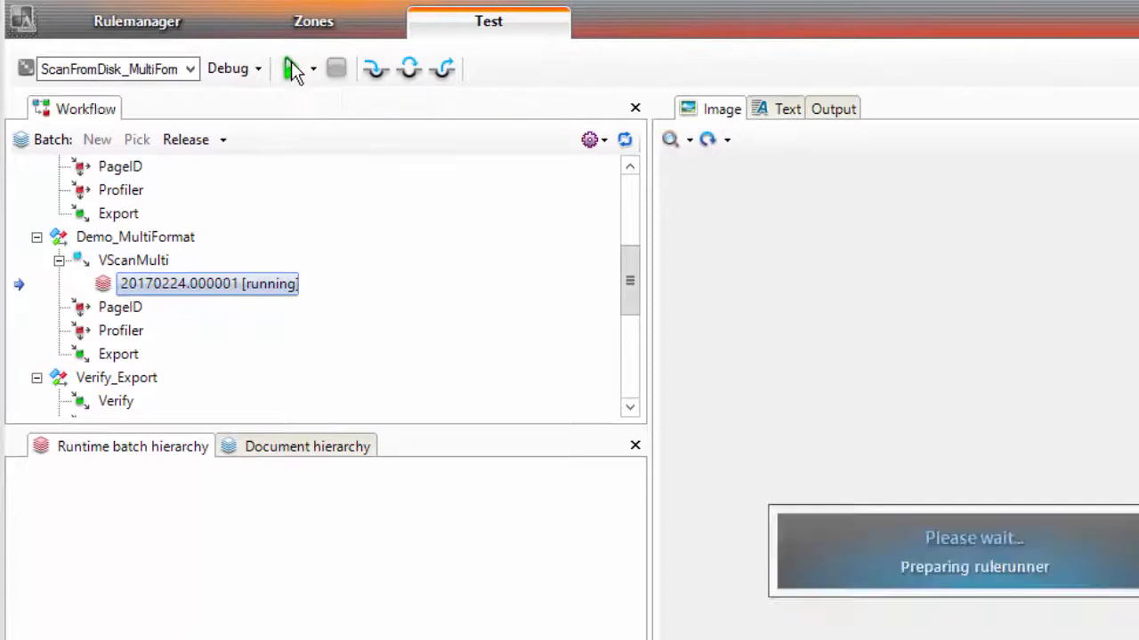
# - Run scan and PageID, advance to Profiler, run it, and view HSA_Funding_main's recognized fields
pyautogui.click(289, 69)
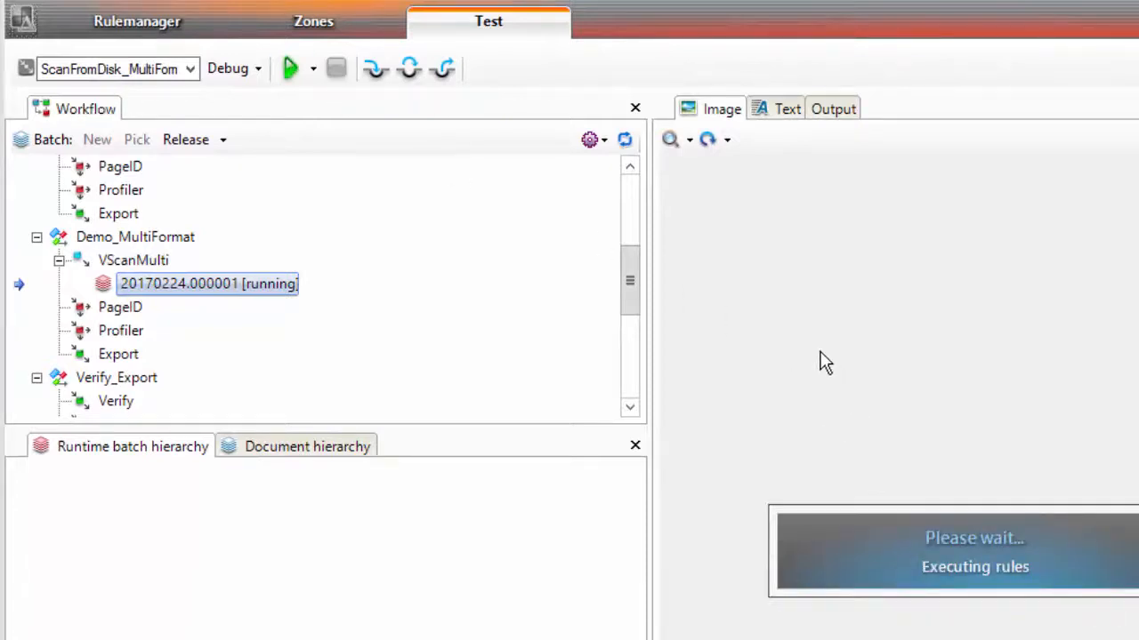
pyautogui.moveTo(96, 539)
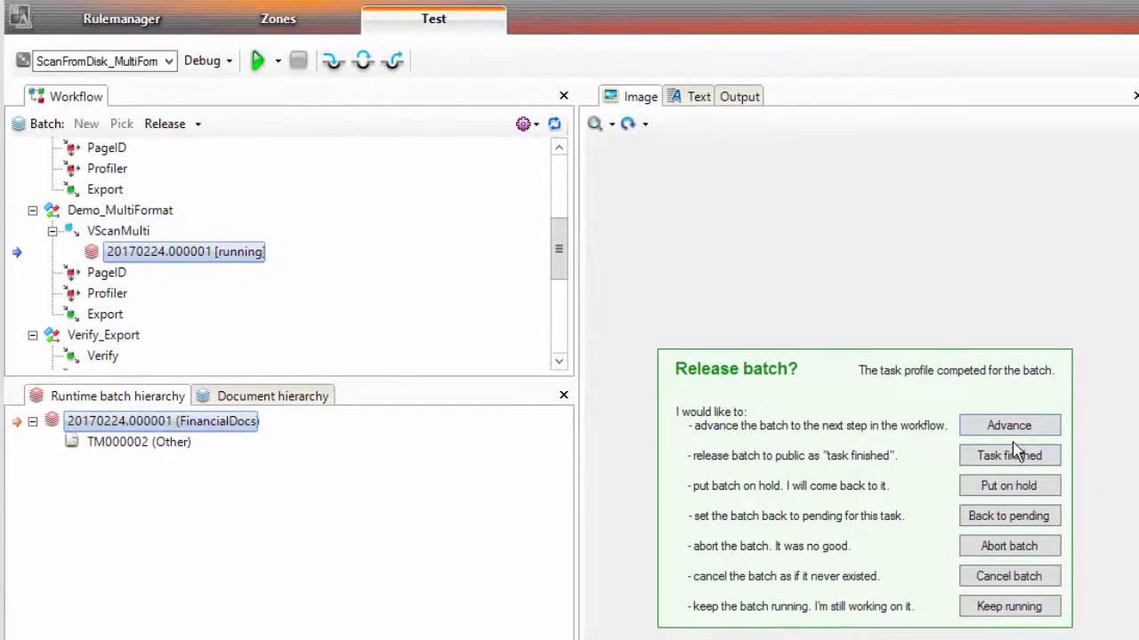
pyautogui.click(1008, 425)
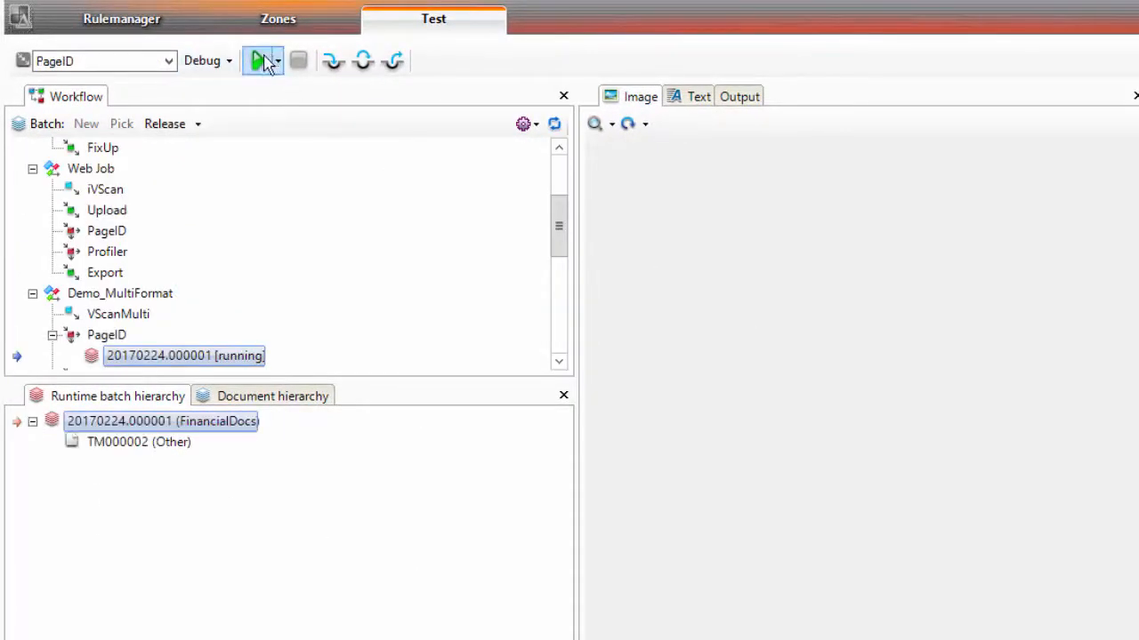
pyautogui.click(262, 61)
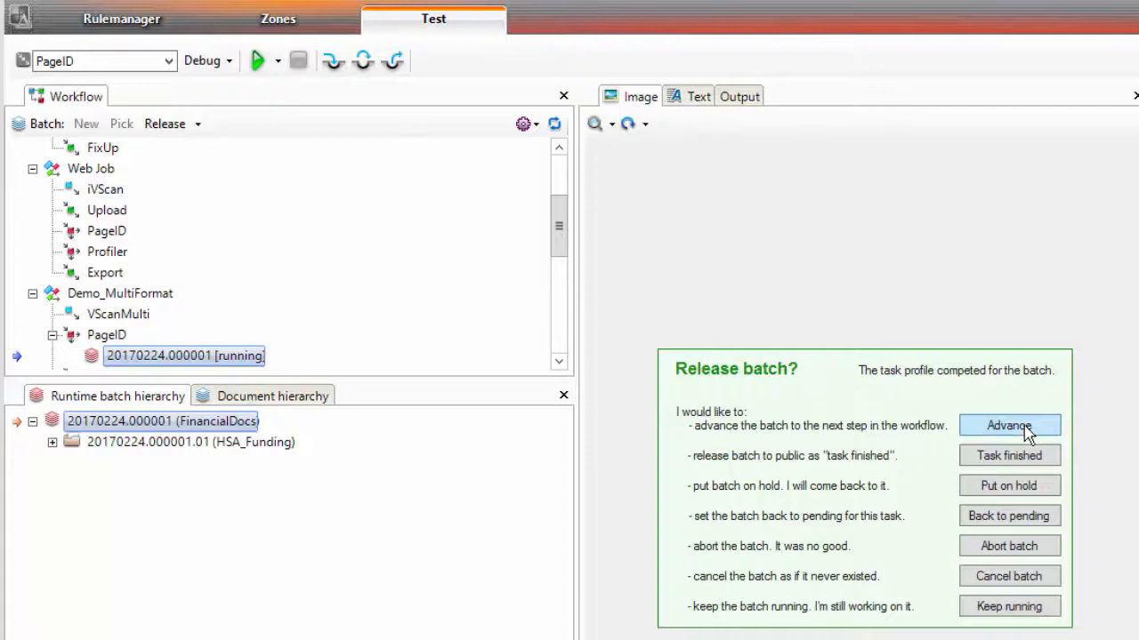
pyautogui.click(1009, 425)
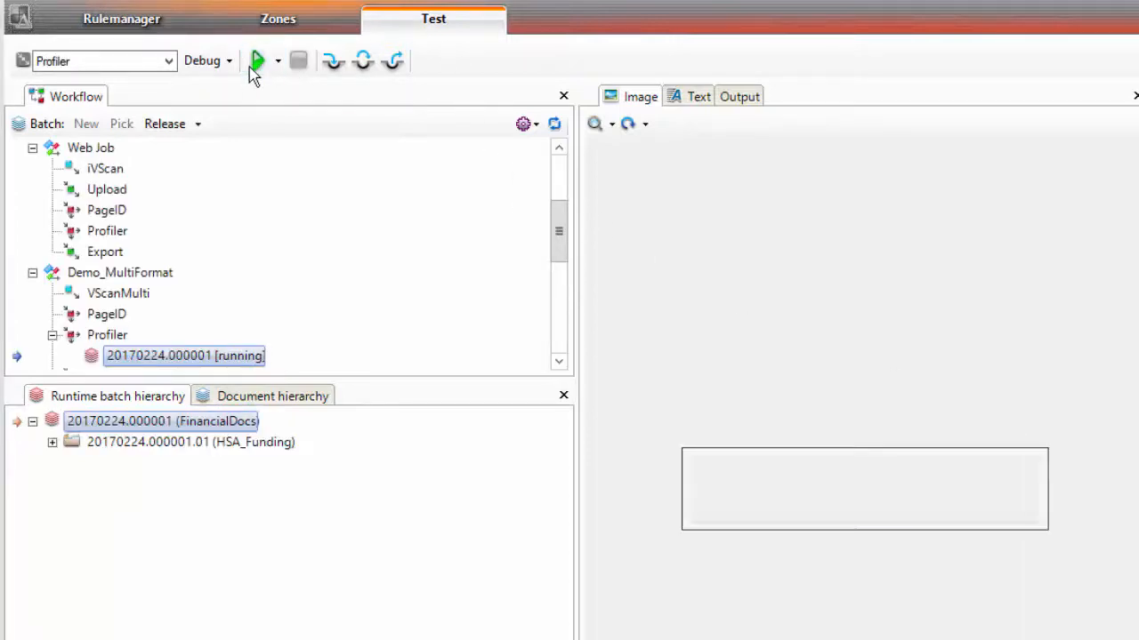
pyautogui.click(260, 60)
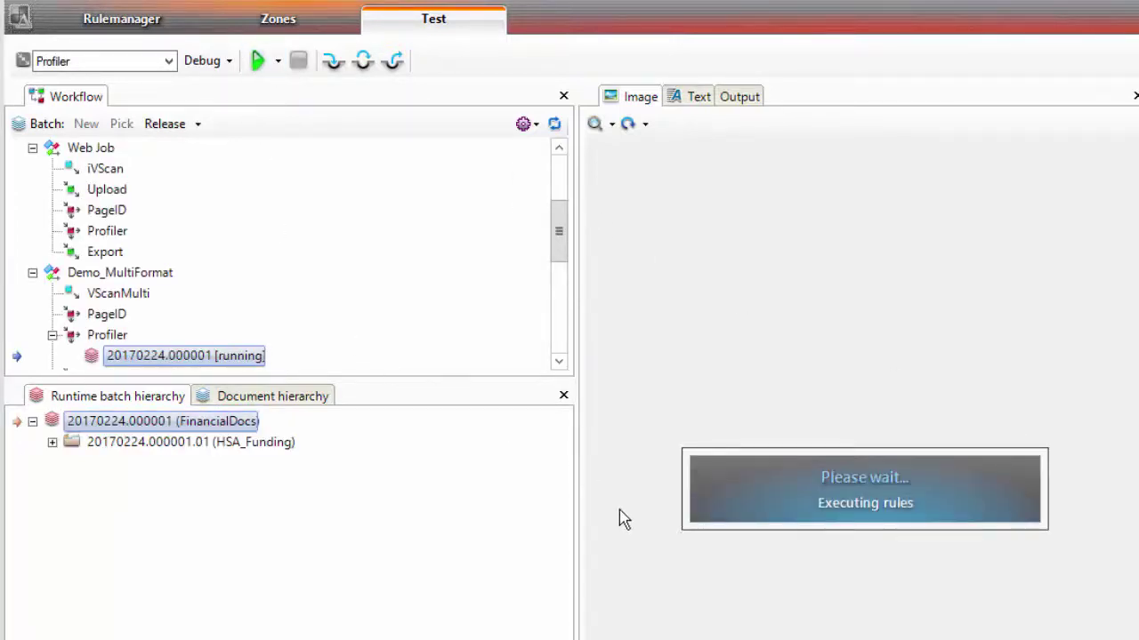
pyautogui.moveTo(716, 509)
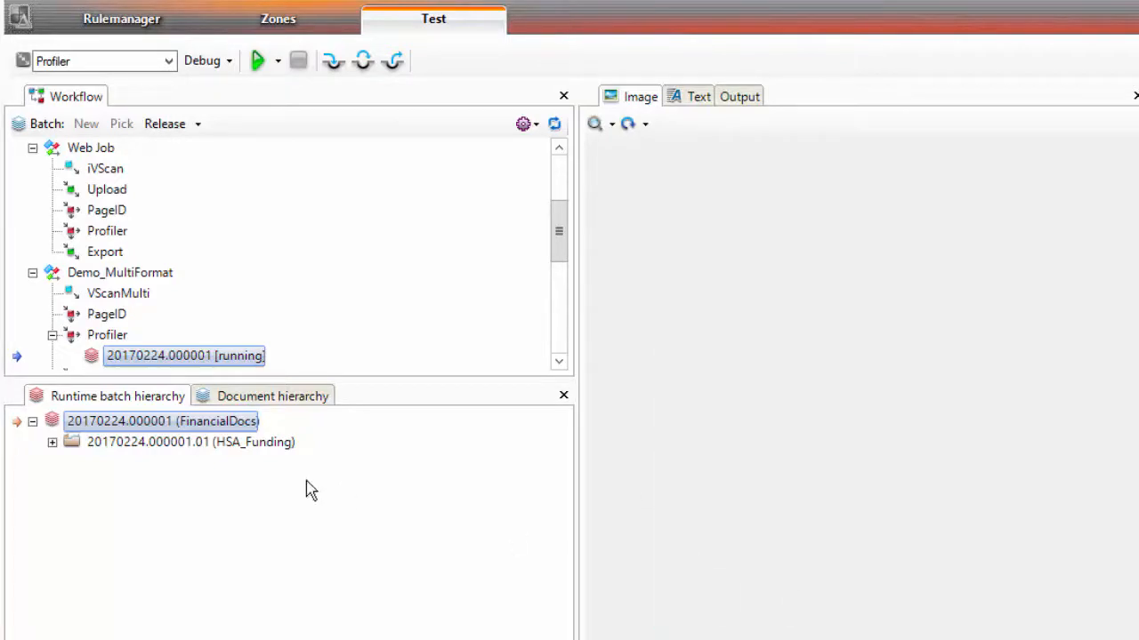
pyautogui.click(50, 443)
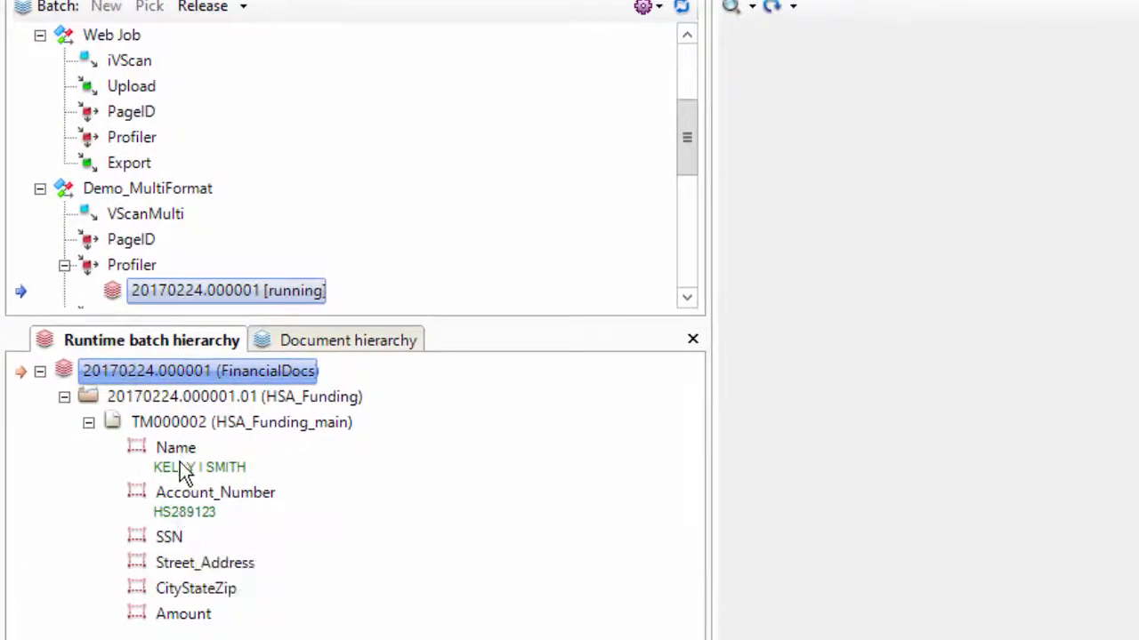
# - Select the Name field in the test batch to show the handwritten HSA form
pyautogui.click(175, 447)
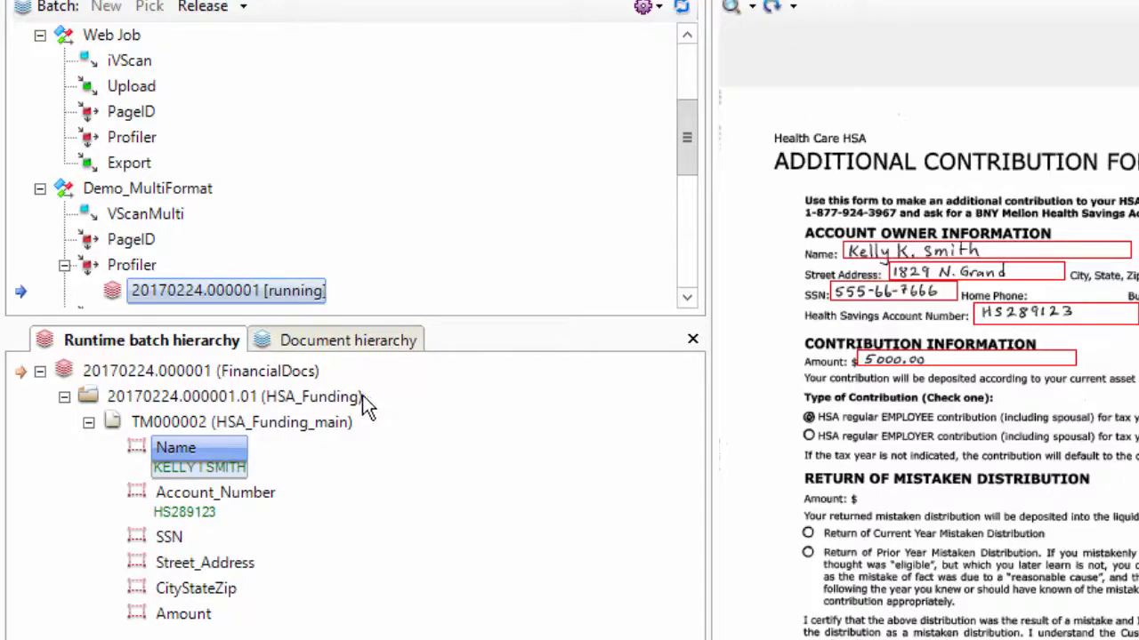
pyautogui.moveTo(340, 514)
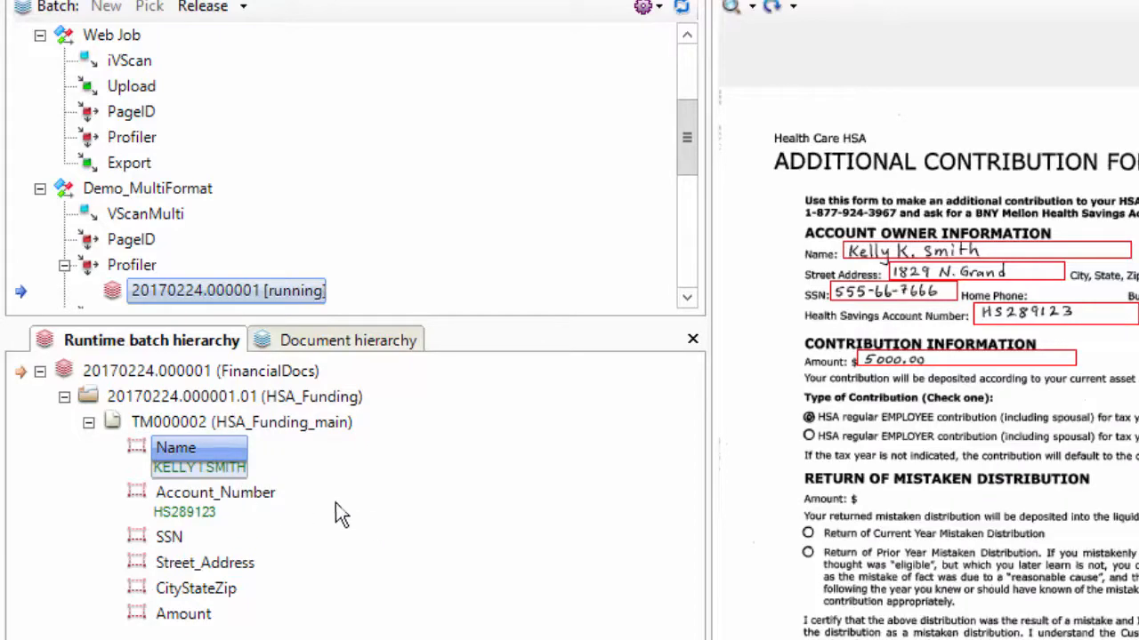
pyautogui.moveTo(354, 514)
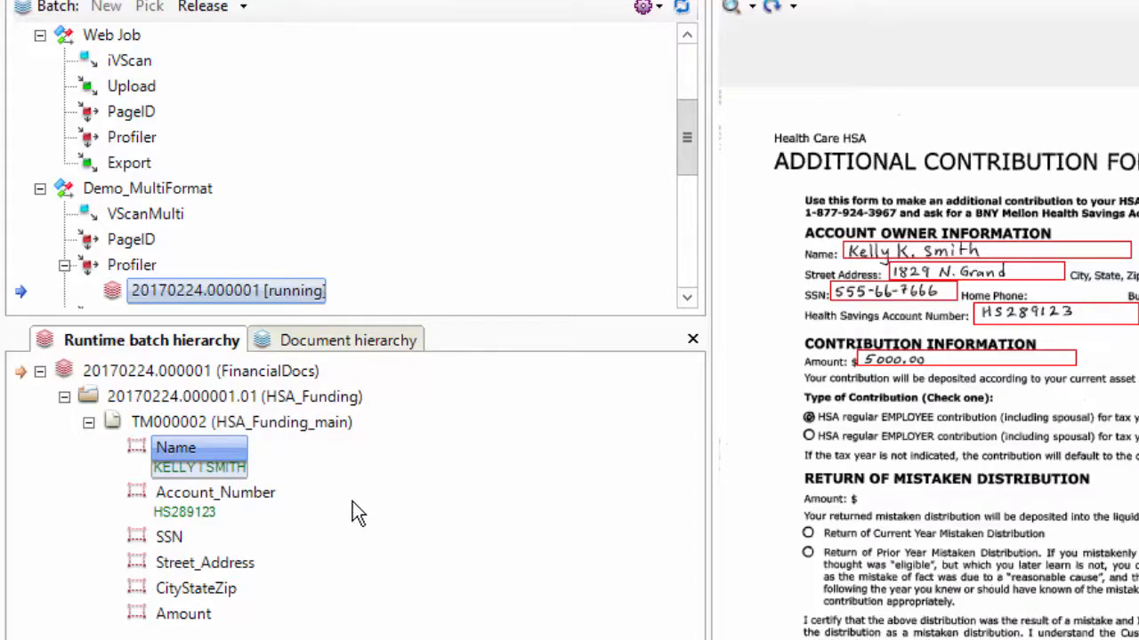